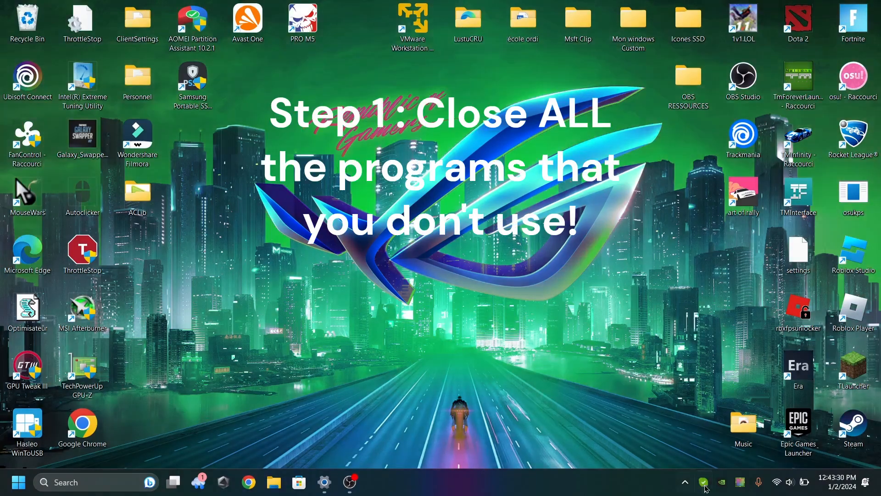
# Reveal the hidden tray icons and bring up the quit menu for a background app.
pyautogui.rightClick(704, 482)
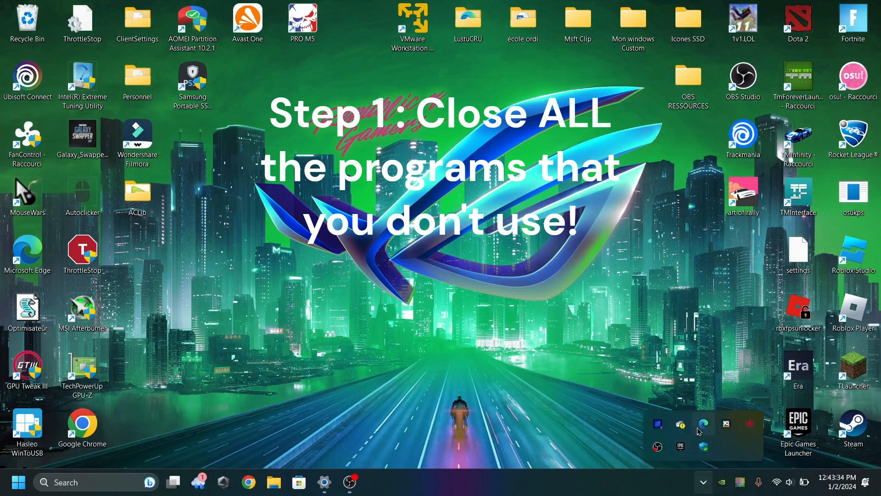
pyautogui.rightClick(680, 446)
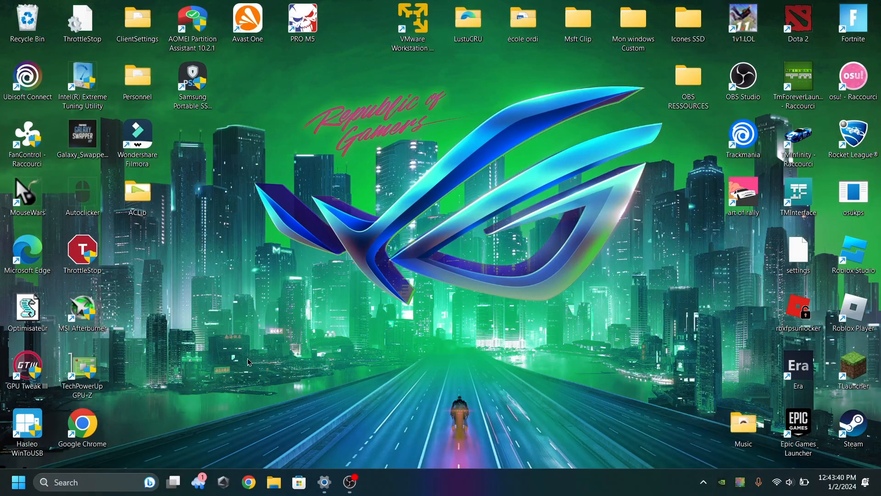
pyautogui.moveTo(420, 345)
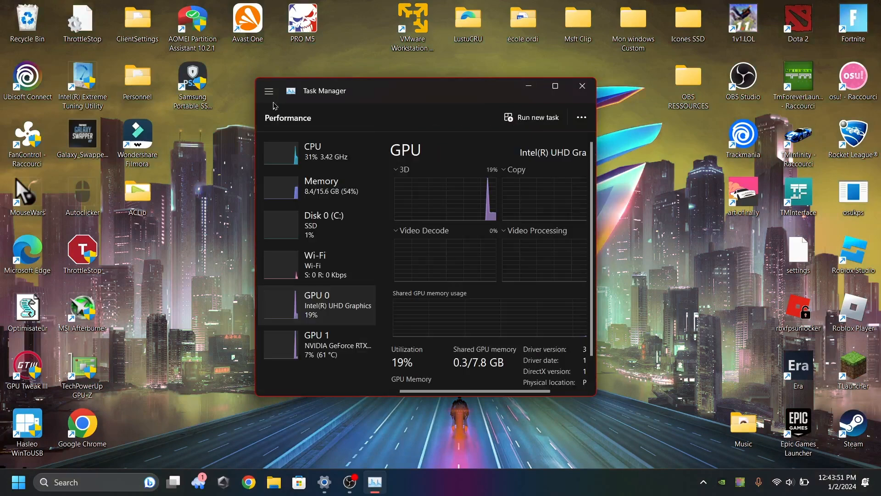
# Disable browser_assistant in Task Manager's Startup apps list, then close Task Manager.
pyautogui.click(269, 91)
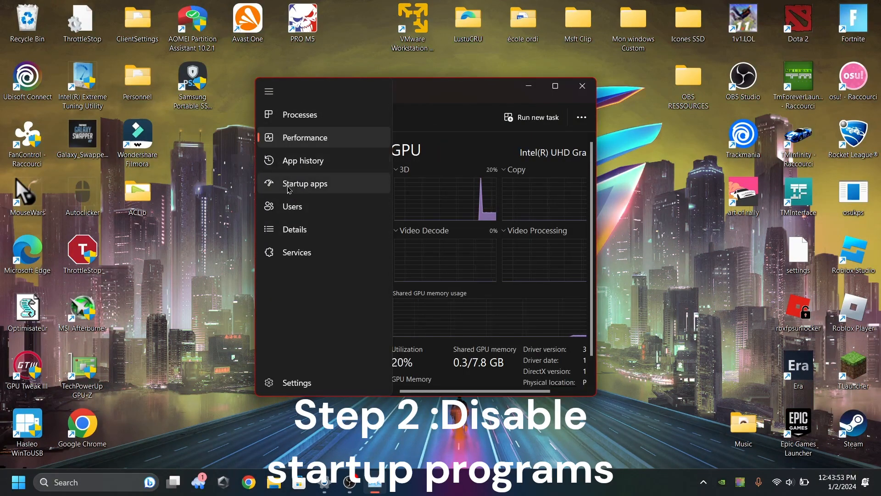
pyautogui.click(305, 183)
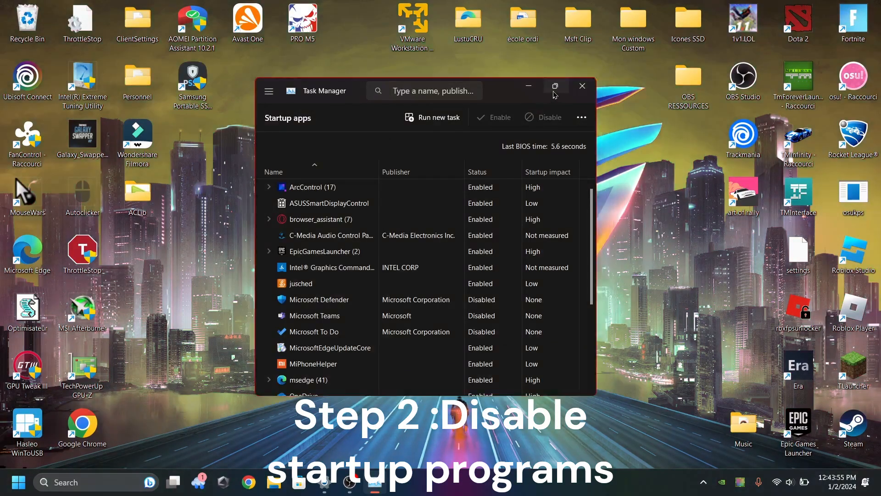
pyautogui.click(554, 86)
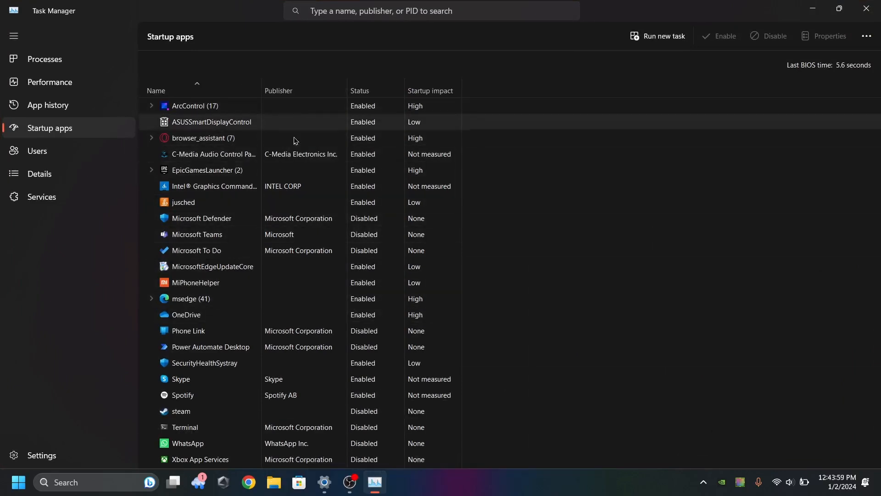
pyautogui.moveTo(204, 110)
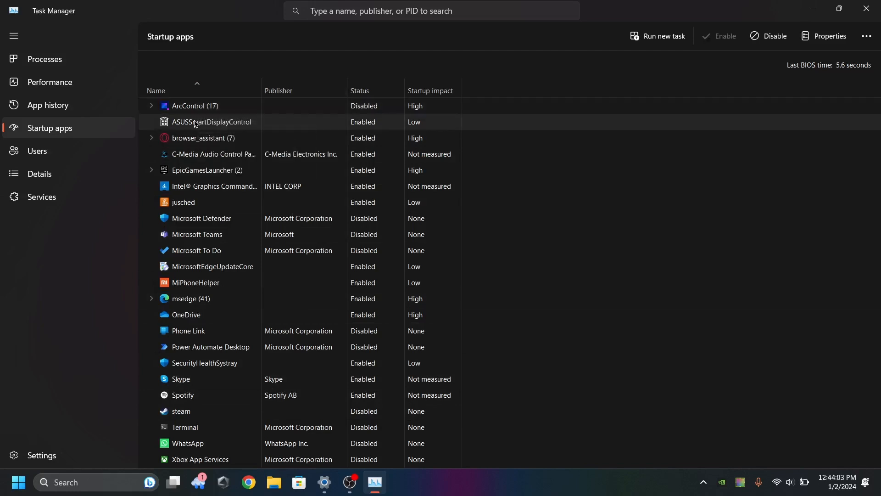
pyautogui.click(202, 137)
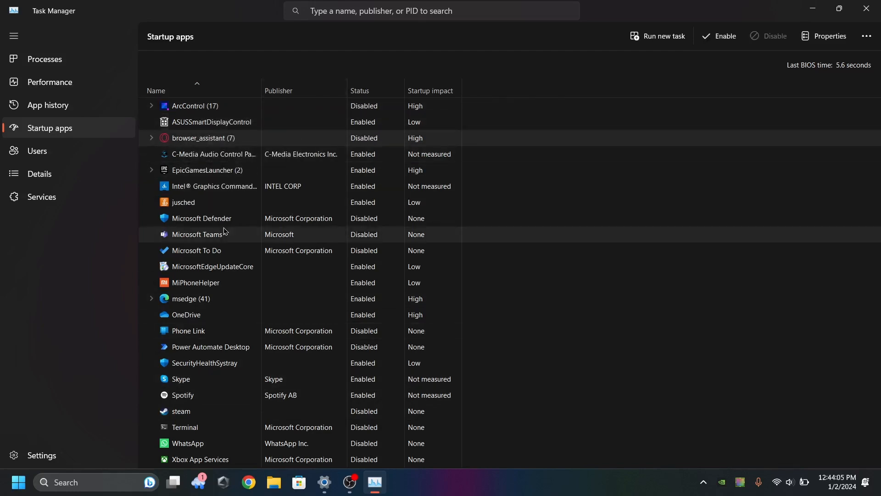
pyautogui.moveTo(548, 26)
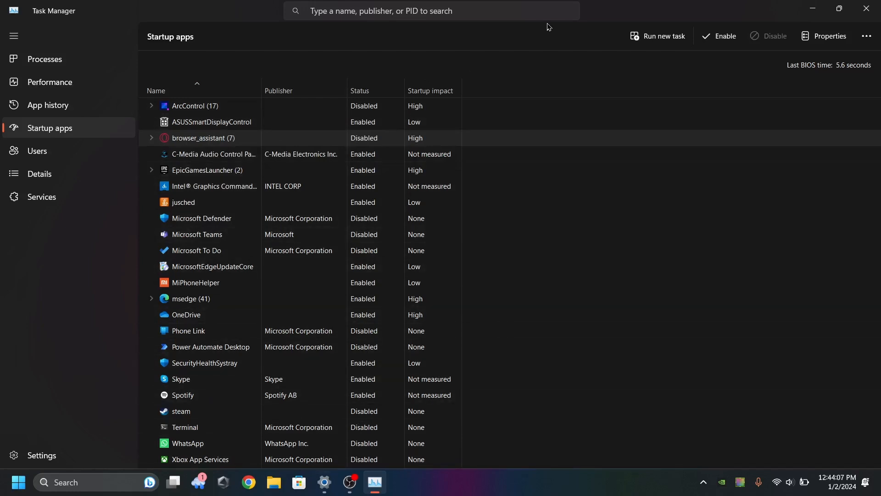
pyautogui.moveTo(316, 370)
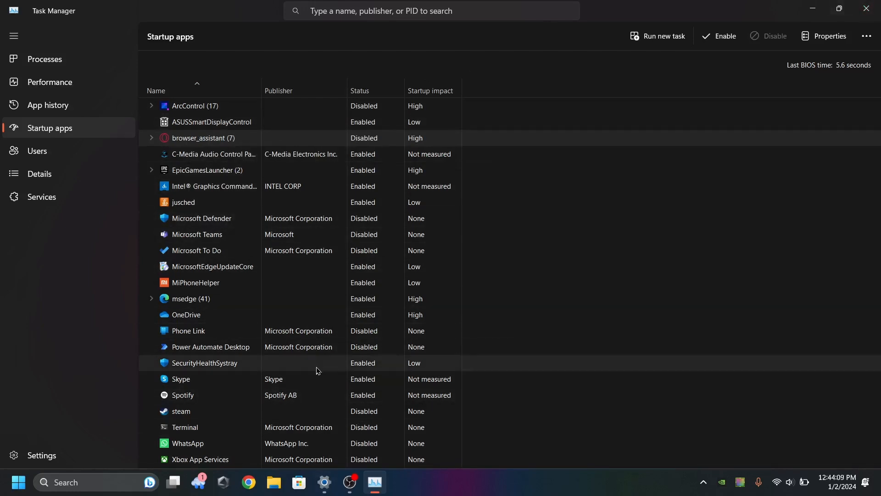
pyautogui.moveTo(26, 468)
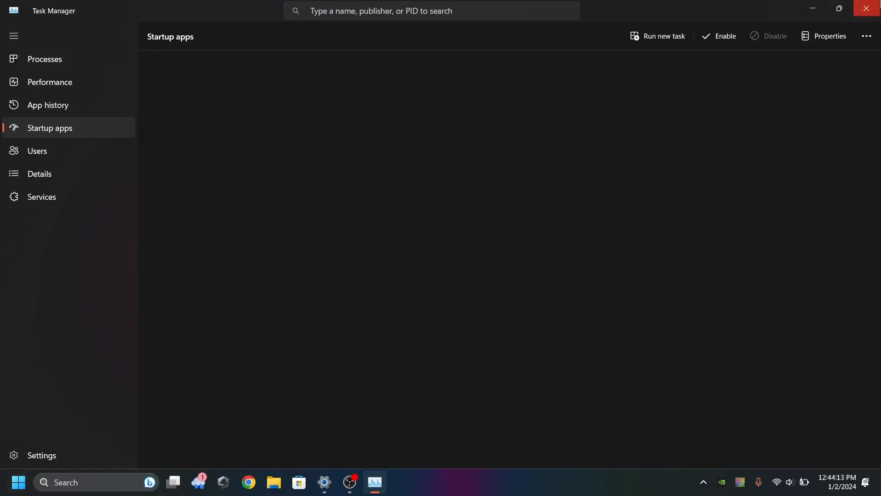
pyautogui.click(865, 8)
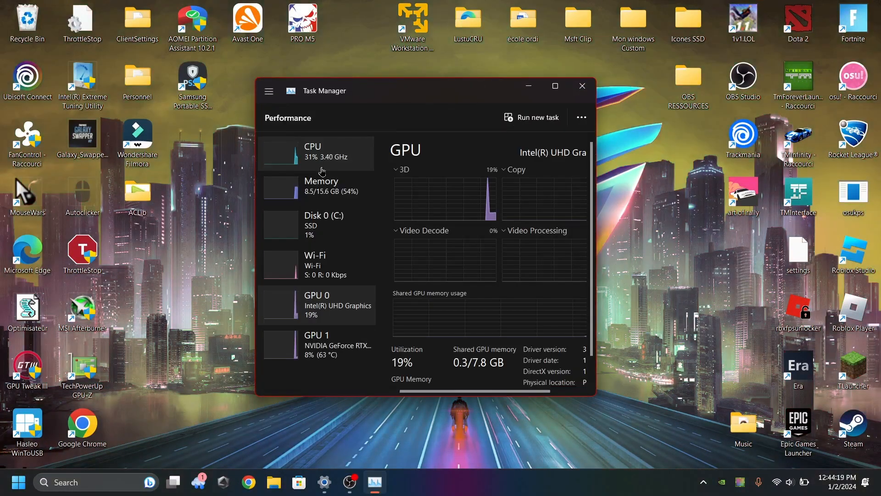
pyautogui.click(555, 86)
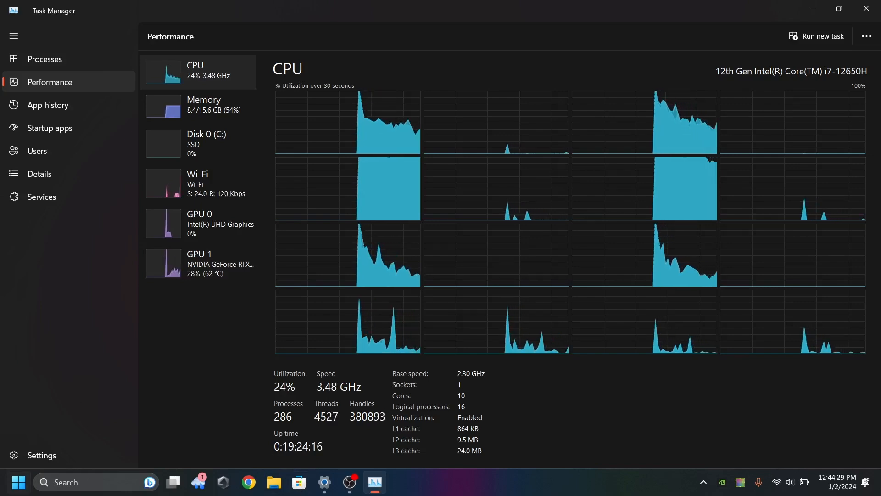
pyautogui.click(44, 58)
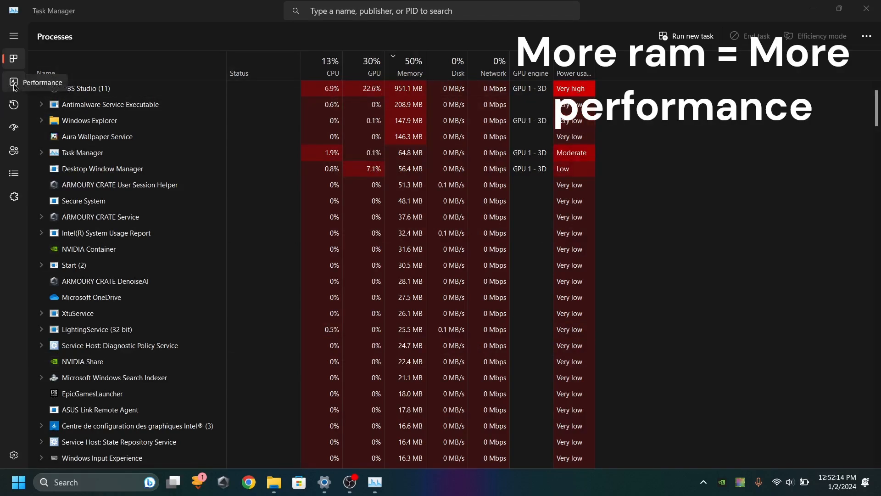
pyautogui.click(13, 82)
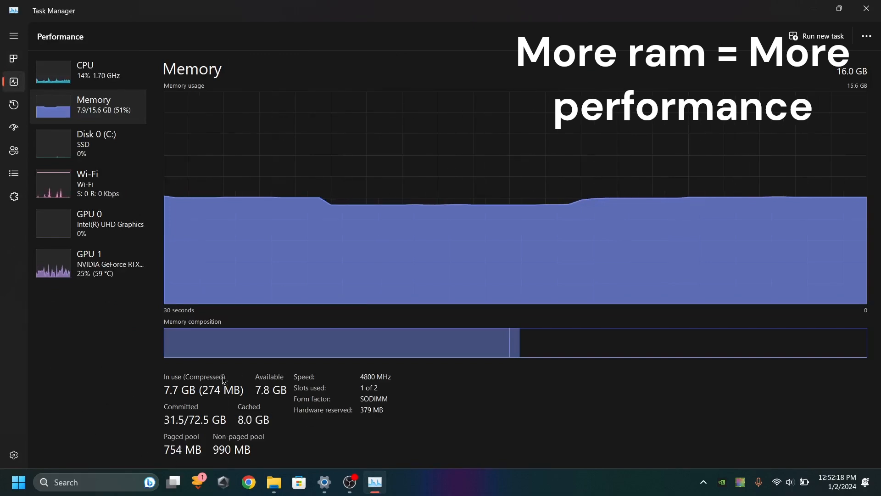
pyautogui.moveTo(324, 482)
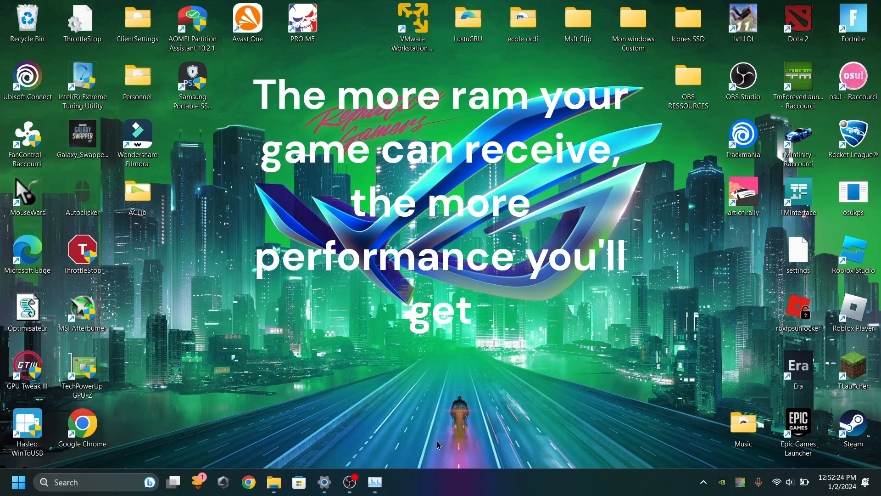
pyautogui.moveTo(557, 163)
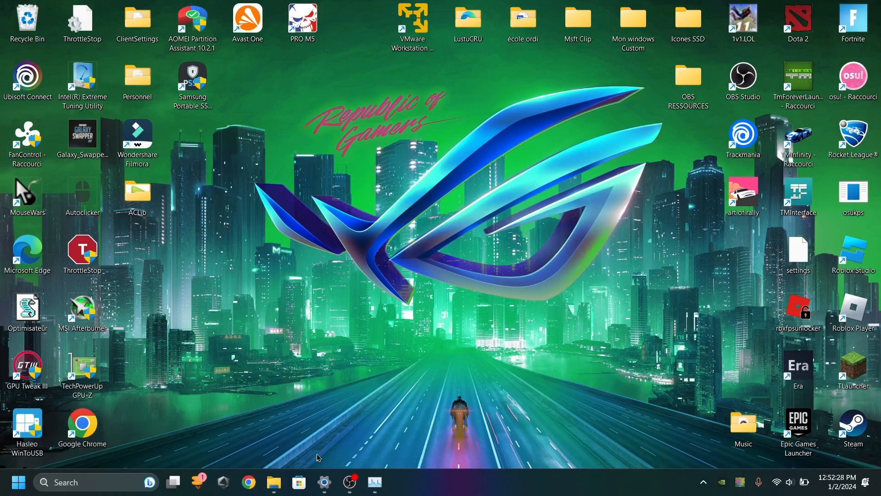
# Look up Trackmania's system requirements (8 GB RAM) via taskbar search and dismiss it.
pyautogui.click(374, 482)
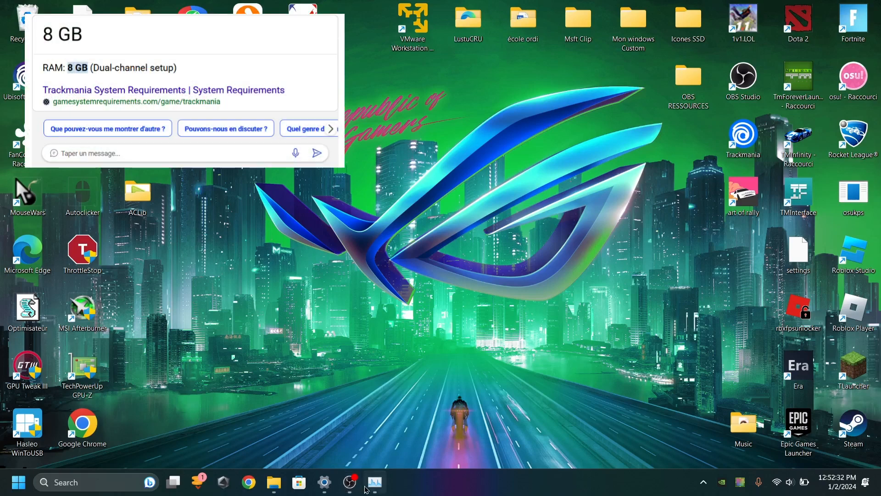
pyautogui.moveTo(439, 209)
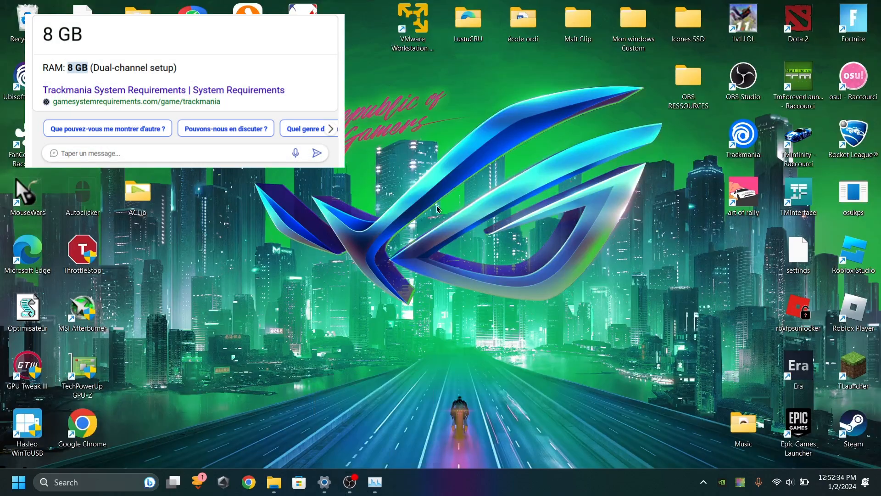
pyautogui.click(374, 482)
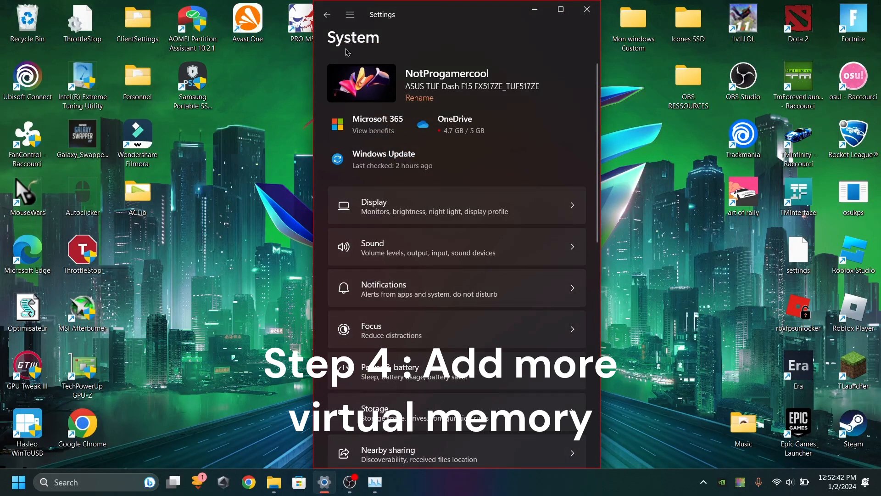
# Set visual effects to Adjust for best performance in Performance Options and apply it.
pyautogui.scroll(-3)
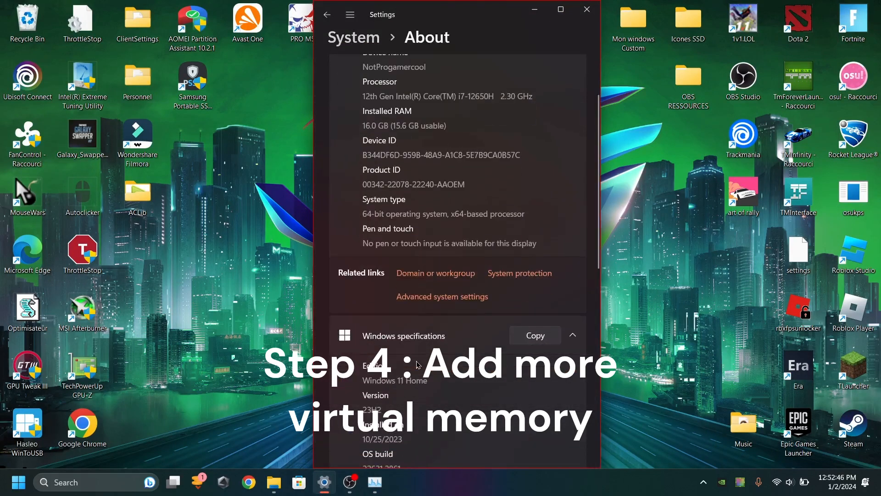
pyautogui.click(441, 297)
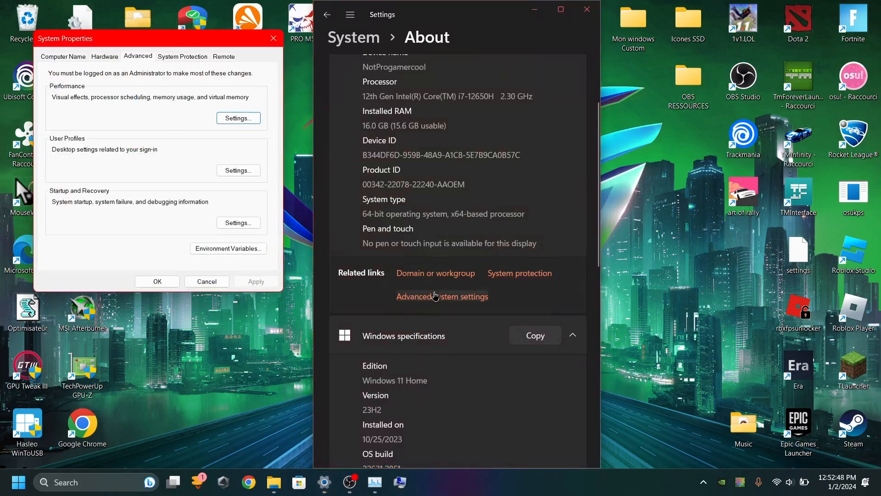
pyautogui.click(238, 119)
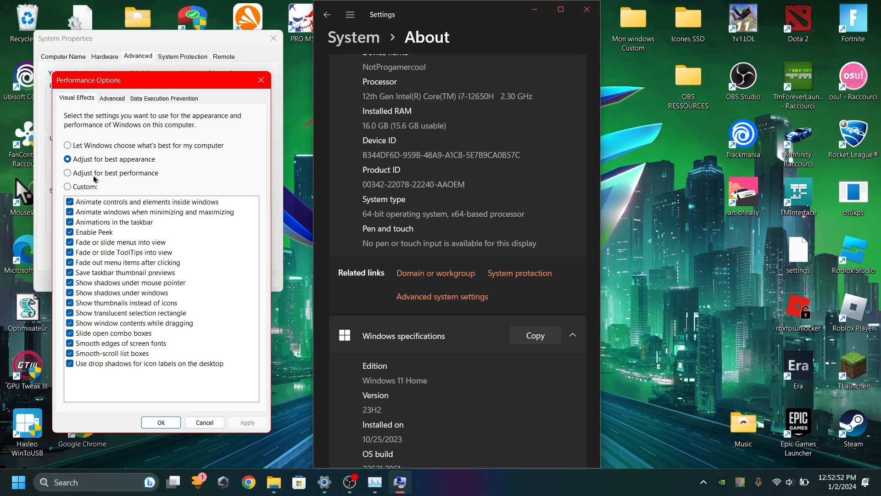
pyautogui.click(67, 173)
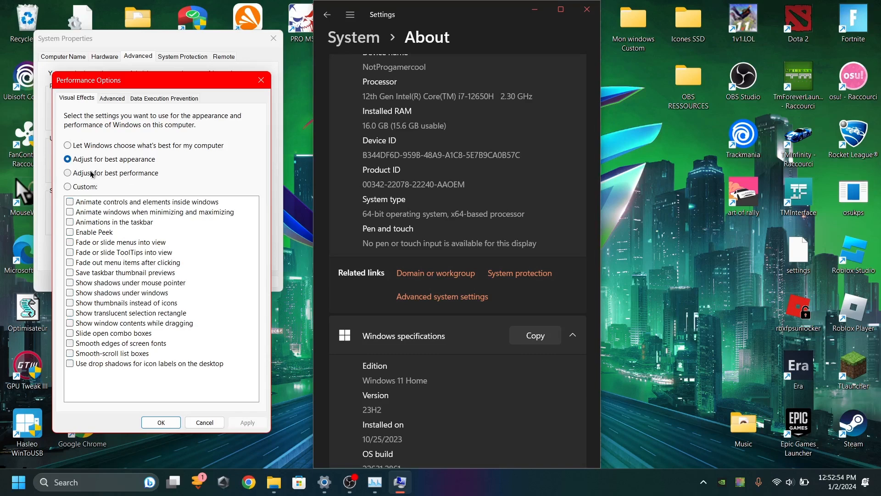
pyautogui.click(67, 173)
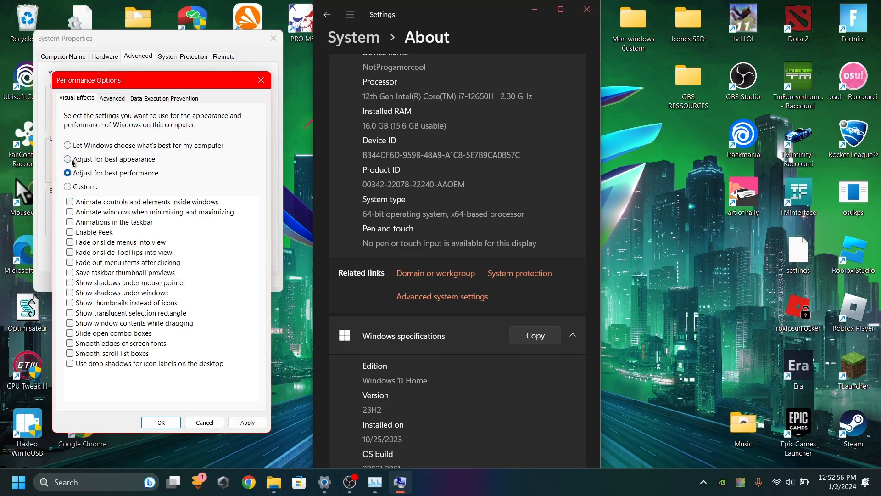
pyautogui.click(112, 98)
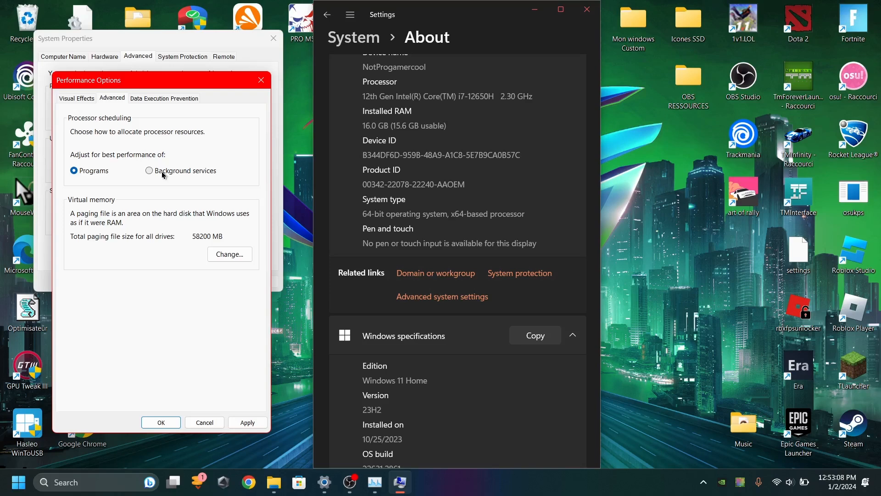
pyautogui.moveTo(26, 175)
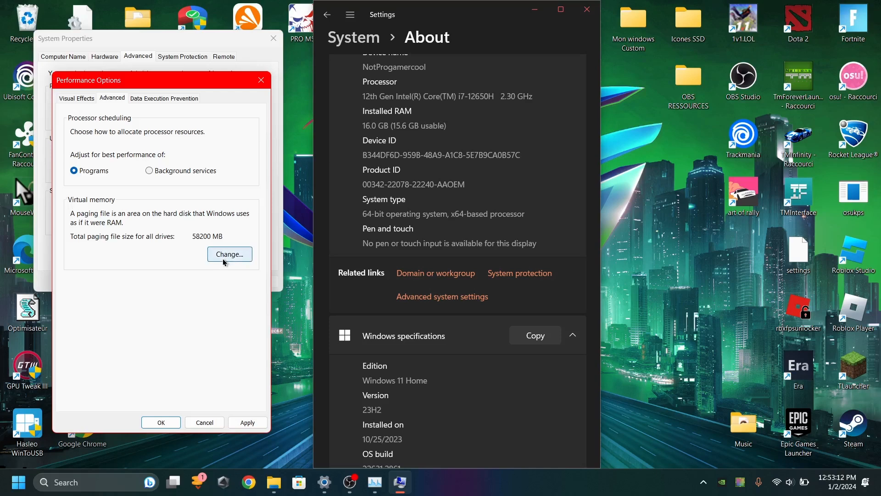
# Bring up the paging-file size settings and Task Manager memory stats side by side.
pyautogui.click(229, 255)
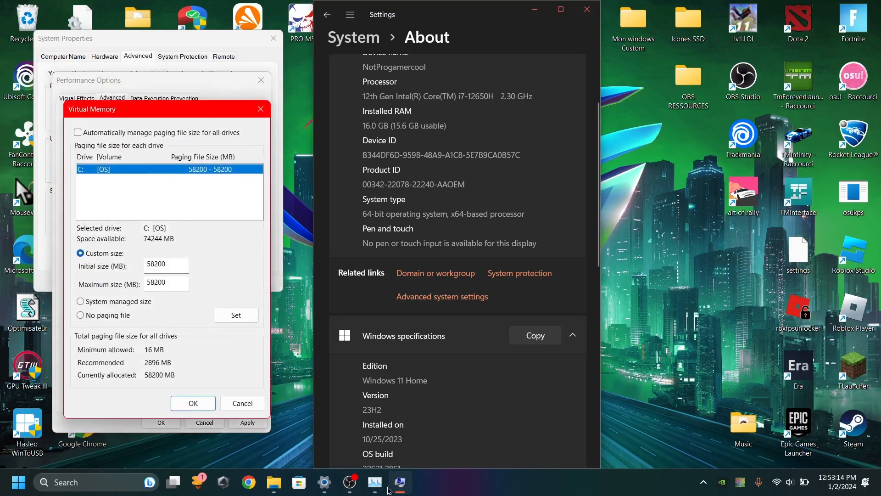
pyautogui.click(374, 482)
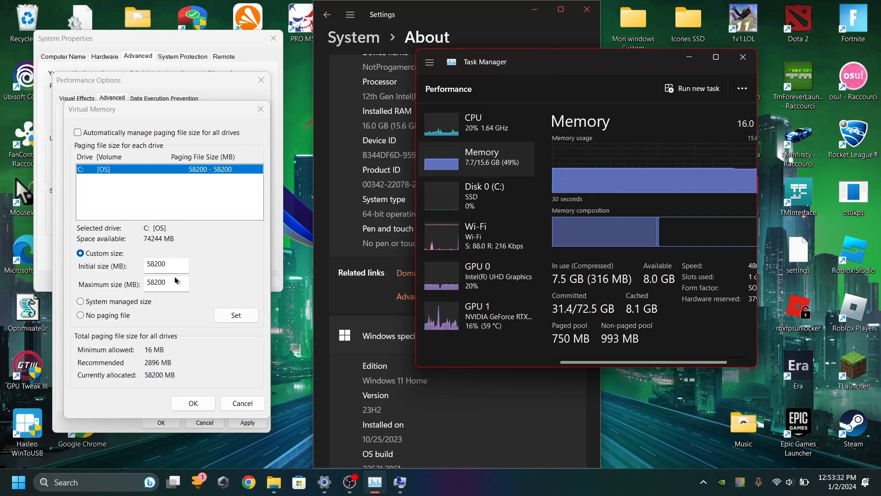
pyautogui.moveTo(574, 328)
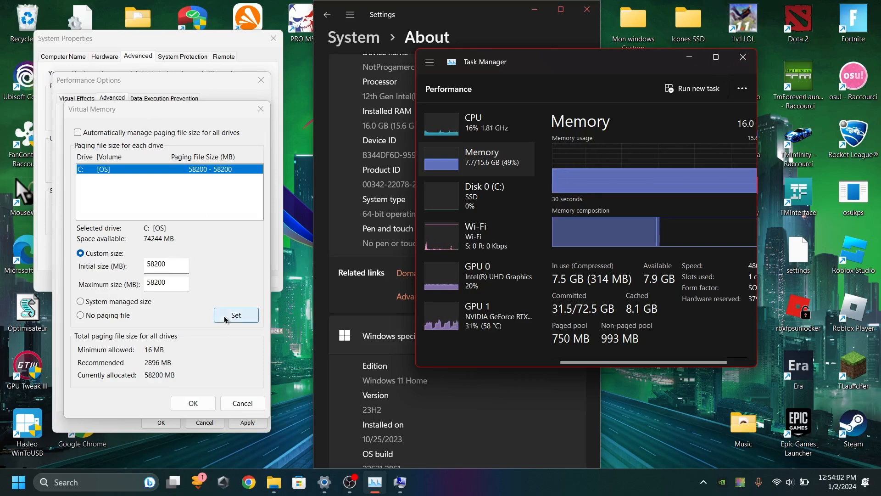
pyautogui.moveTo(180, 207)
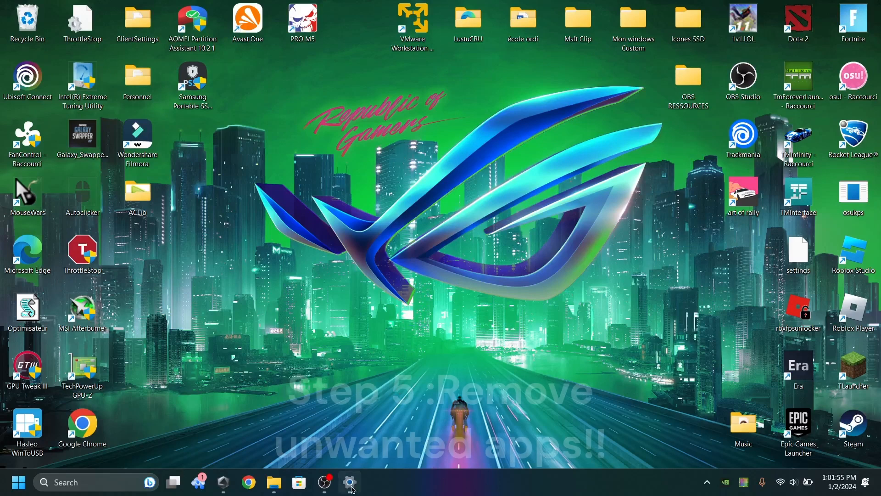
# List installed apps sorted by size, large to small, and scroll through them.
pyautogui.click(349, 482)
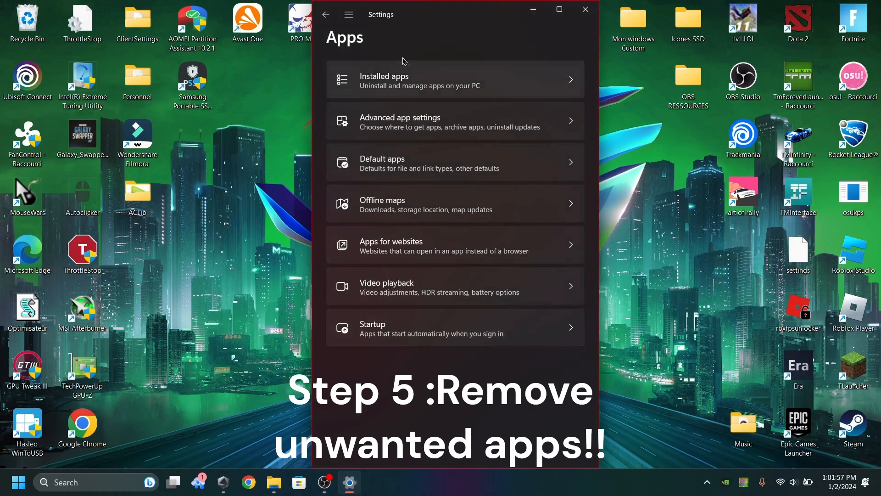
pyautogui.click(454, 79)
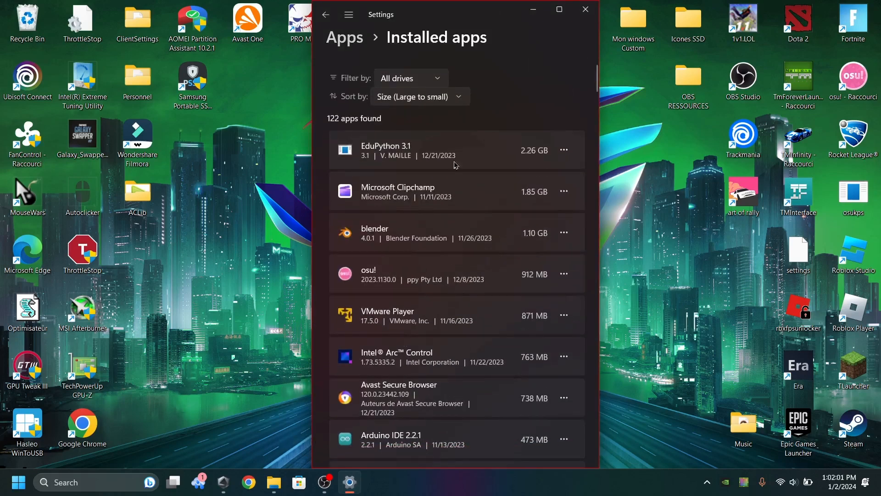
pyautogui.click(564, 150)
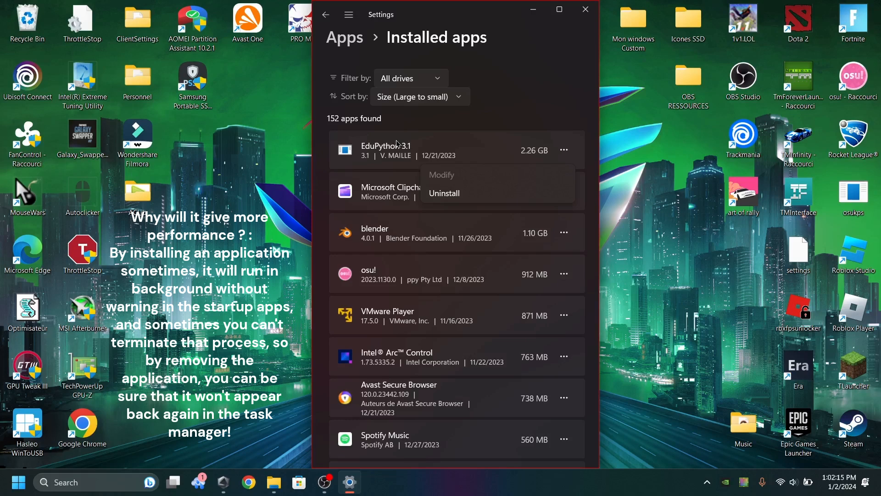
pyautogui.moveTo(445, 193)
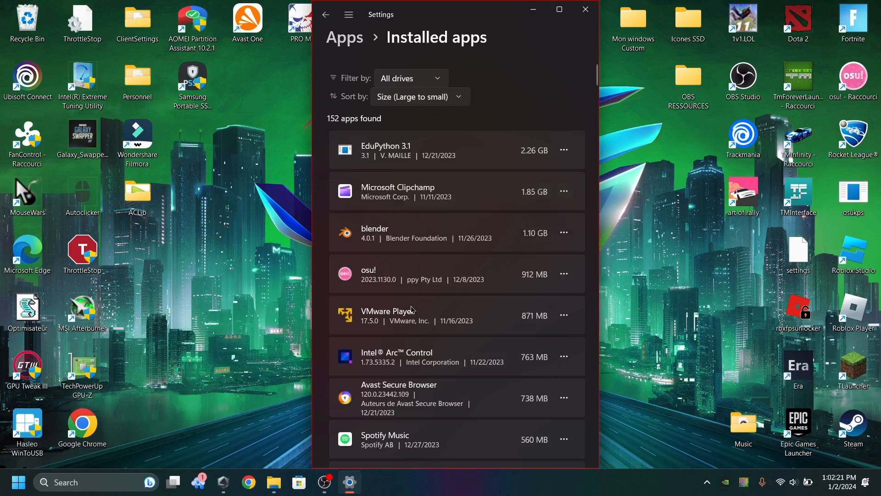
pyautogui.scroll(-3)
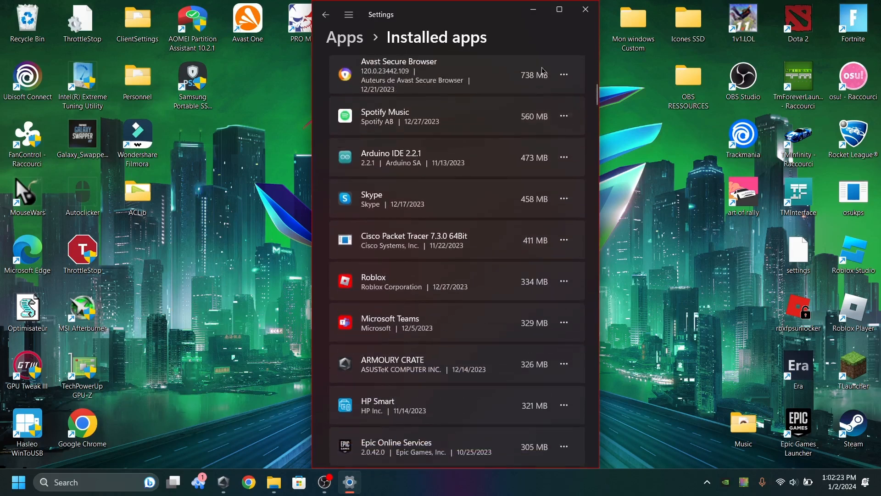
pyautogui.moveTo(323, 255)
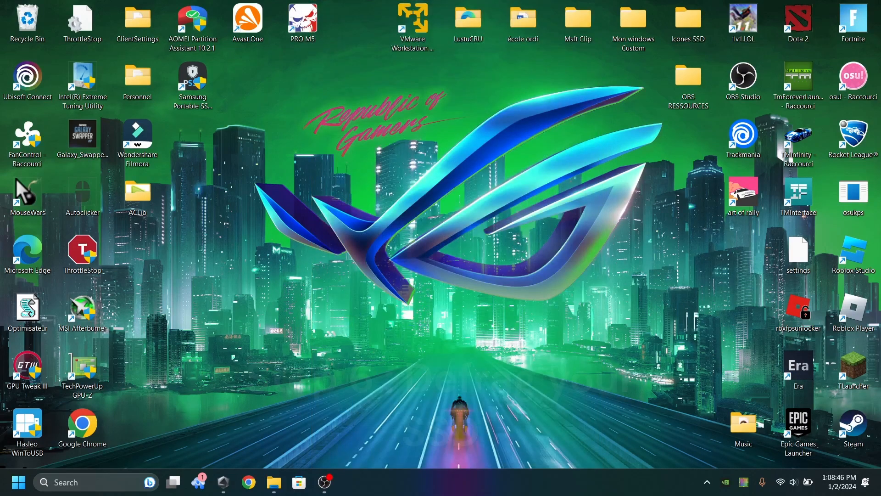
# Search 'defrag', launch Optimize Drives and optimize the OS (C:) drive.
pyautogui.click(17, 482)
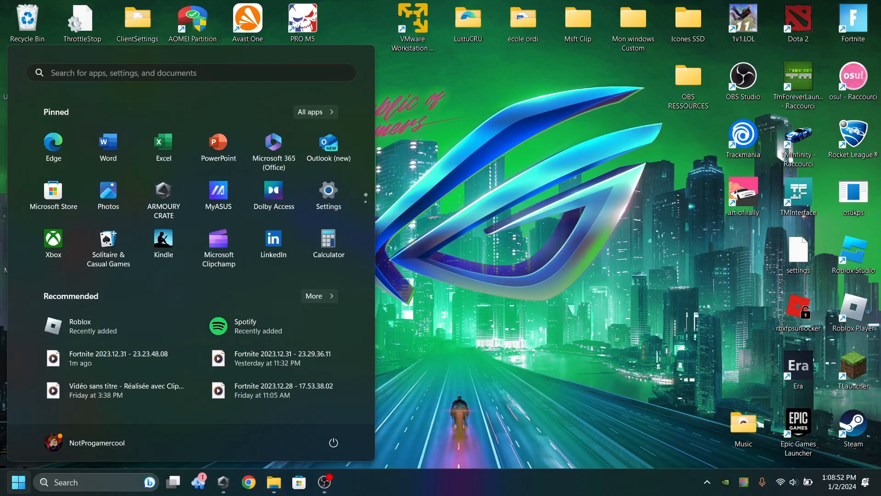
pyautogui.write('defrag')
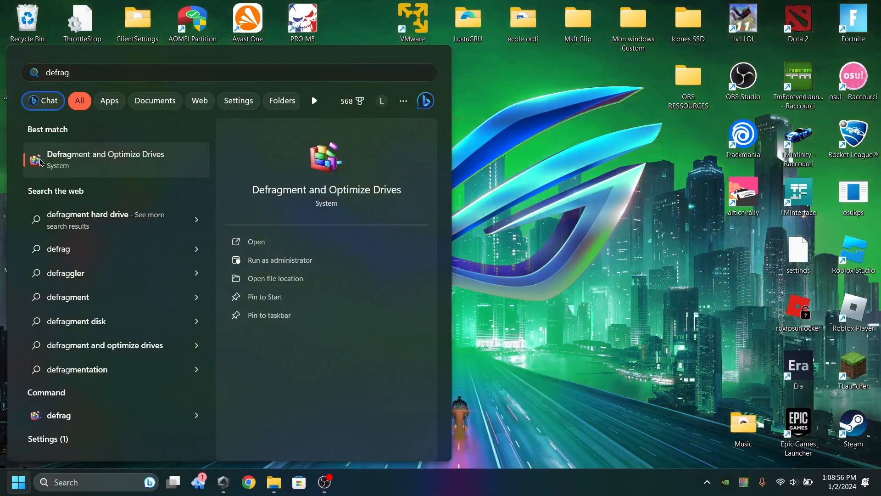
pyautogui.moveTo(130, 162)
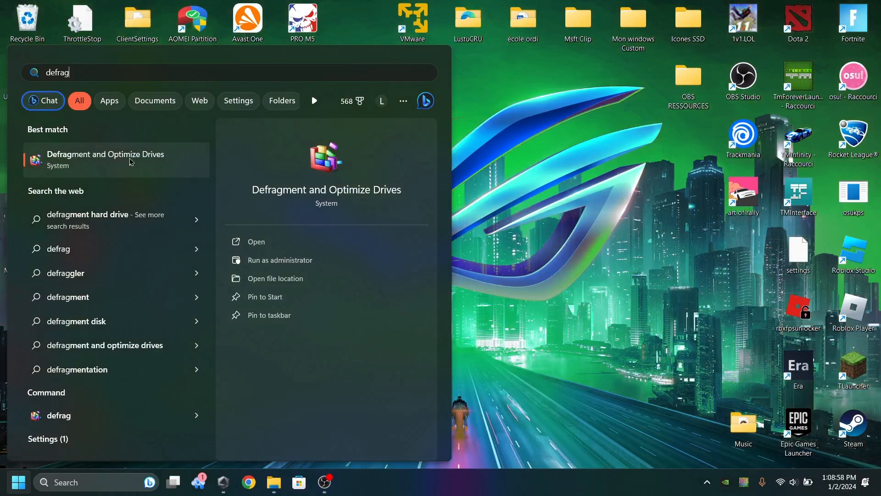
pyautogui.click(256, 241)
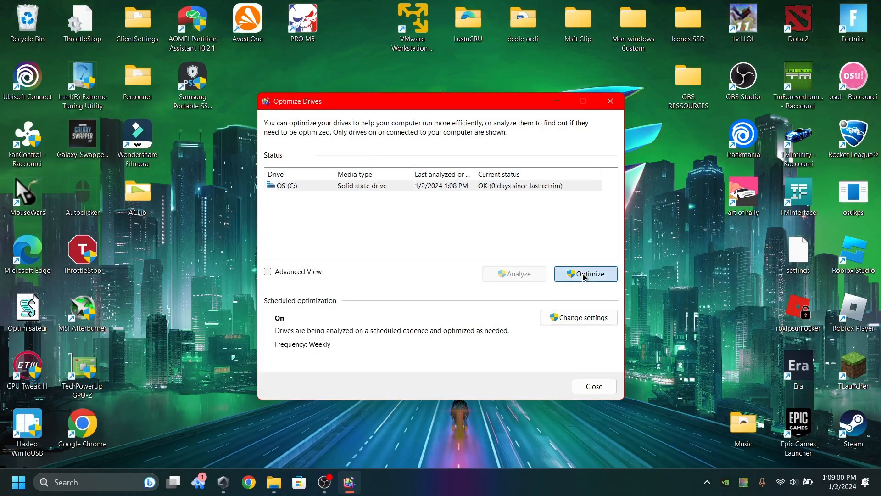
pyautogui.click(585, 273)
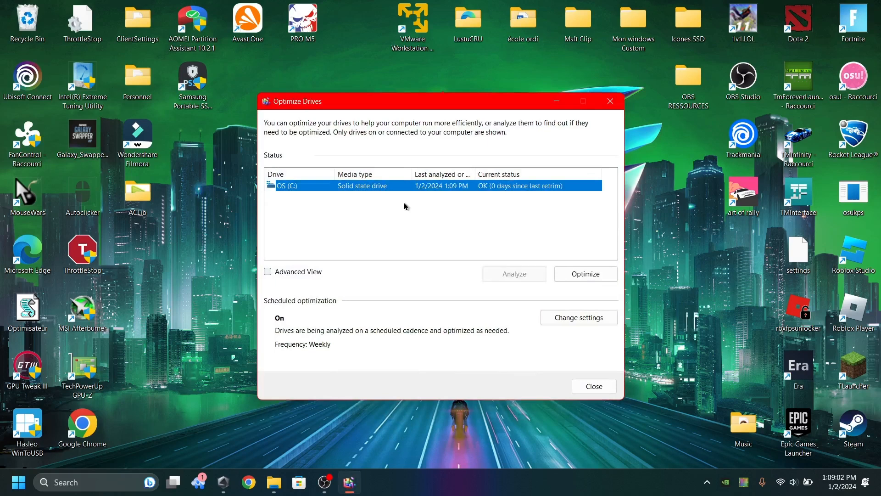
pyautogui.moveTo(554, 101)
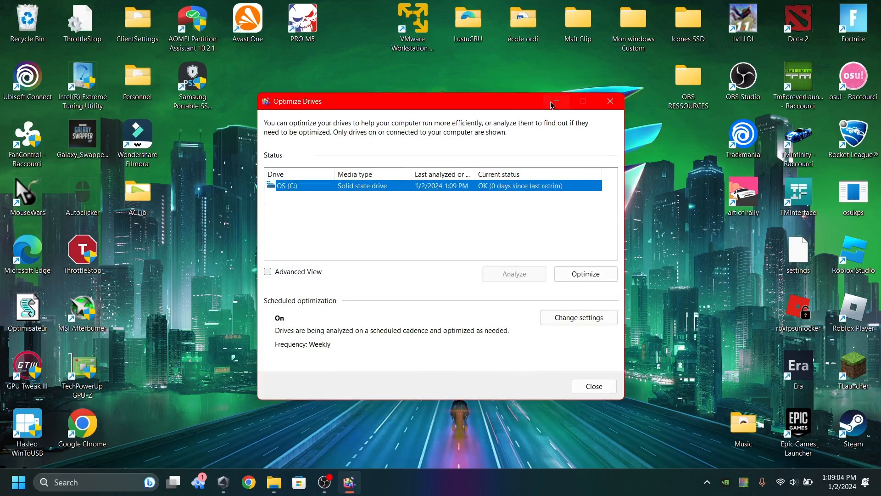
pyautogui.moveTo(556, 101)
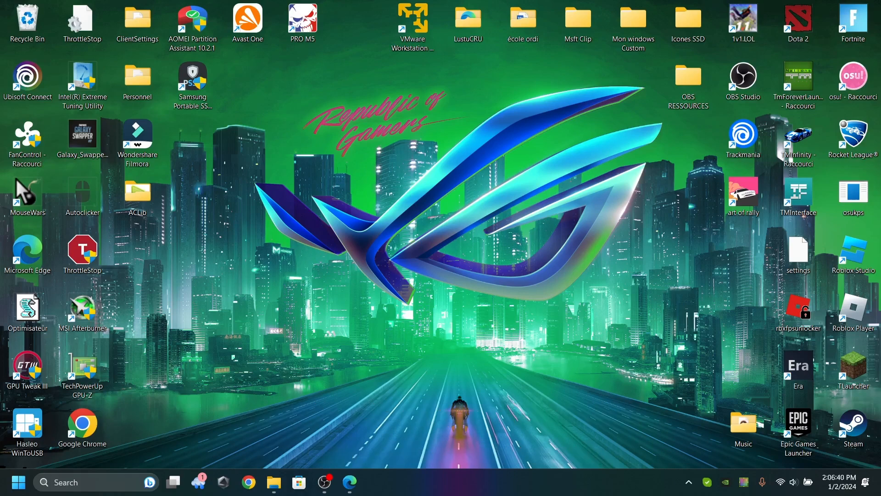
# Search 'disk cleanup' and launch Disk Cleanup for the OS (C:) drive.
pyautogui.write('disk cleanup')
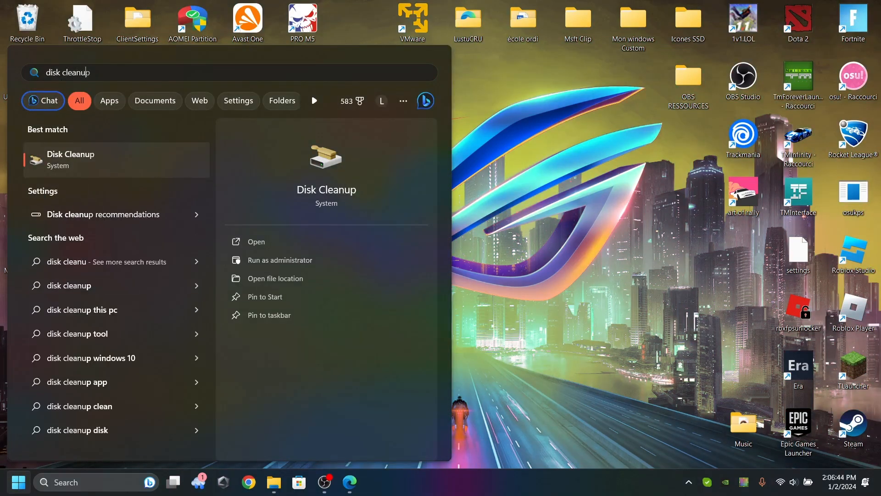
pyautogui.click(257, 242)
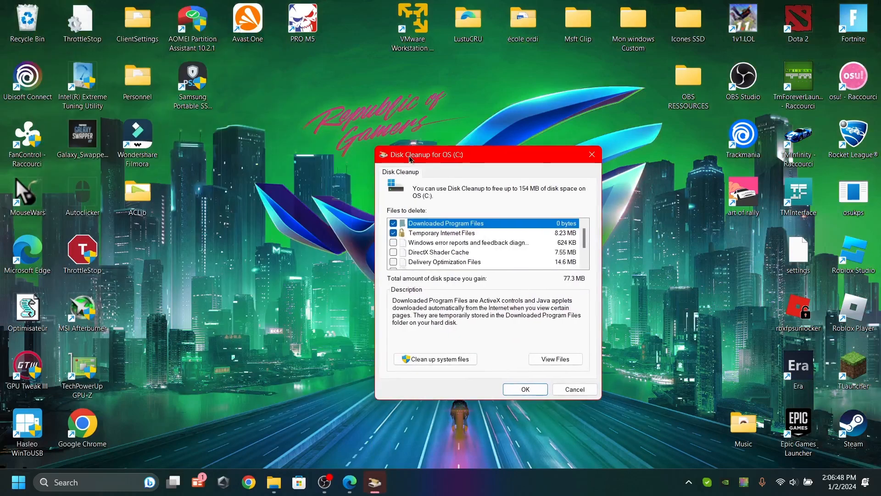
pyautogui.scroll(-3)
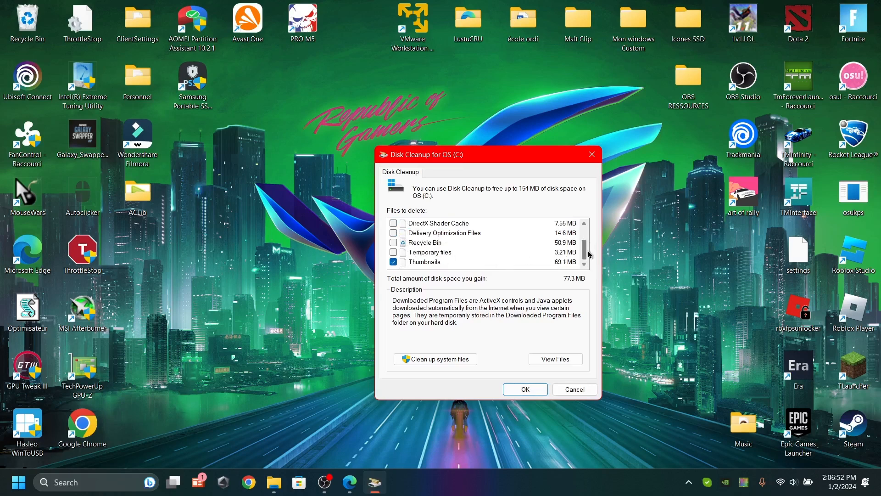
pyautogui.scroll(3)
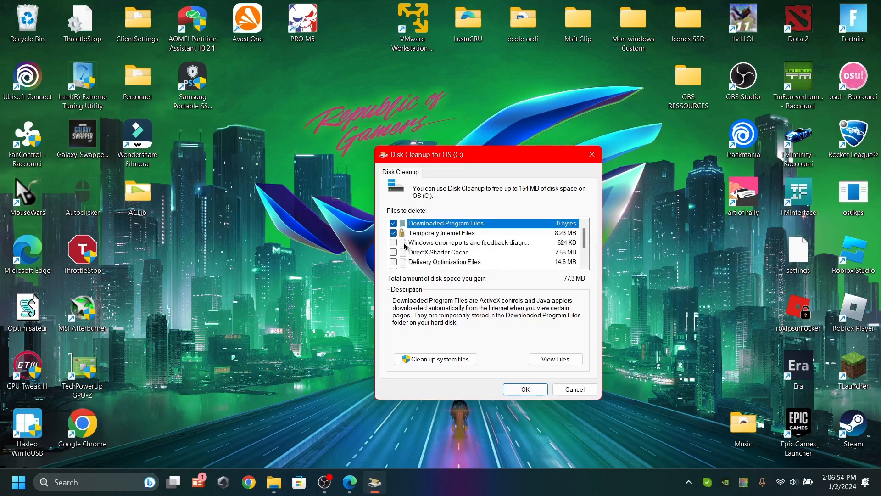
# Tick Windows error reports, Delivery Optimization Files and Recycle Bin for deletion.
pyautogui.click(394, 242)
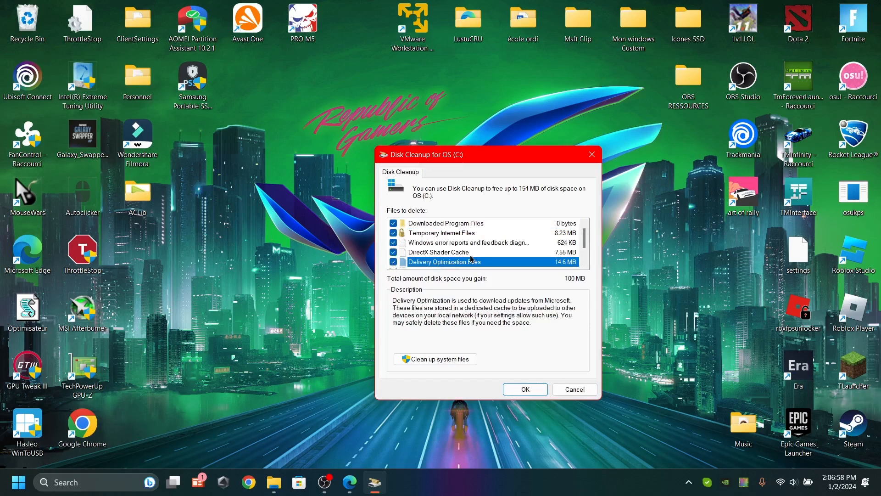
pyautogui.click(438, 251)
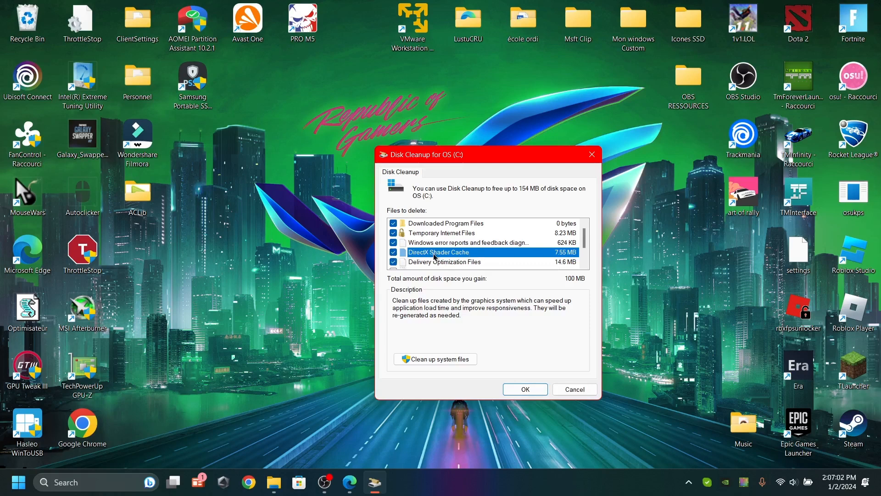
pyautogui.moveTo(506, 283)
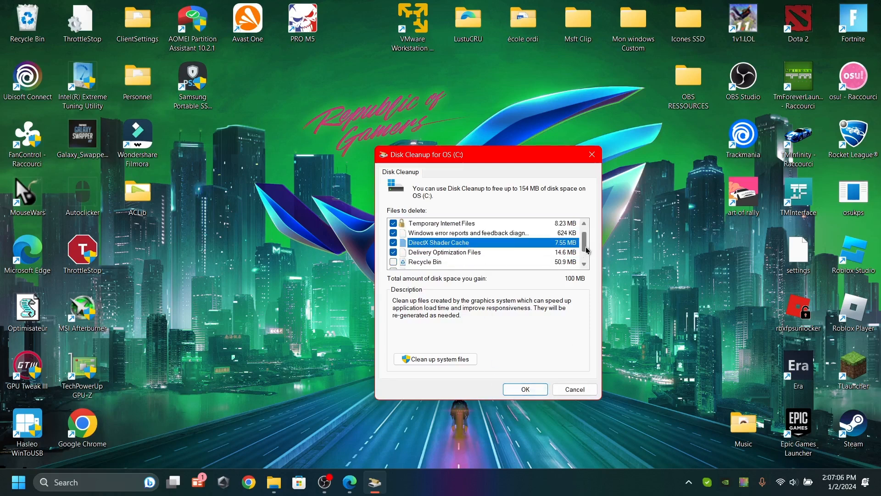
pyautogui.click(394, 261)
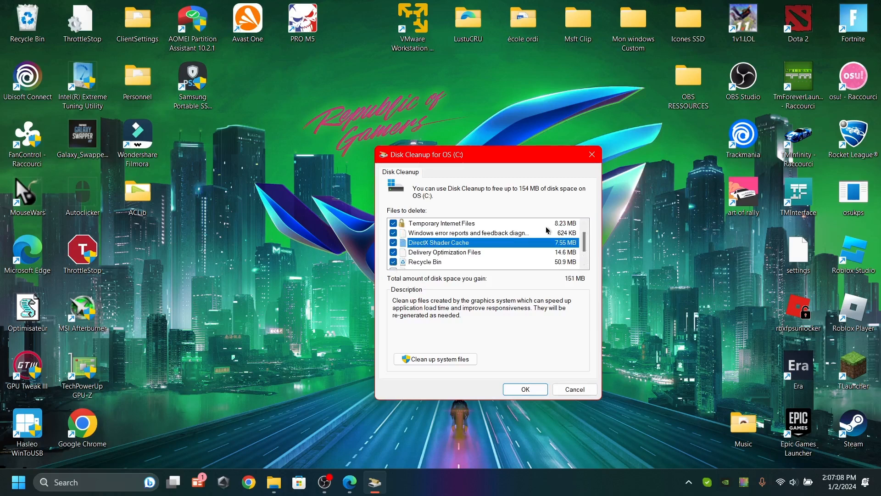
pyautogui.scroll(-3)
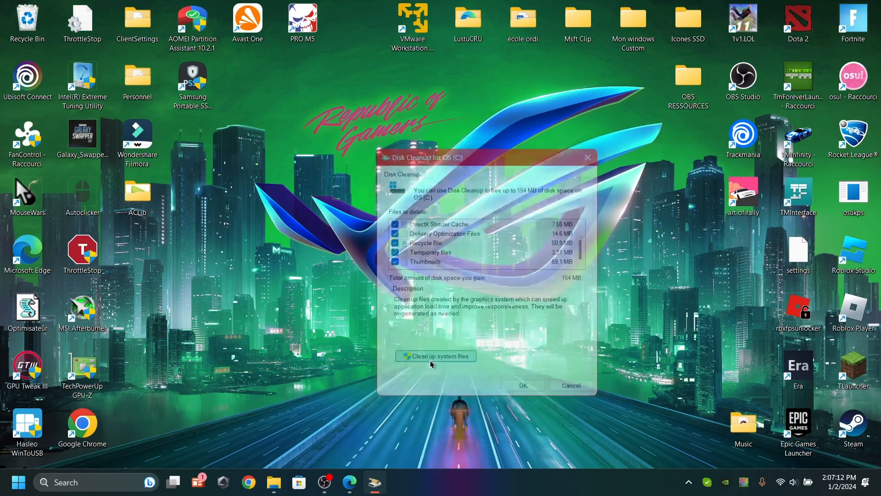
# Rescan system files and tick Windows Update Cleanup and memory dump files.
pyautogui.click(435, 357)
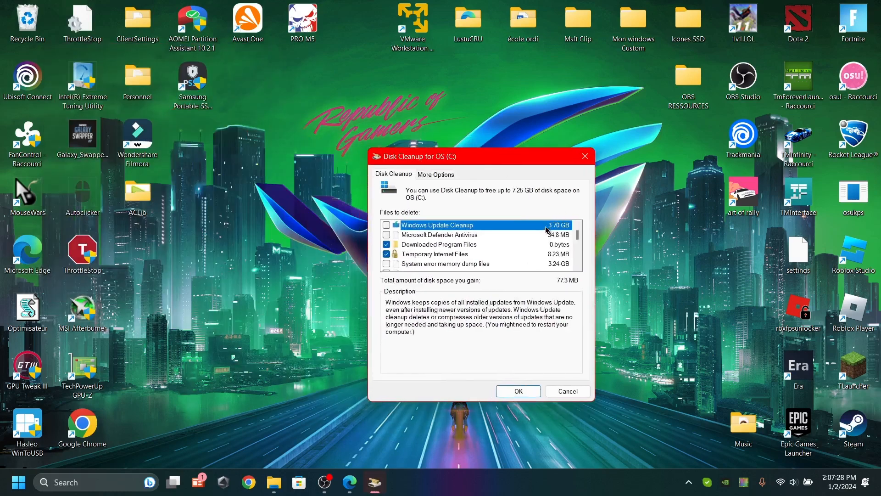
pyautogui.click(386, 234)
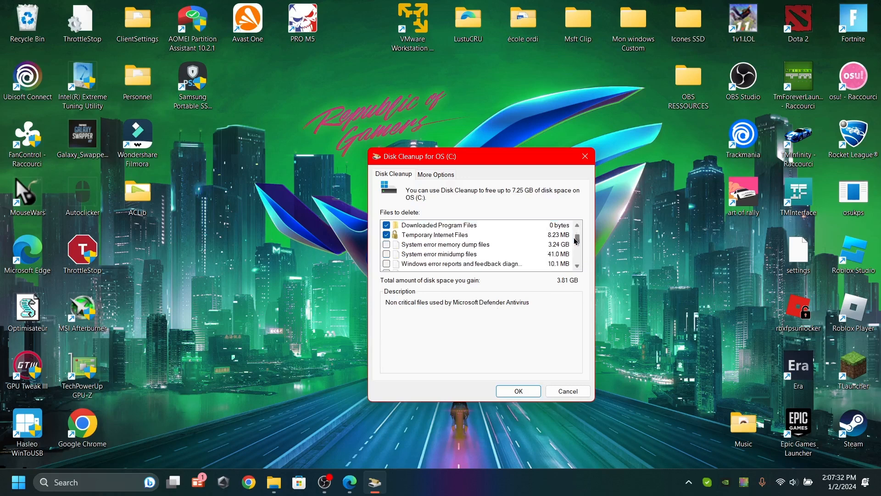
pyautogui.click(445, 244)
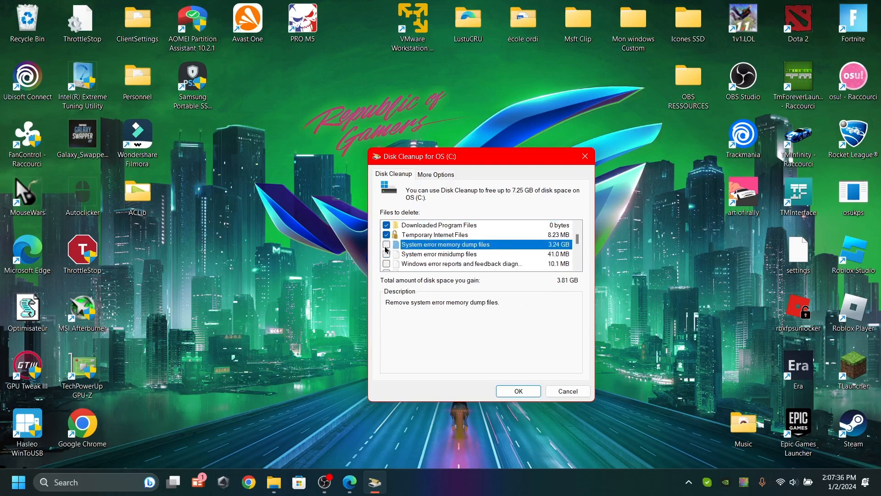
pyautogui.click(386, 244)
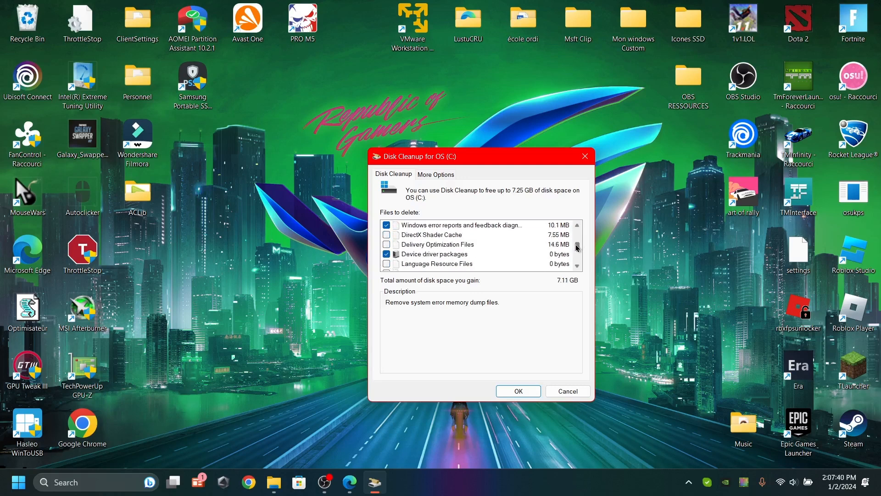
# Tick Temporary files and further categories, then permanently delete the 7.25 GB selection.
pyautogui.scroll(-3)
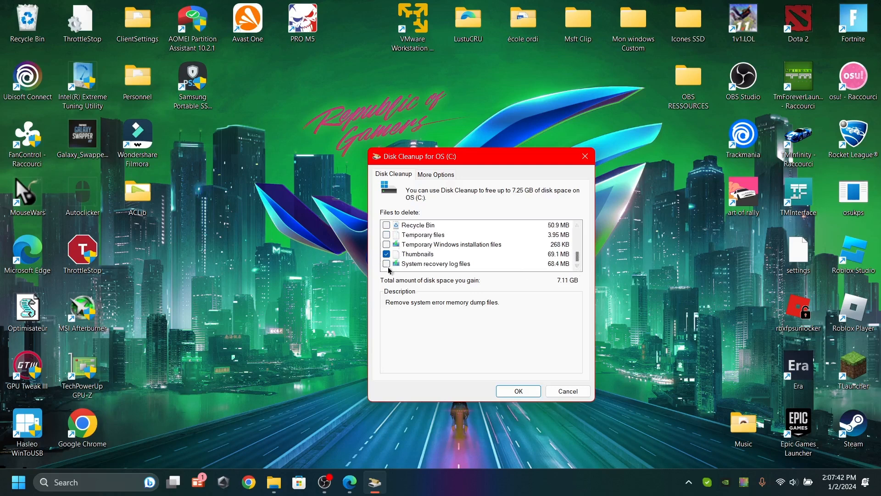
pyautogui.scroll(-3)
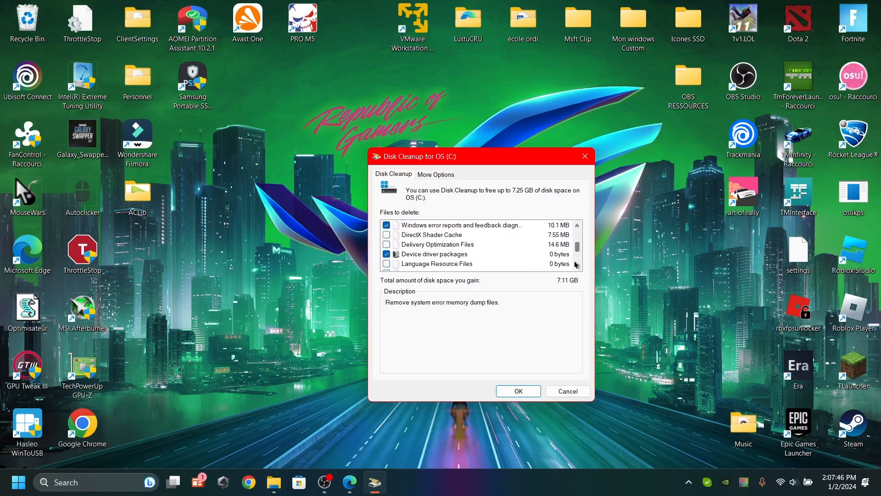
pyautogui.click(386, 234)
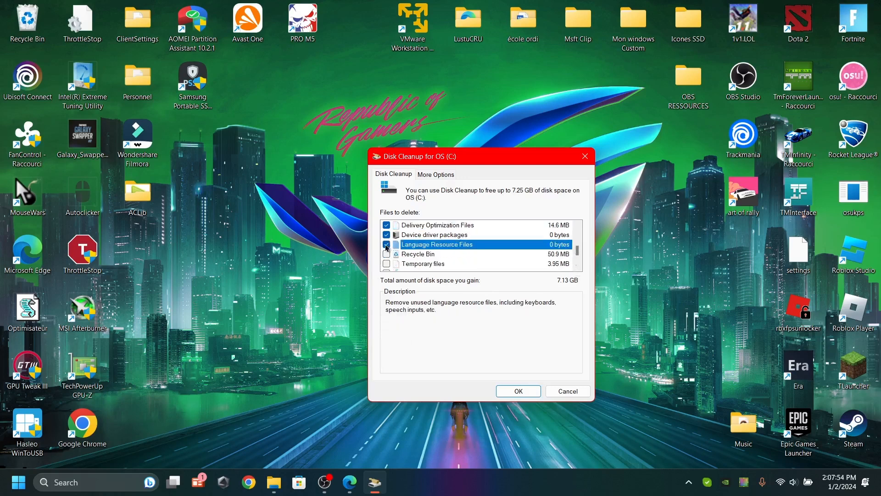
pyautogui.click(386, 244)
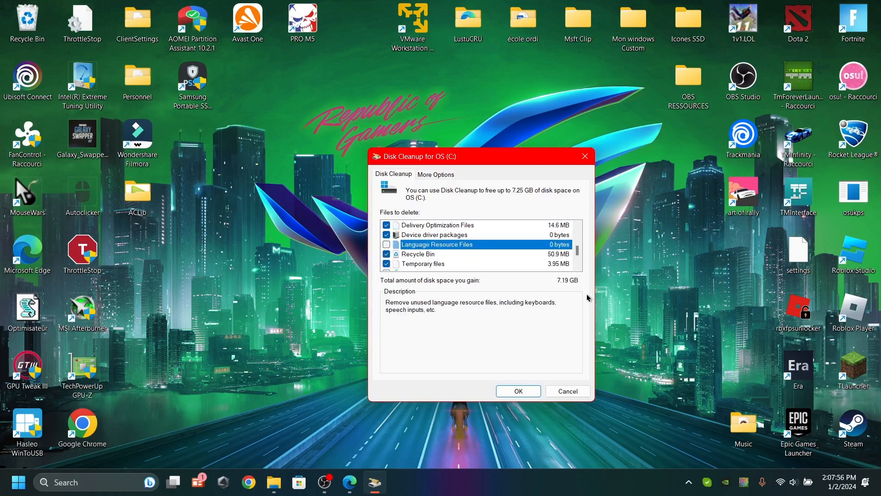
pyautogui.scroll(-3)
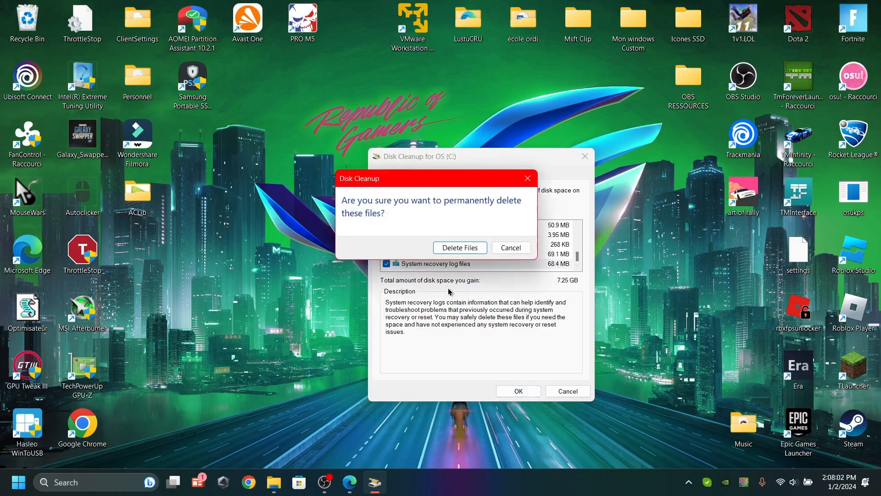
pyautogui.moveTo(357, 246)
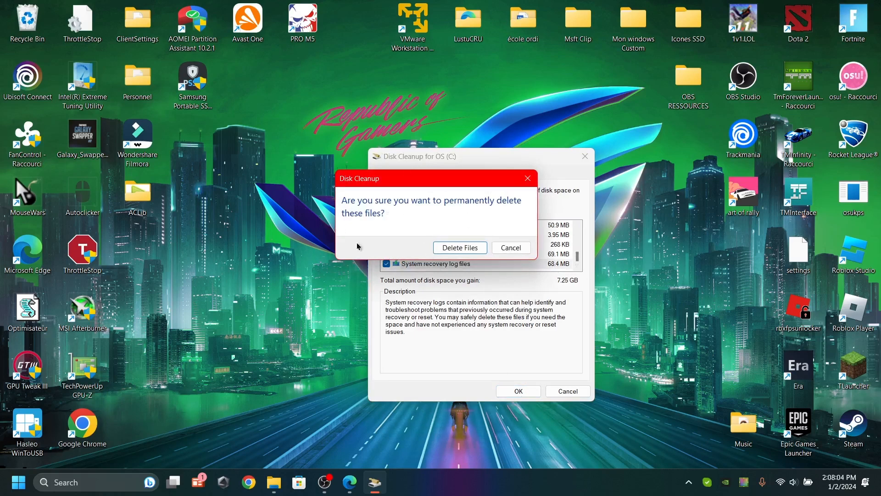
pyautogui.moveTo(460, 247)
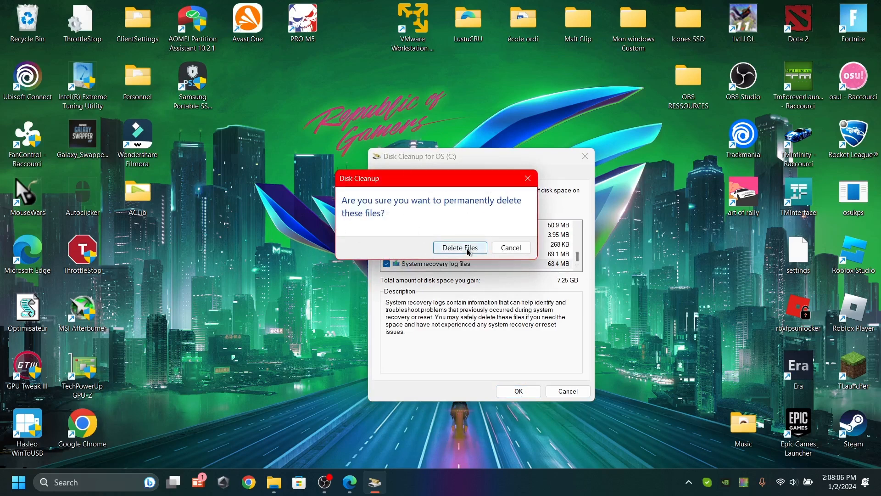
pyautogui.click(459, 247)
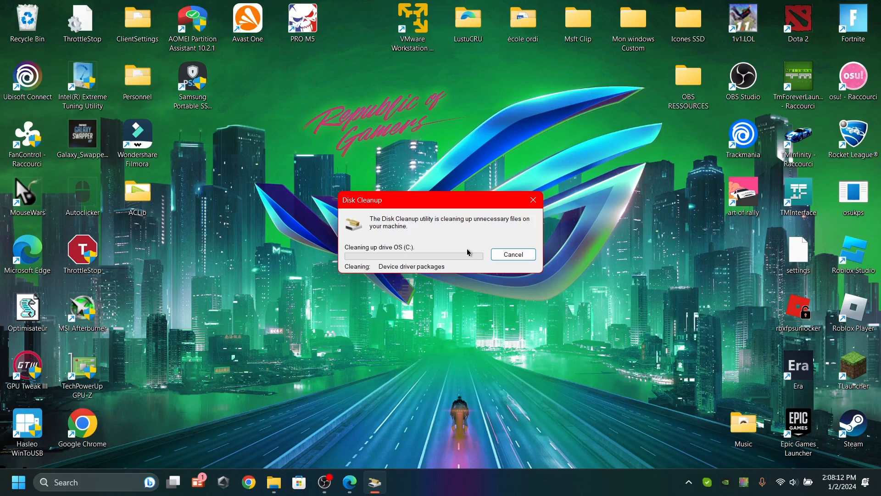
pyautogui.moveTo(418, 238)
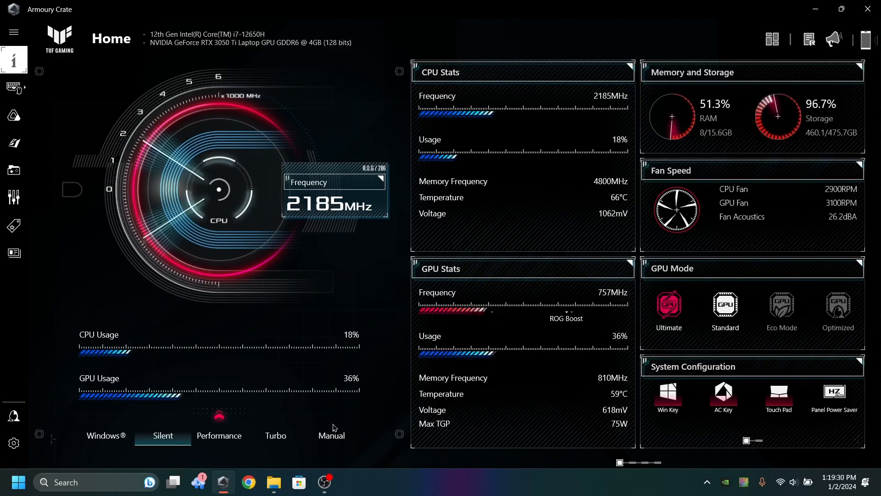
# Cycle through Manual, Performance and Turbo operating modes on the Armoury Crate home page.
pyautogui.click(332, 435)
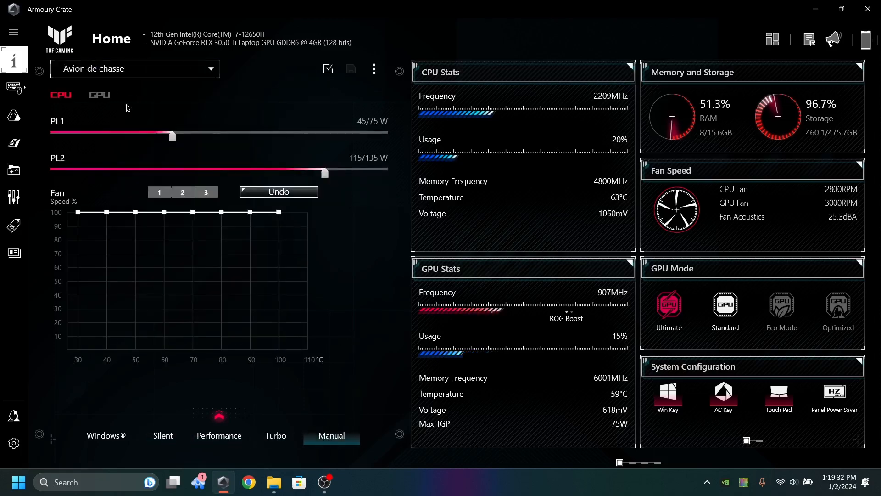
pyautogui.click(99, 94)
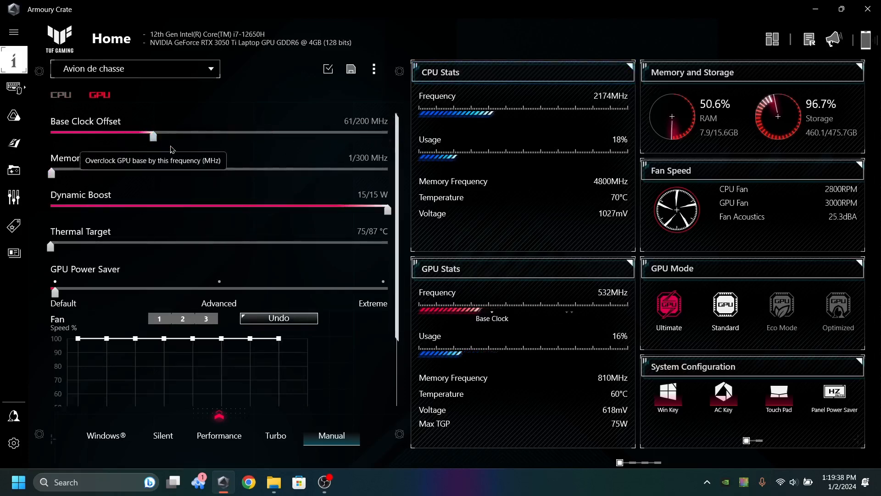
pyautogui.moveTo(159, 144)
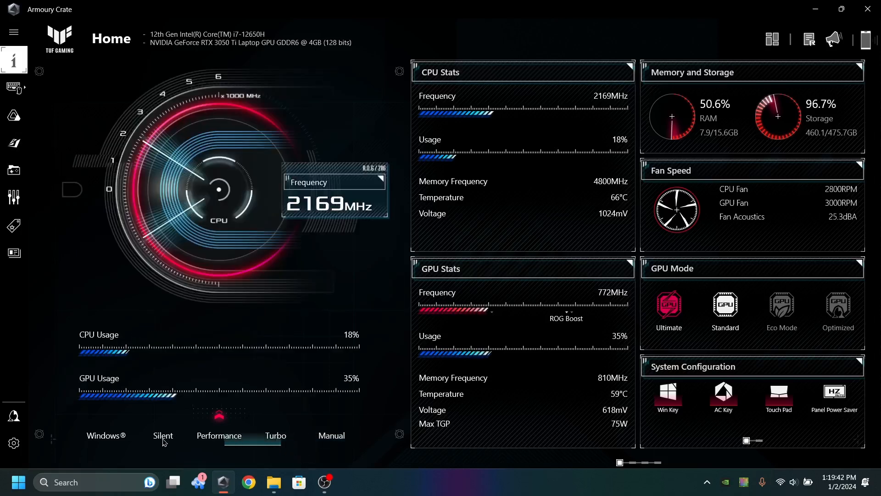
pyautogui.click(164, 435)
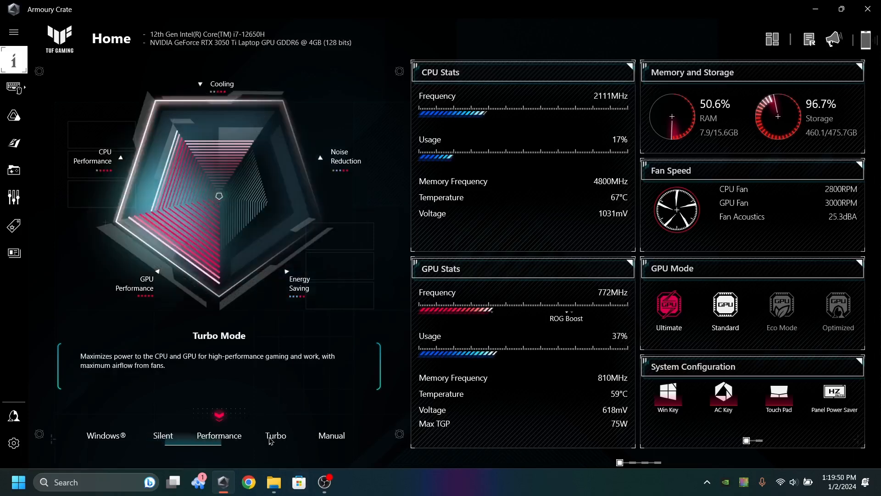
pyautogui.click(274, 435)
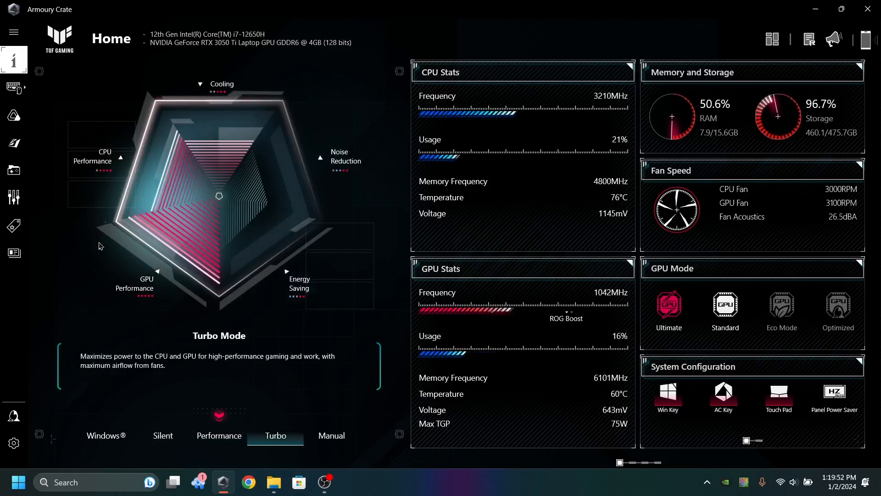
pyautogui.moveTo(240, 97)
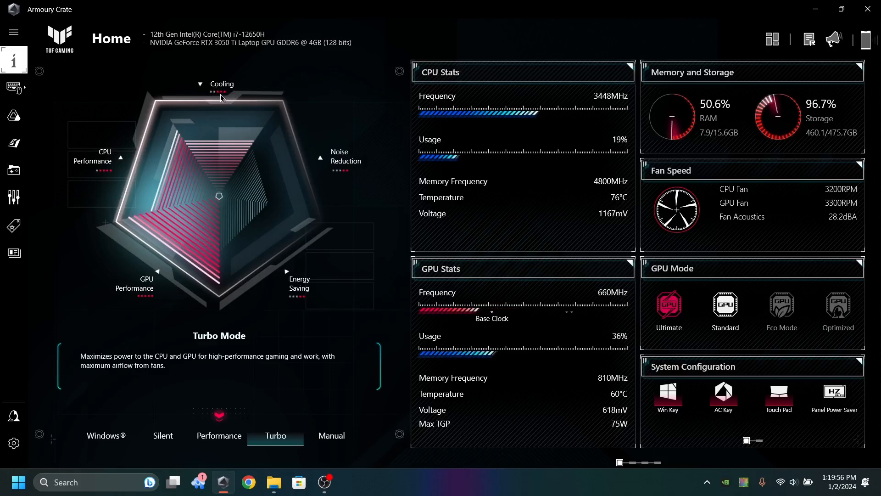
pyautogui.moveTo(215, 442)
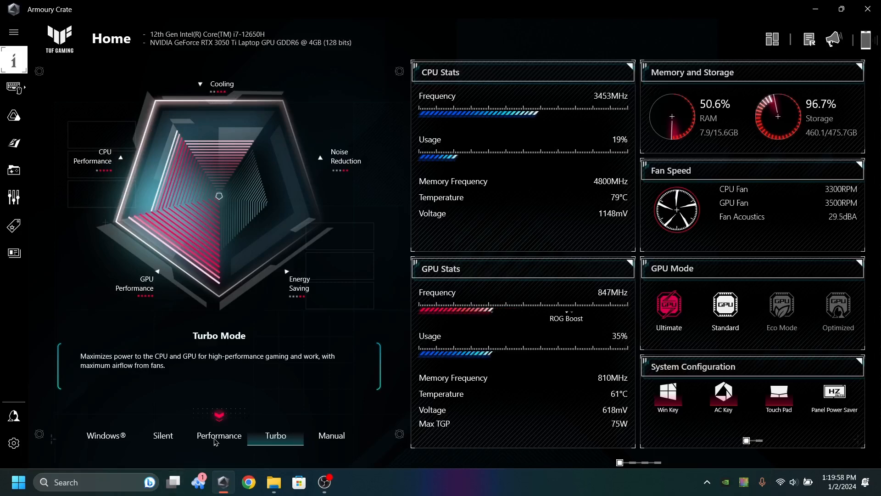
pyautogui.click(331, 435)
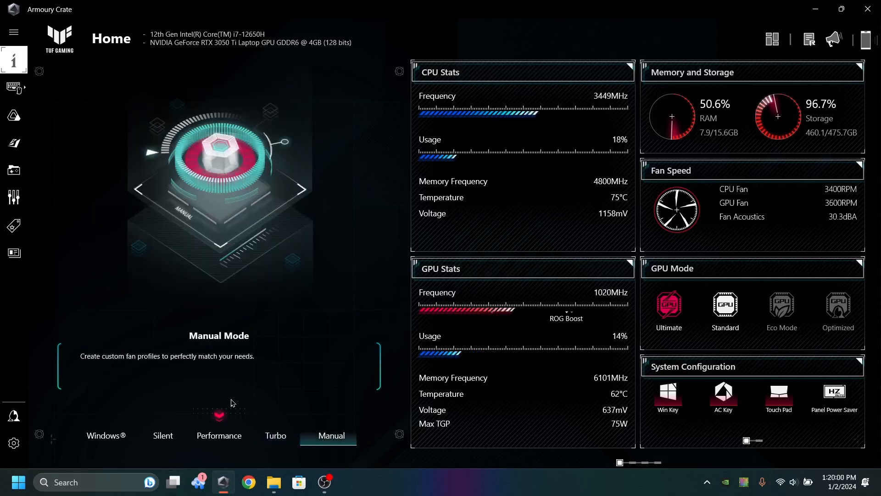
pyautogui.click(162, 435)
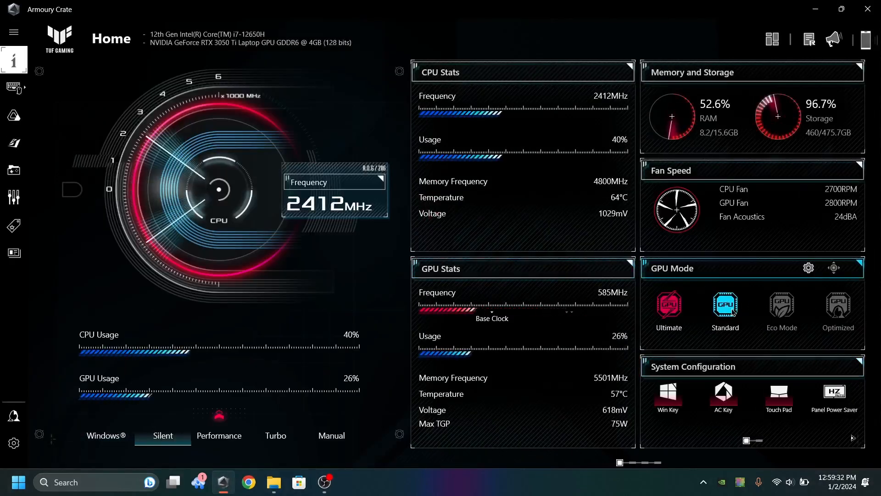
pyautogui.moveTo(725, 307)
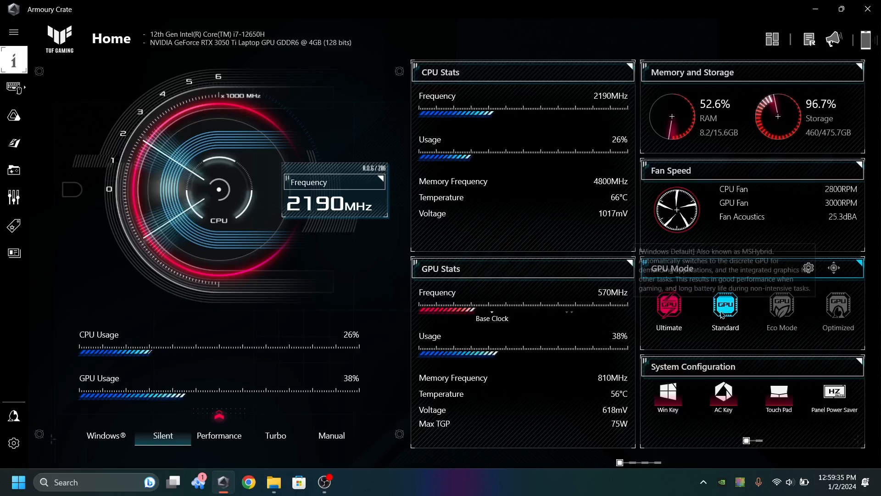
pyautogui.moveTo(669, 308)
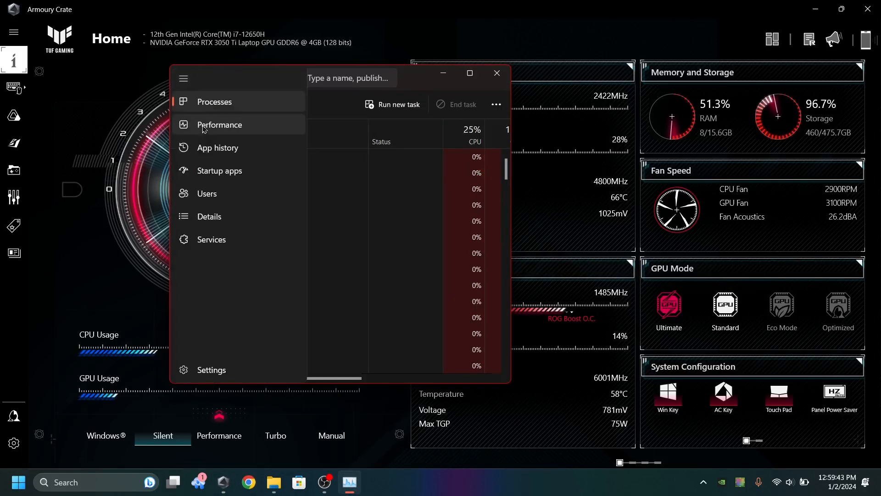
# View the Performance graphs and check utilisation of GPU 0 (Intel) and GPU 1 (NVIDIA).
pyautogui.click(220, 124)
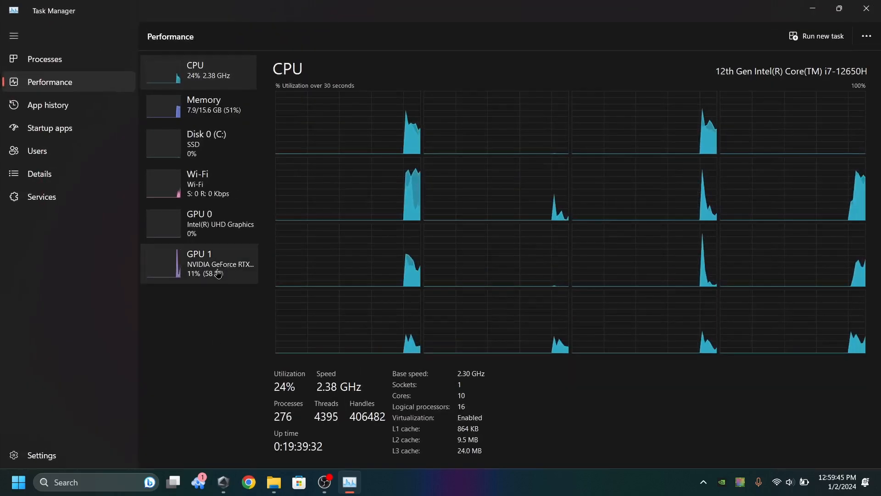
pyautogui.click(199, 223)
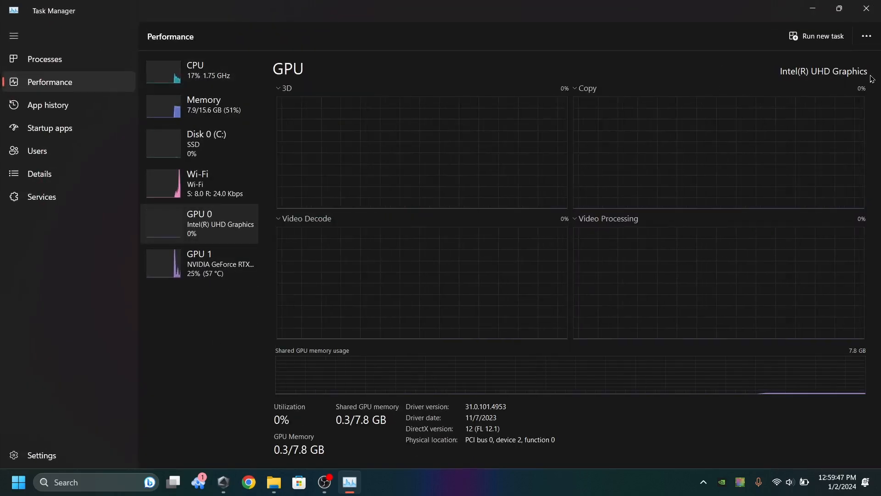
pyautogui.moveTo(214, 269)
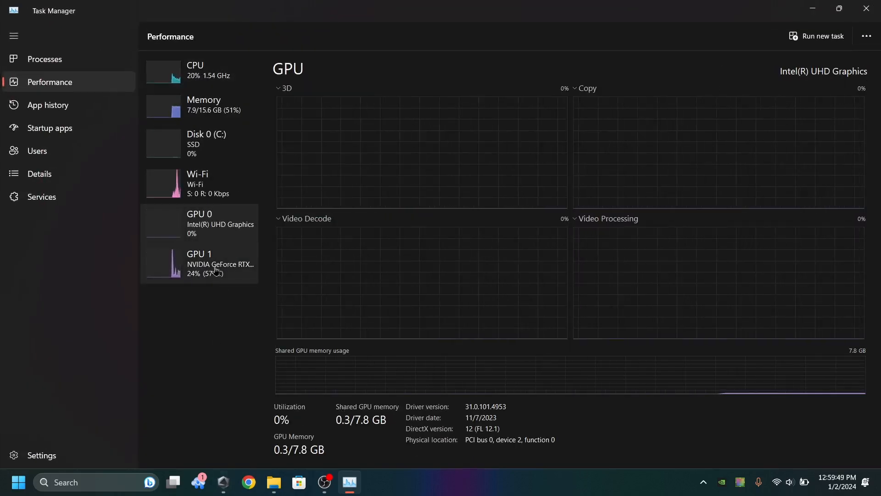
pyautogui.click(199, 264)
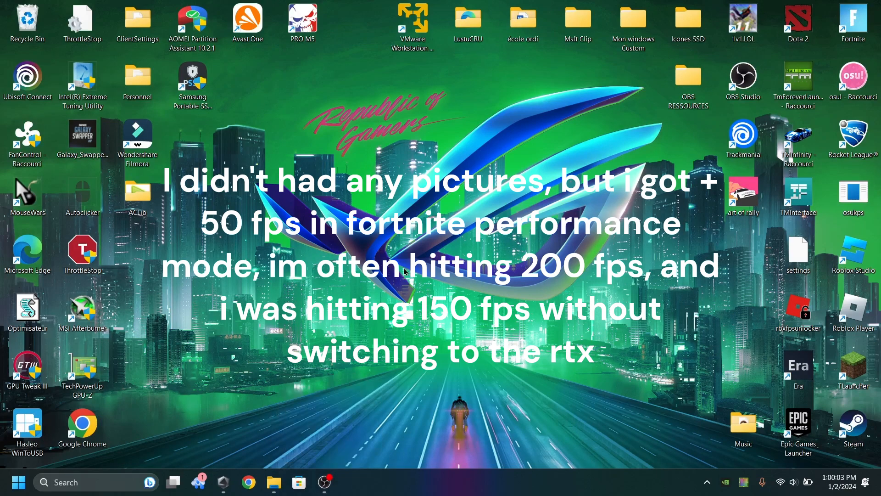
# Launch NVIDIA Control Panel from the NVIDIA system-tray icon's right-click menu.
pyautogui.click(222, 482)
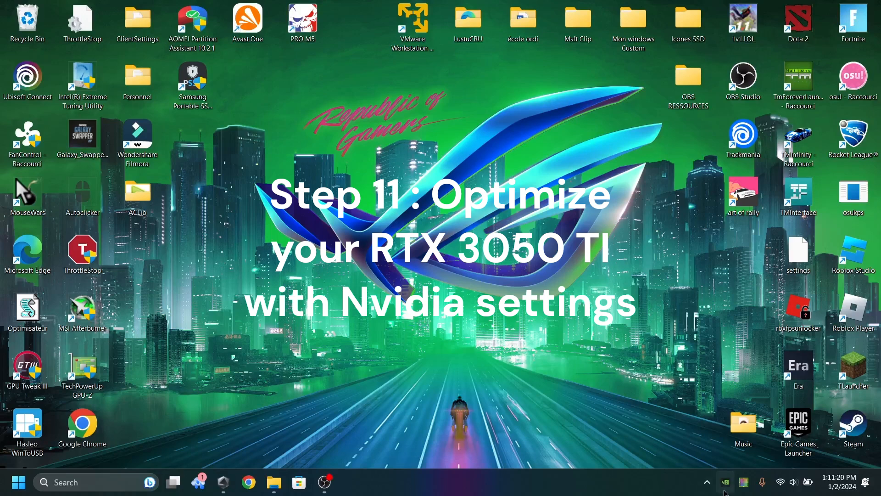
pyautogui.rightClick(725, 482)
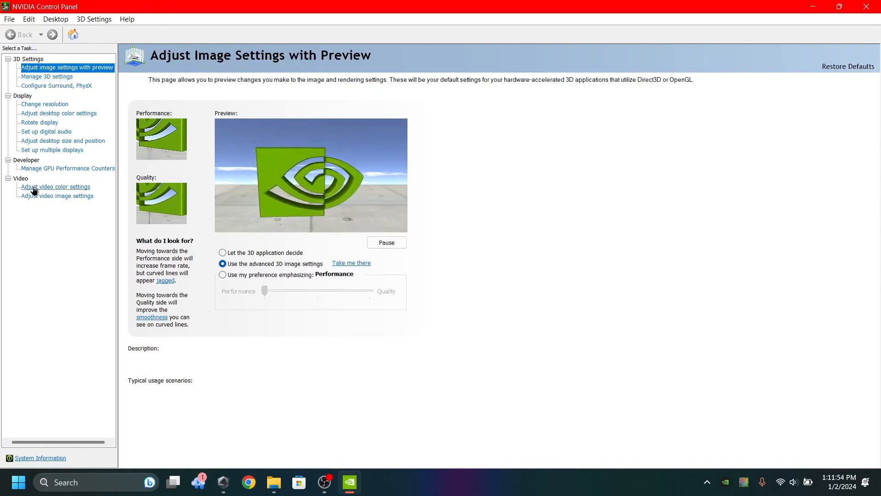
# Browse the Adjust video color and Adjust video image settings pages without changing anything.
pyautogui.click(57, 196)
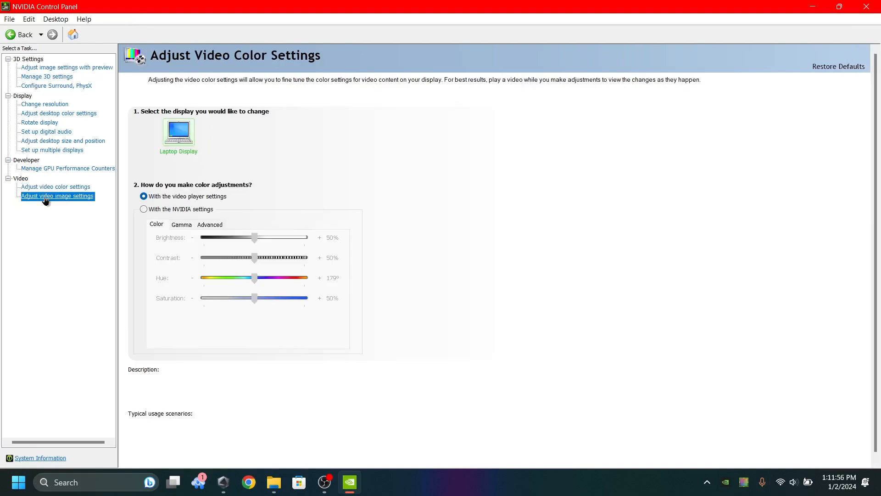
pyautogui.click(57, 196)
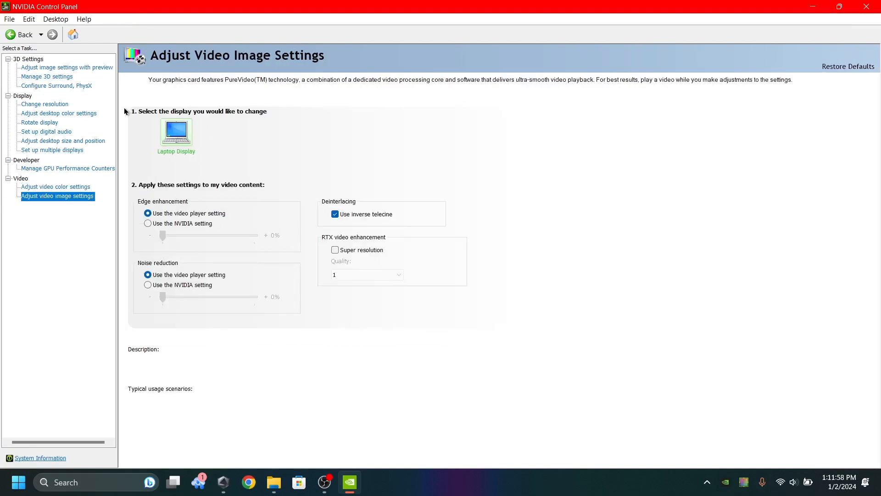
pyautogui.moveTo(47, 171)
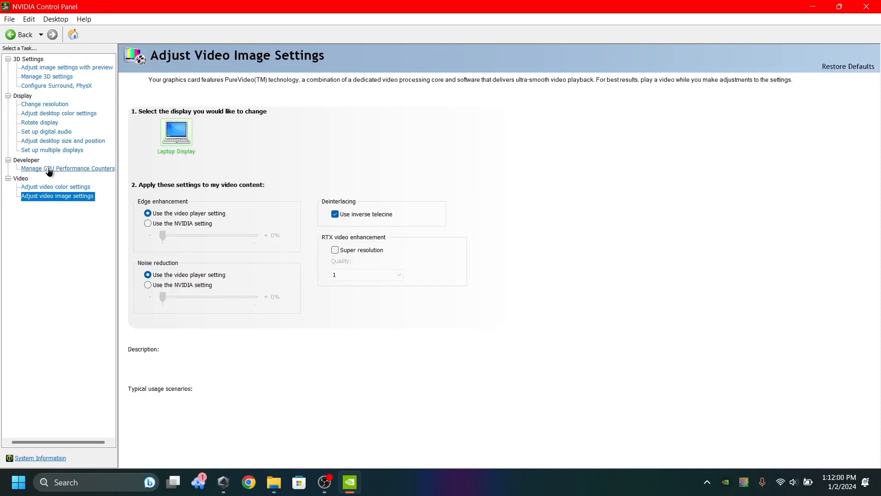
pyautogui.click(55, 19)
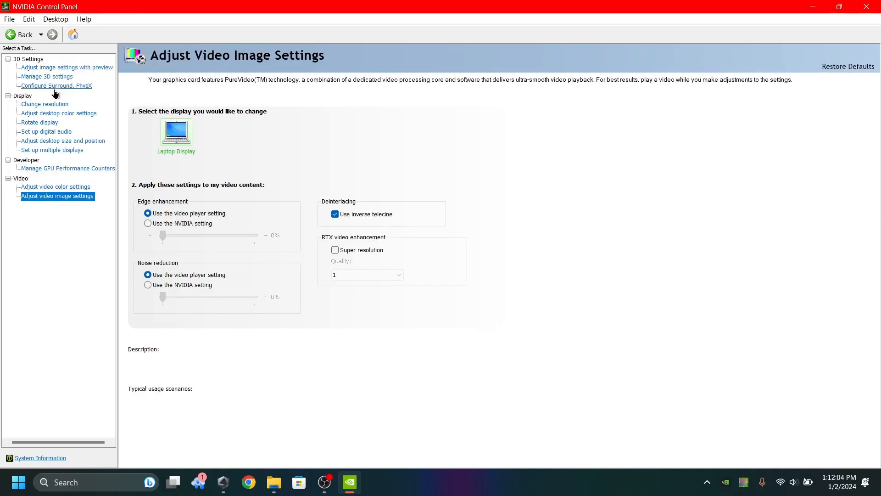
# Review Manage 3D settings Global Settings, checking Background Application Max Frame Rate at 45 FPS.
pyautogui.click(47, 76)
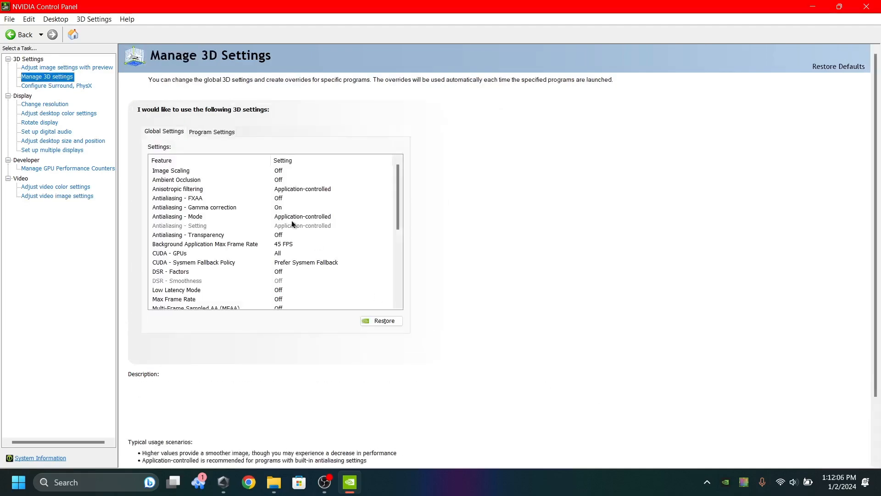
pyautogui.scroll(-3)
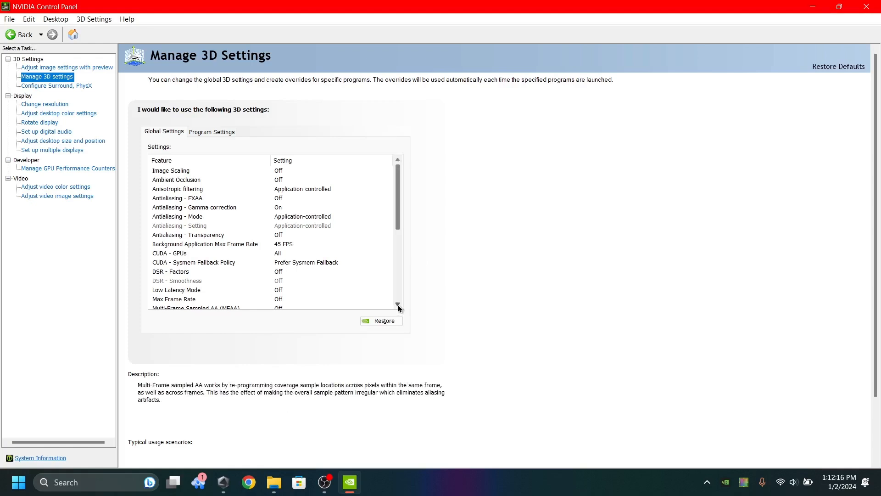
pyautogui.scroll(-3)
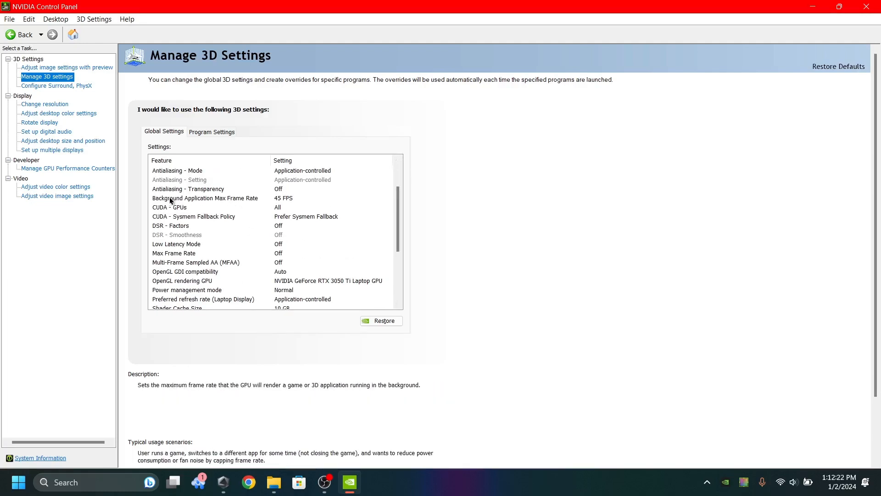
pyautogui.moveTo(260, 198)
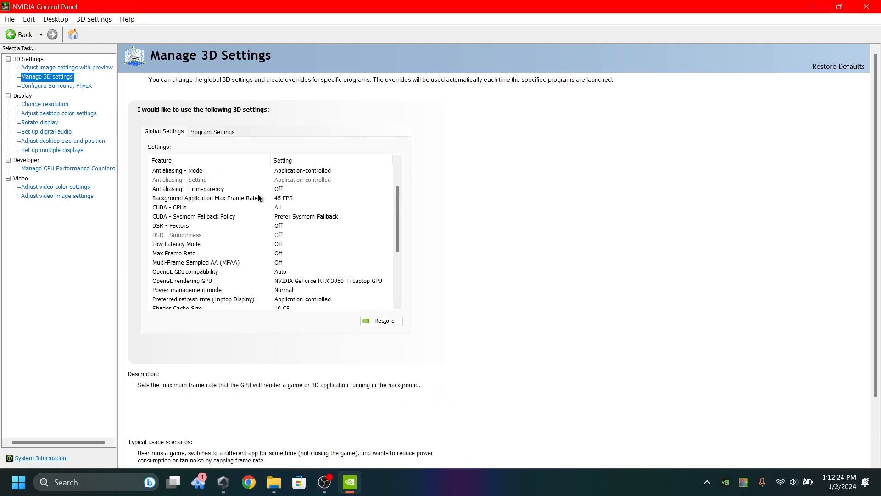
pyautogui.click(205, 198)
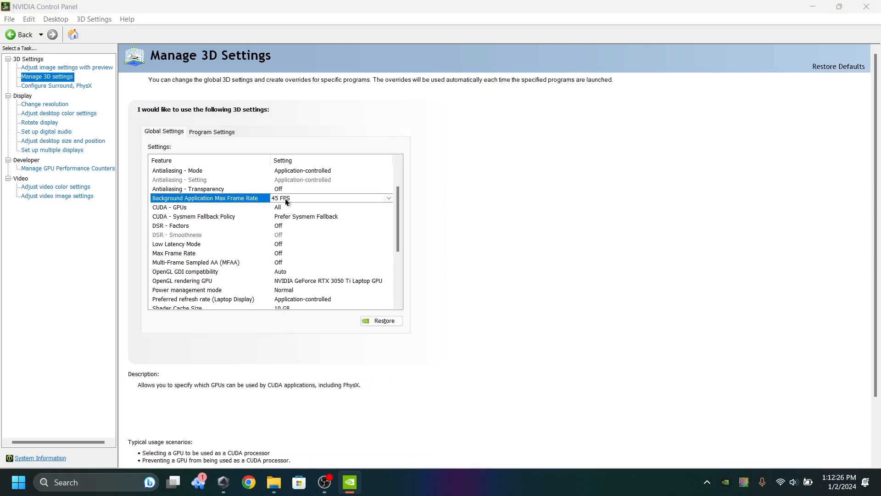
pyautogui.click(387, 198)
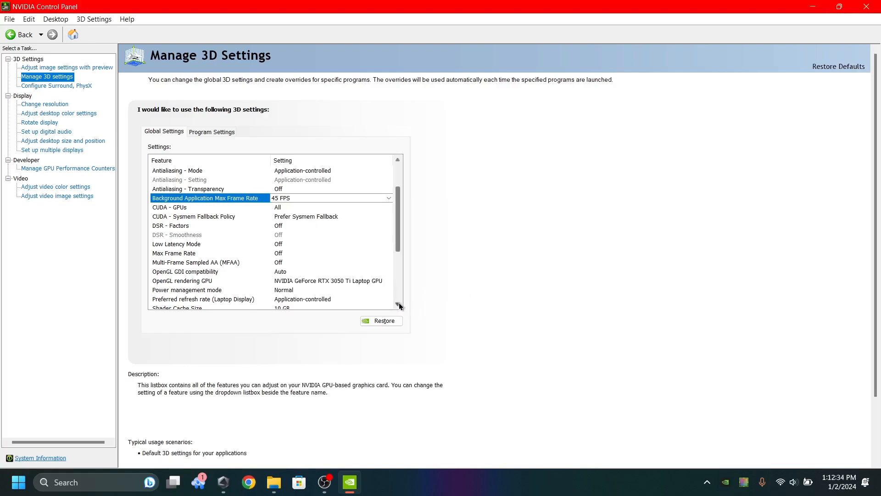
pyautogui.click(387, 198)
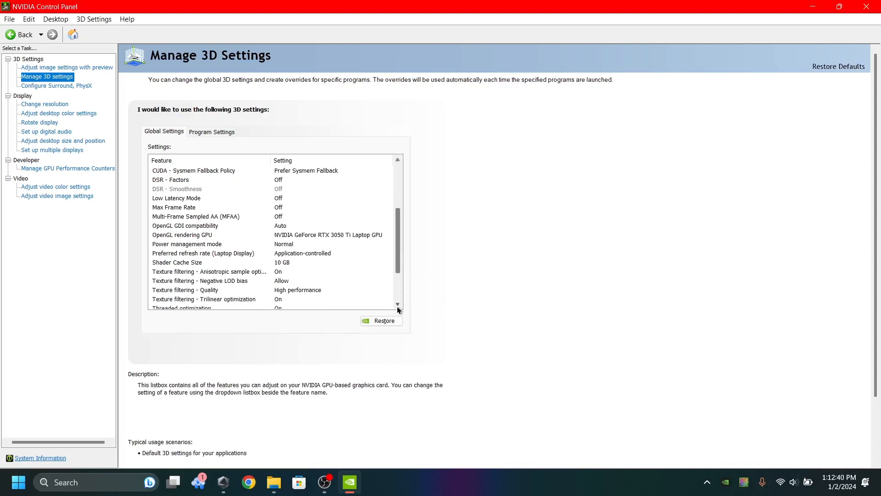
pyautogui.scroll(3)
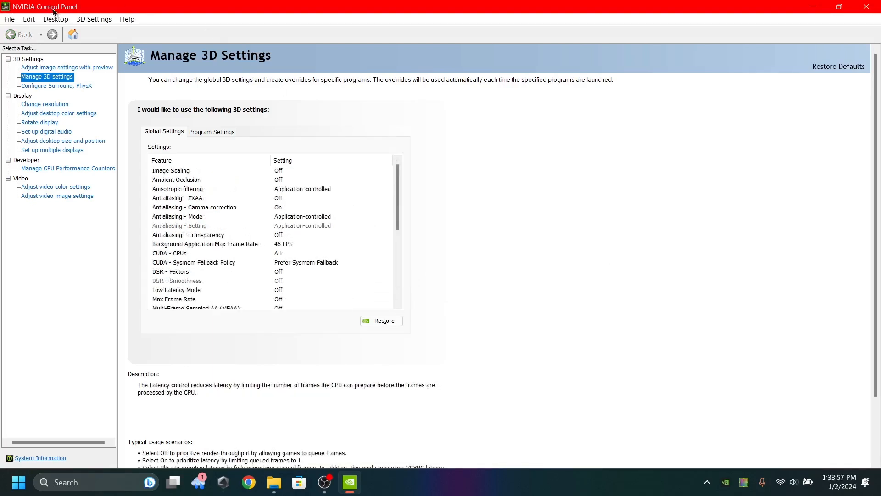
pyautogui.moveTo(105, 30)
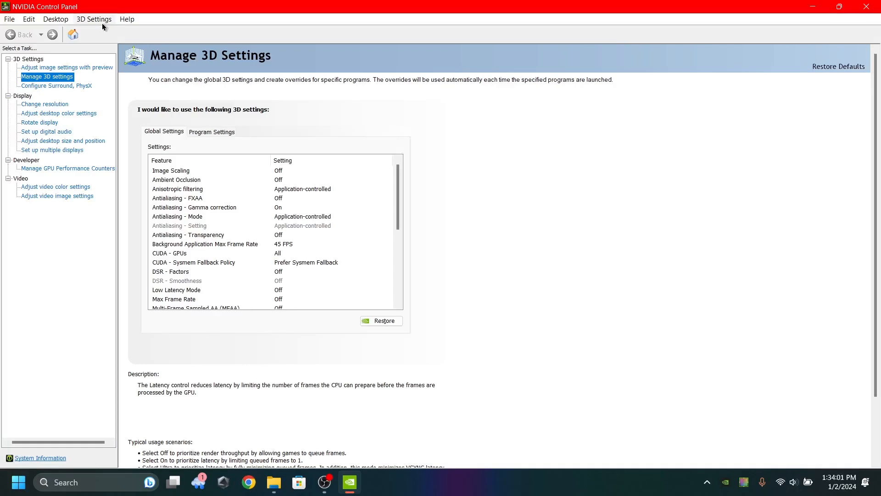
# Peek at the PhysX visual indicator option and leave it unchanged.
pyautogui.click(55, 19)
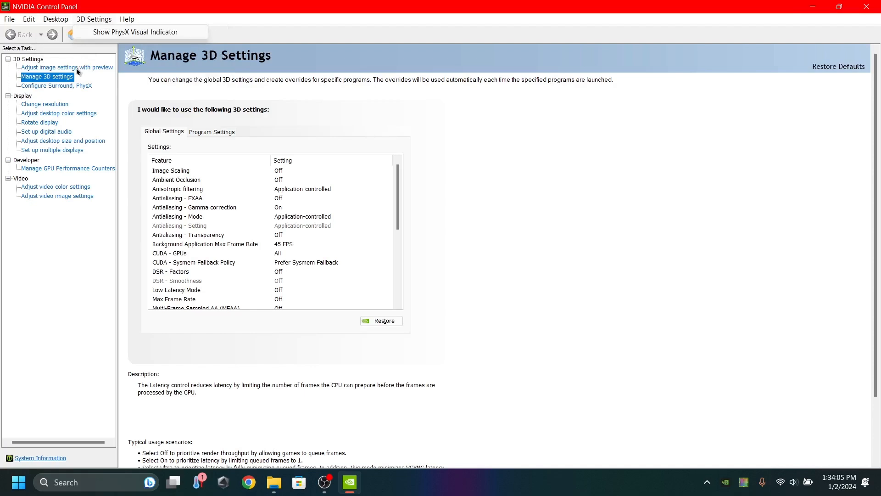
pyautogui.click(55, 19)
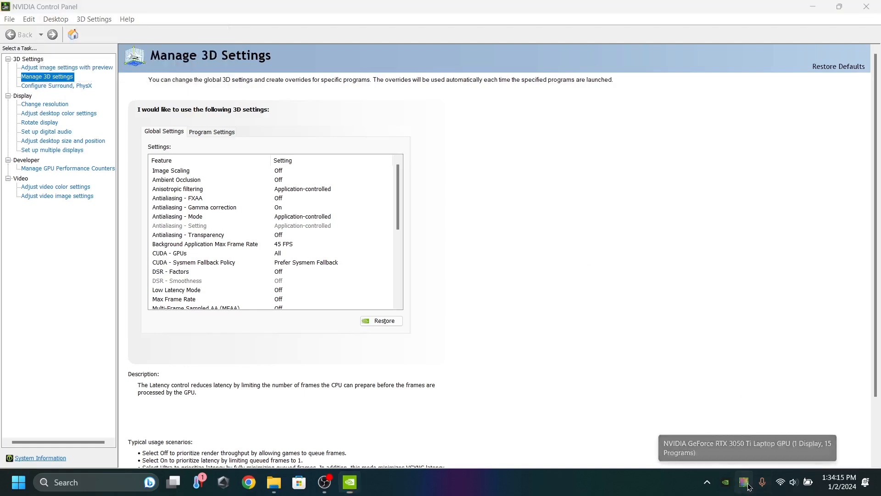
# Show the NVIDIA GPU activity list of running applications and launch Command Prompt.
pyautogui.click(743, 482)
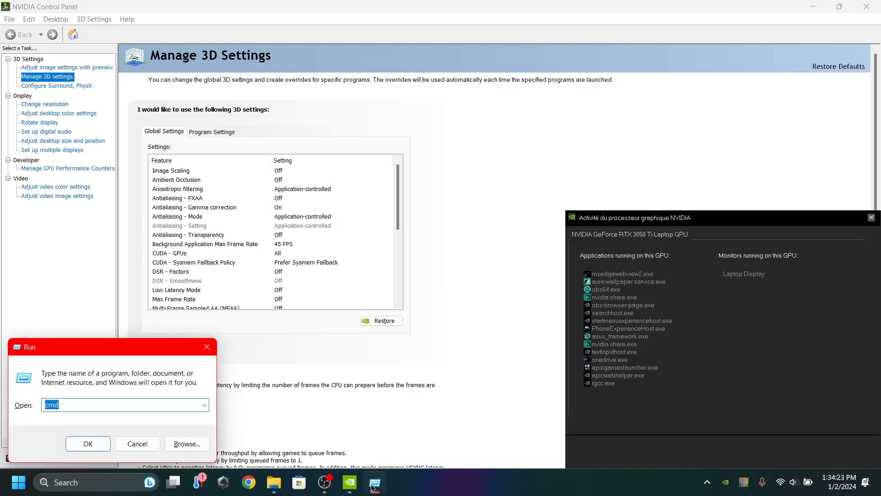
pyautogui.click(89, 443)
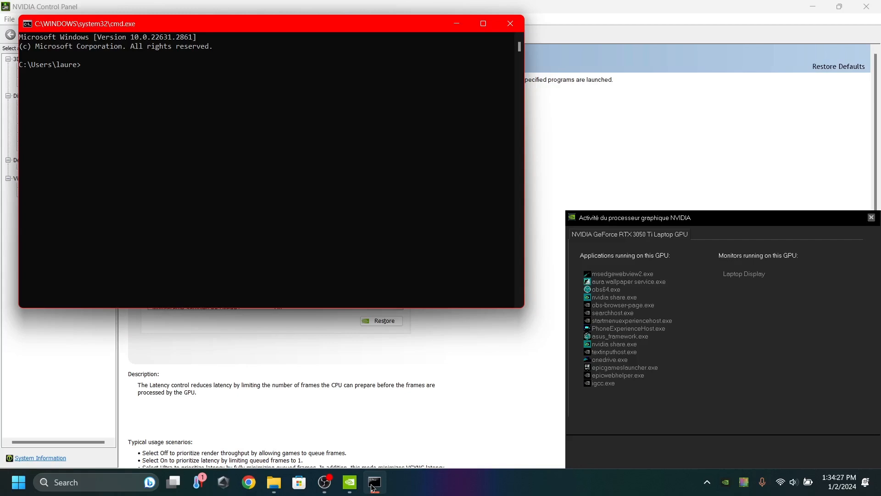
# Run taskkill /F /IM onedrive.exe to force-terminate OneDrive.
pyautogui.write('taskkill /F')
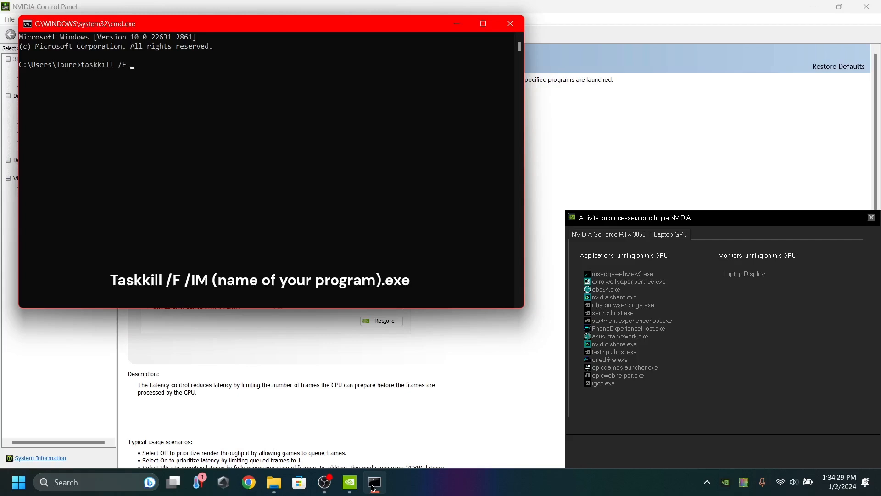
pyautogui.write('IM')
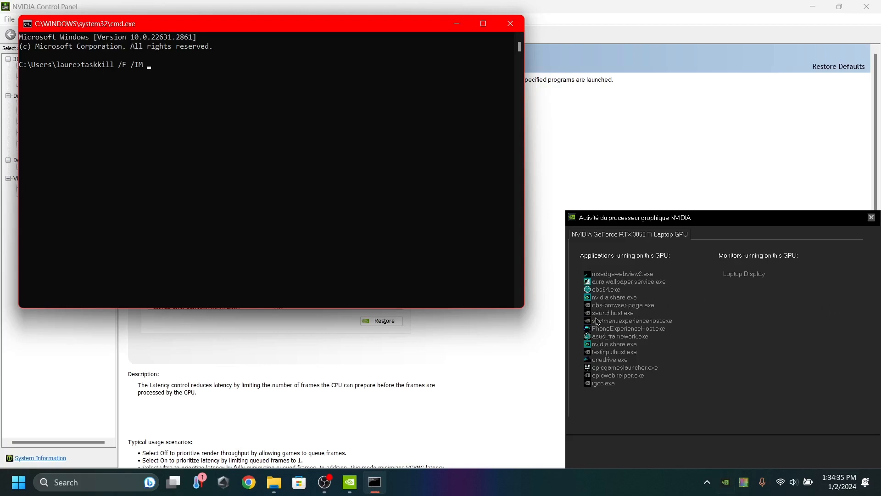
pyautogui.moveTo(575, 285)
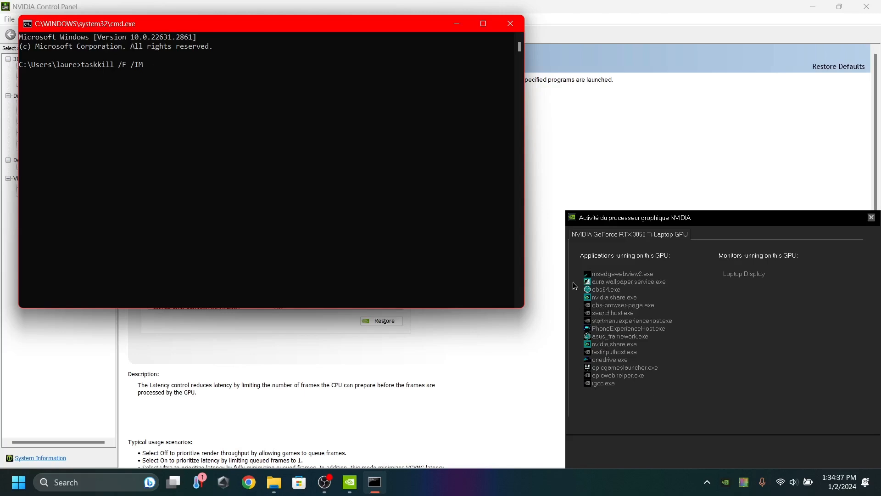
pyautogui.moveTo(611, 279)
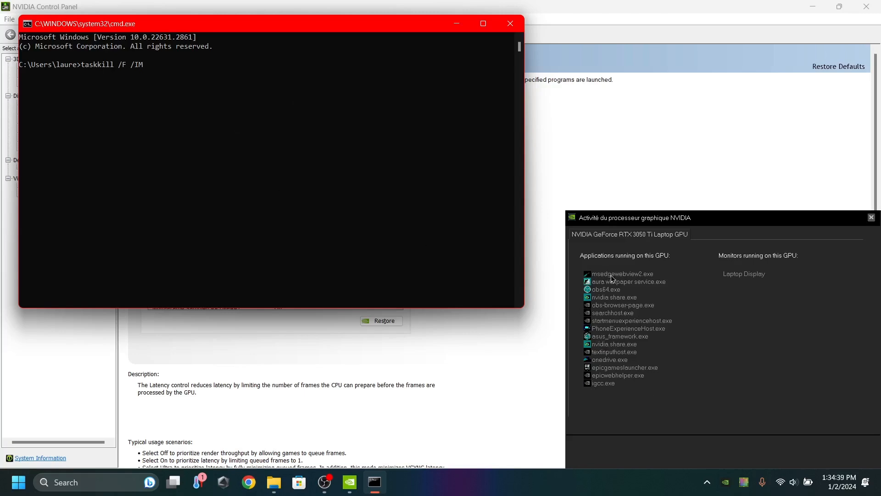
pyautogui.moveTo(635, 343)
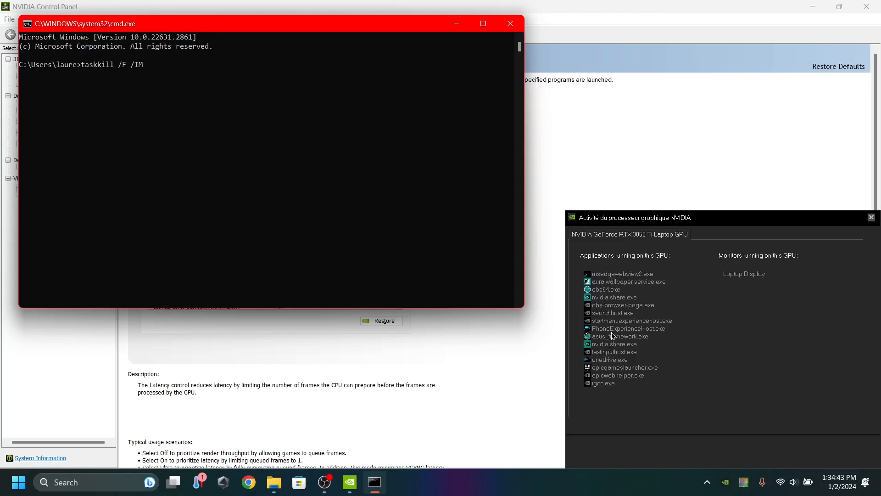
pyautogui.moveTo(598, 361)
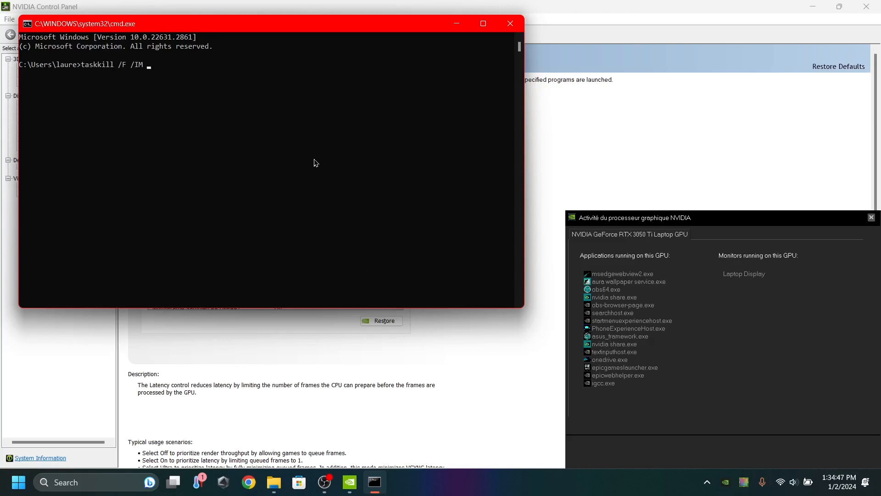
pyautogui.write('onedrive.exe')
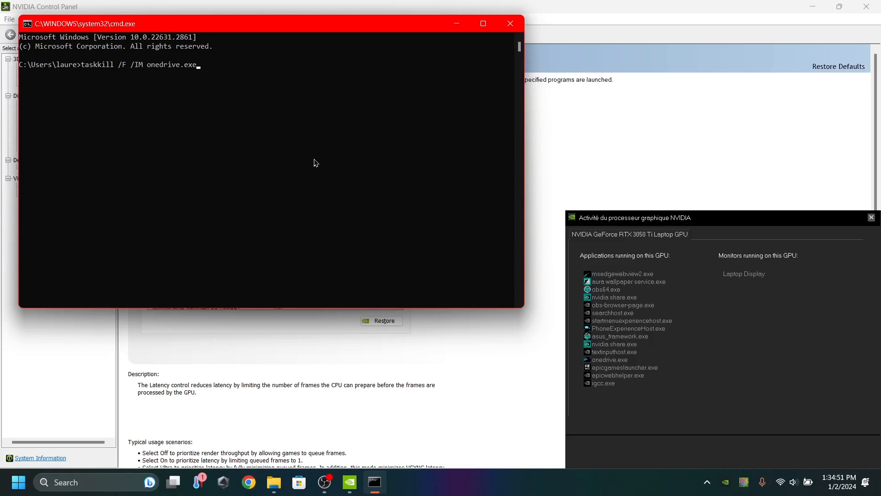
pyautogui.press('Return')
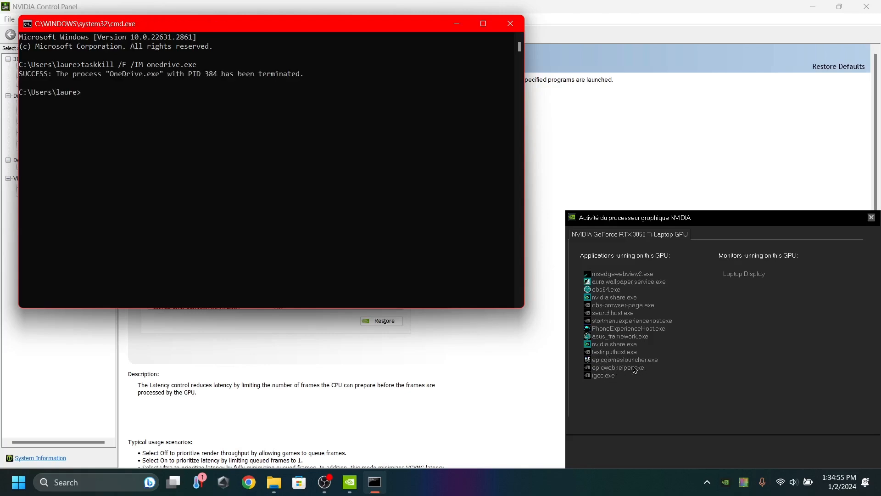
pyautogui.moveTo(622, 249)
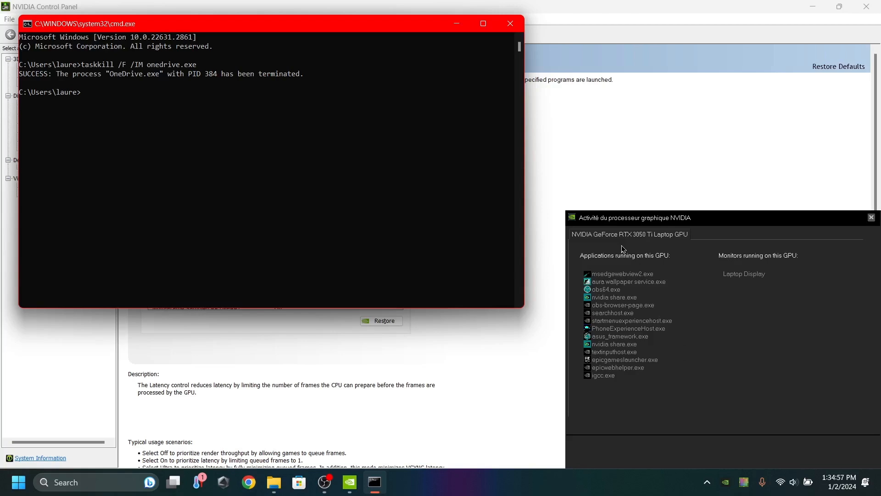
# Attempt taskkil /F /IM PhoneExperienceHost, which fails due to the mistyped command name.
pyautogui.click(170, 175)
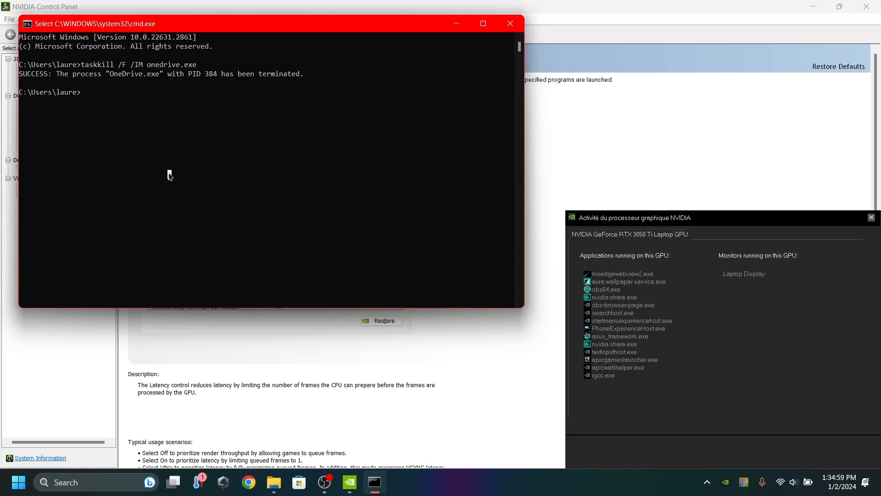
pyautogui.write('taskkil /F')
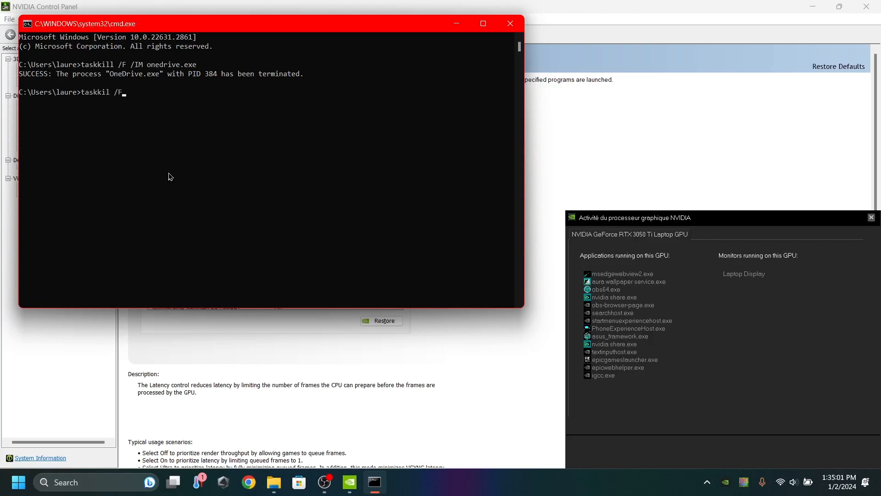
pyautogui.write('/IM')
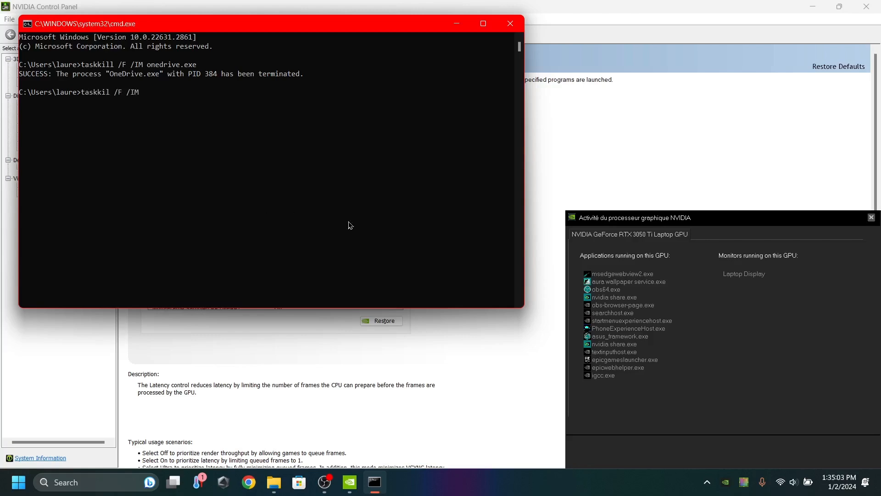
pyautogui.write('PhoneEx')
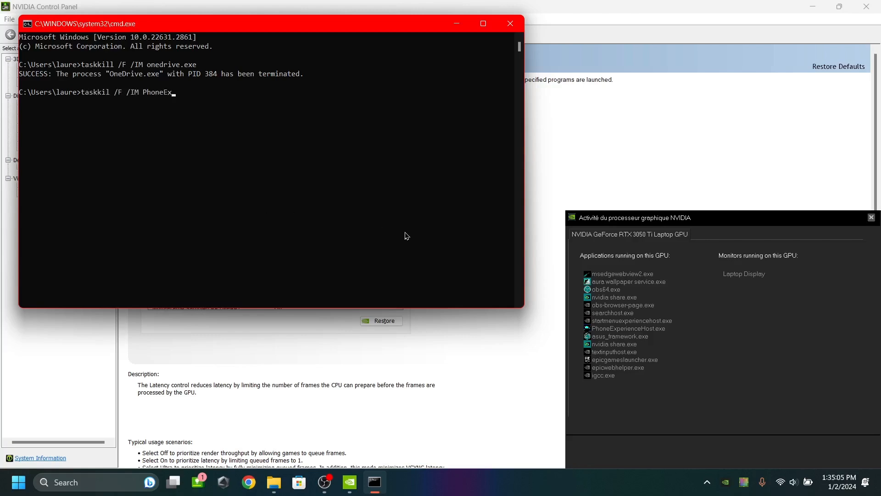
pyautogui.write('perienceh')
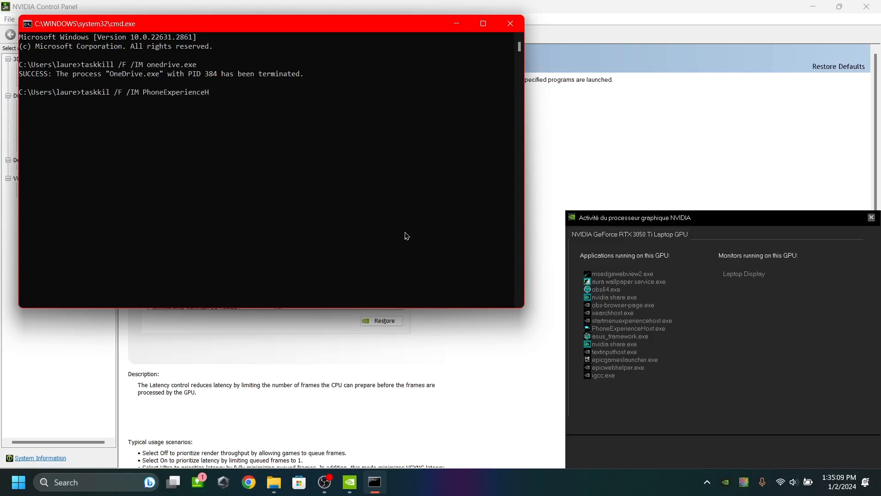
pyautogui.write('ost')
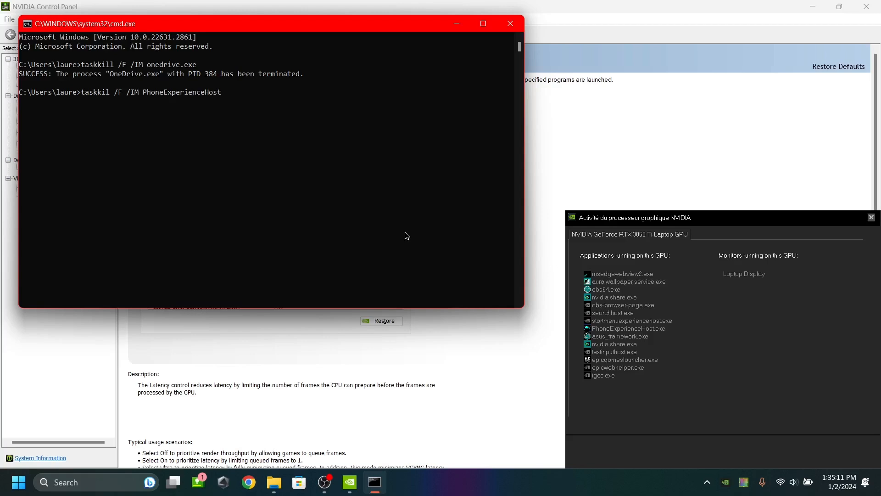
pyautogui.press('Return')
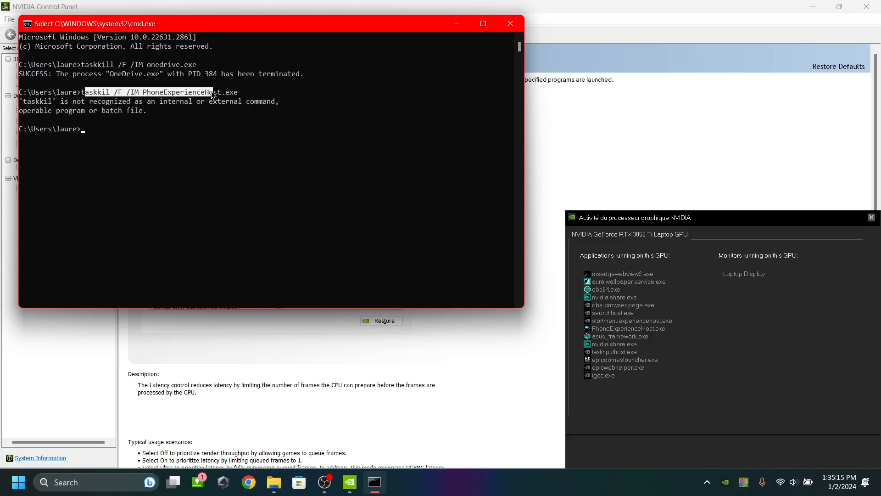
# Run the corrected taskkill /F /IM PhoneExperienceHost.exe to terminate the process.
pyautogui.write('askkil /F /IM PhoneExperienceHost.exe')
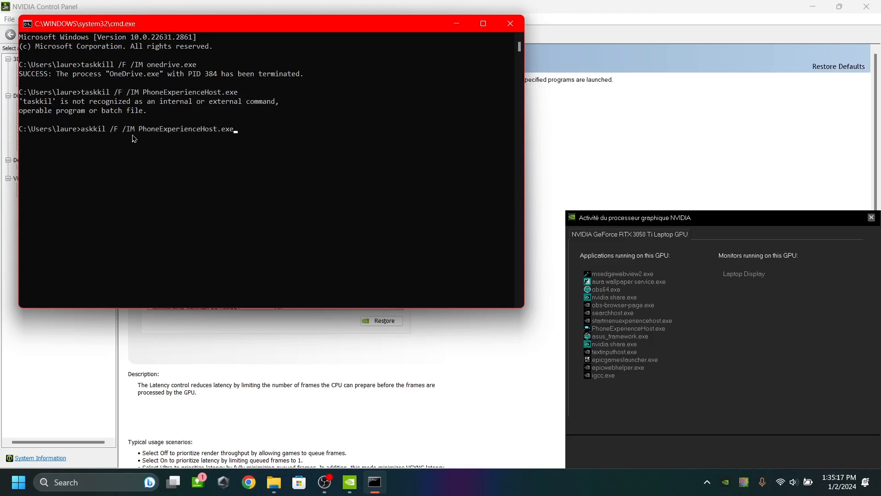
pyautogui.write('t')
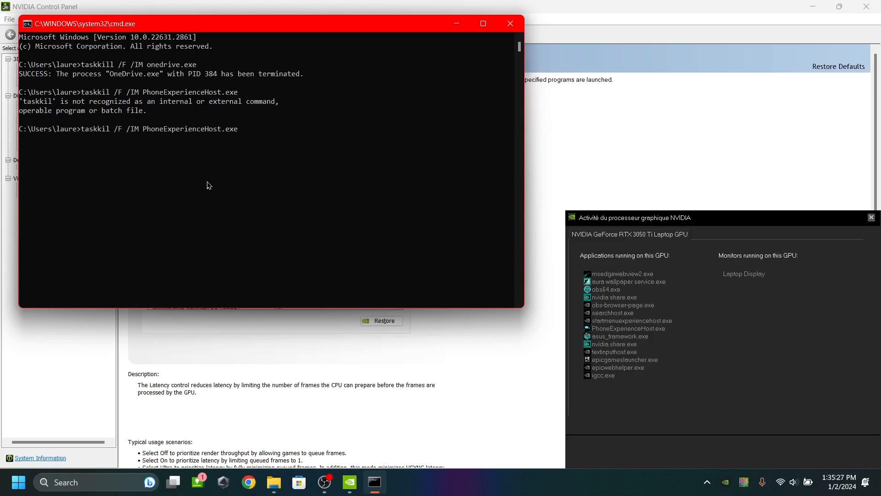
pyautogui.press('Return')
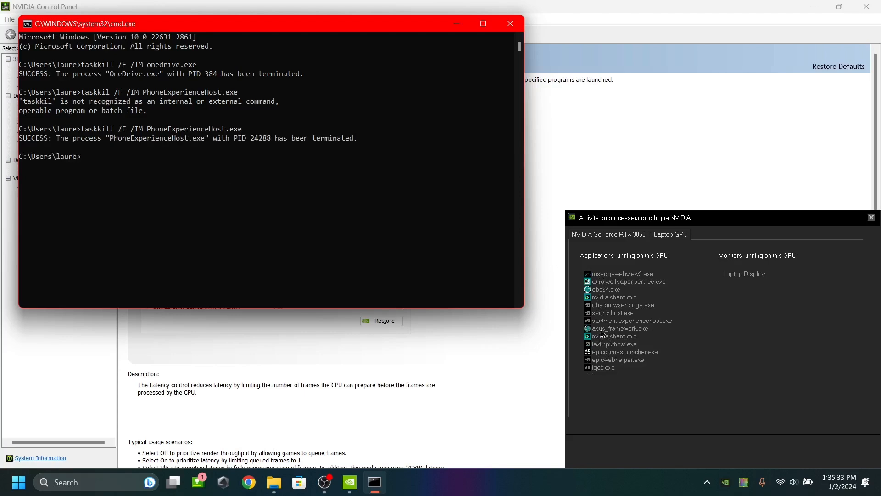
pyautogui.moveTo(586, 304)
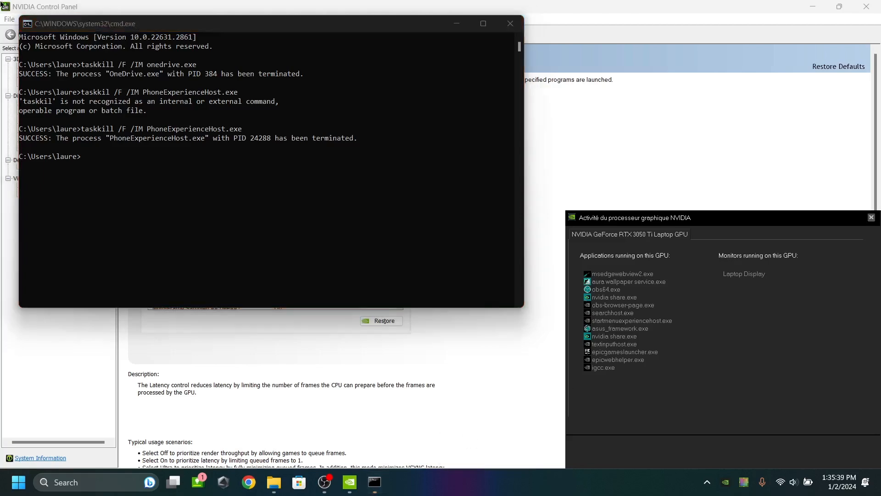
# Bring Task Manager back up on its Startup apps list.
pyautogui.click(399, 482)
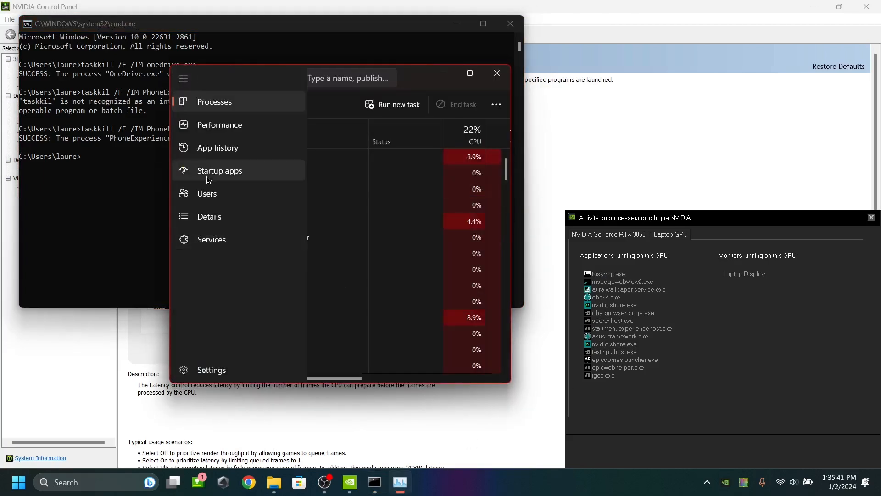
pyautogui.click(219, 171)
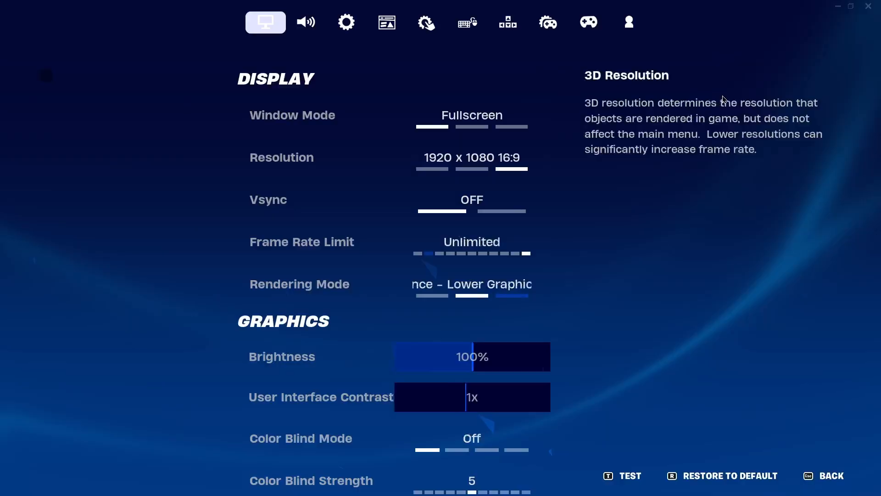
# Try Frame Rate Limit at 144 FPS, then reopen Video settings from the match menu showing it Unlimited.
pyautogui.click(471, 241)
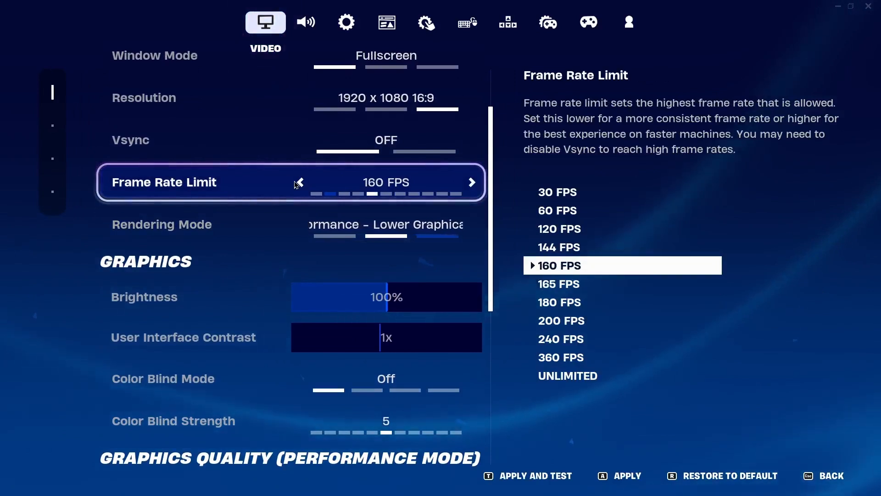
pyautogui.click(299, 182)
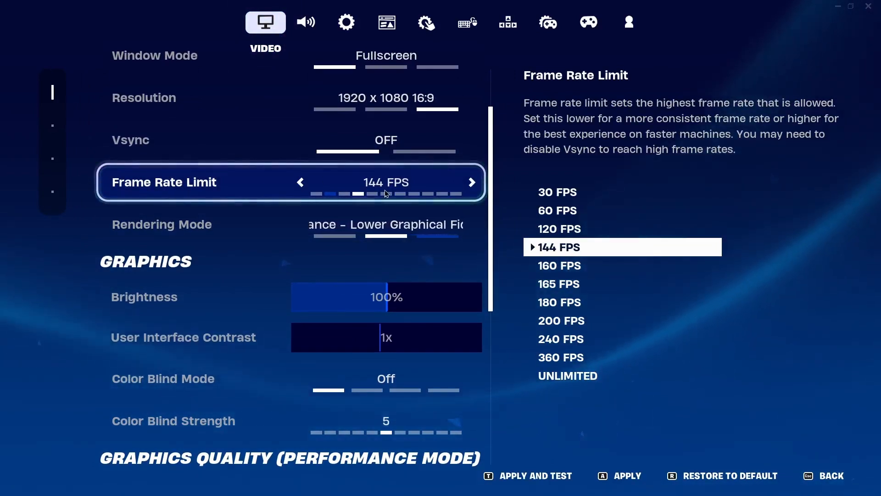
pyautogui.moveTo(537, 152)
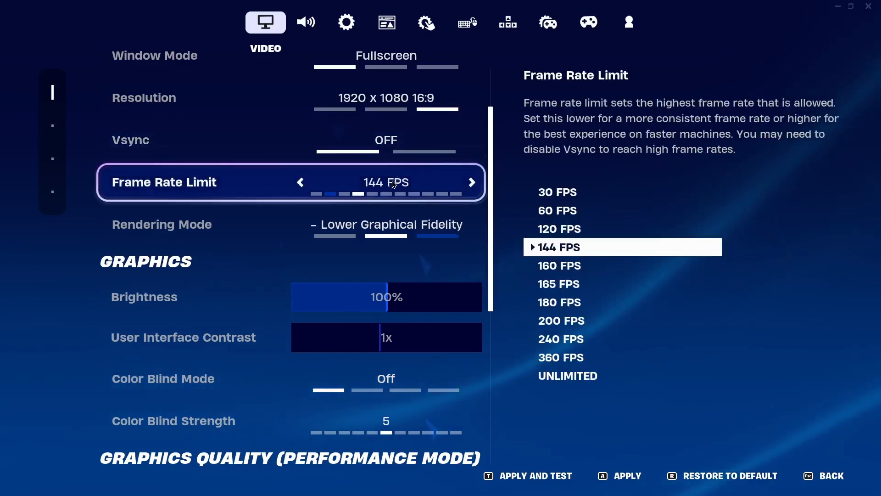
pyautogui.click(385, 224)
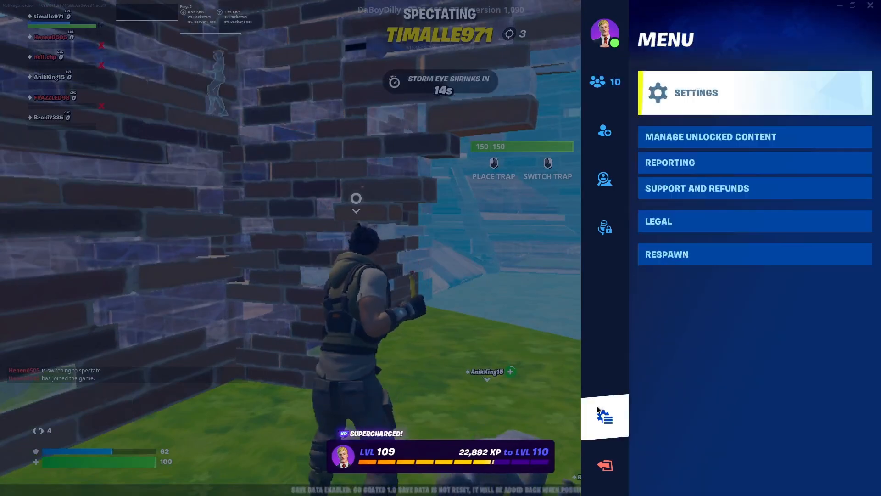
pyautogui.click(695, 92)
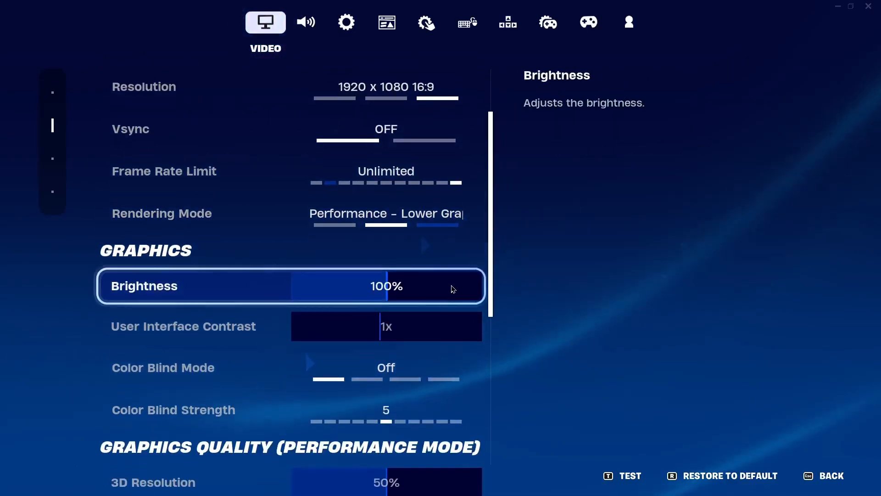
pyautogui.scroll(-3)
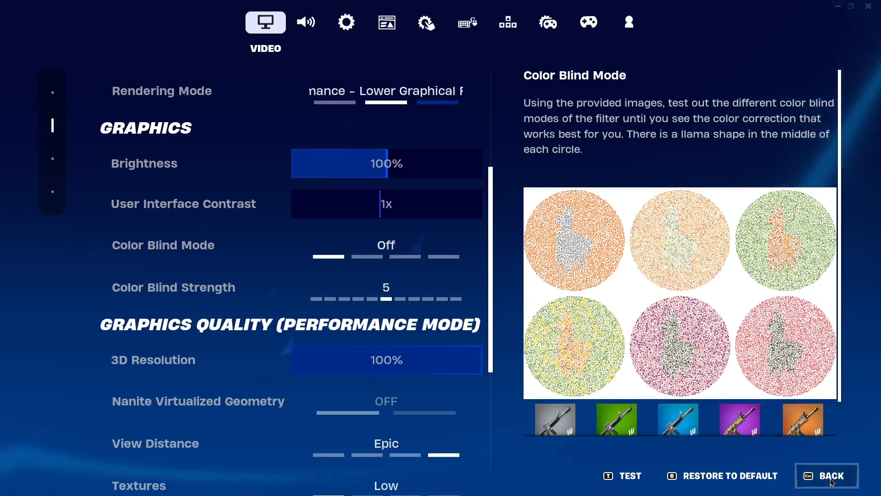
pyautogui.click(826, 476)
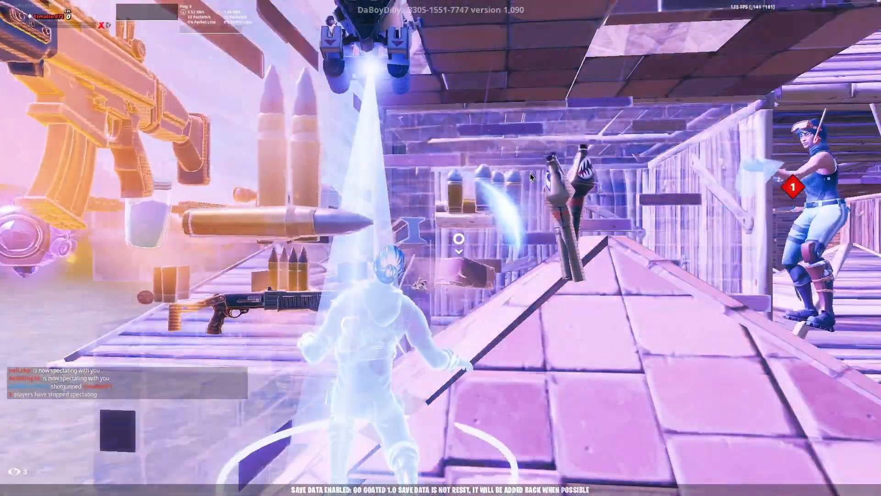
# Bring up the GeForce overlay with Alt+Z and go into the Record settings.
pyautogui.press('alt+z')
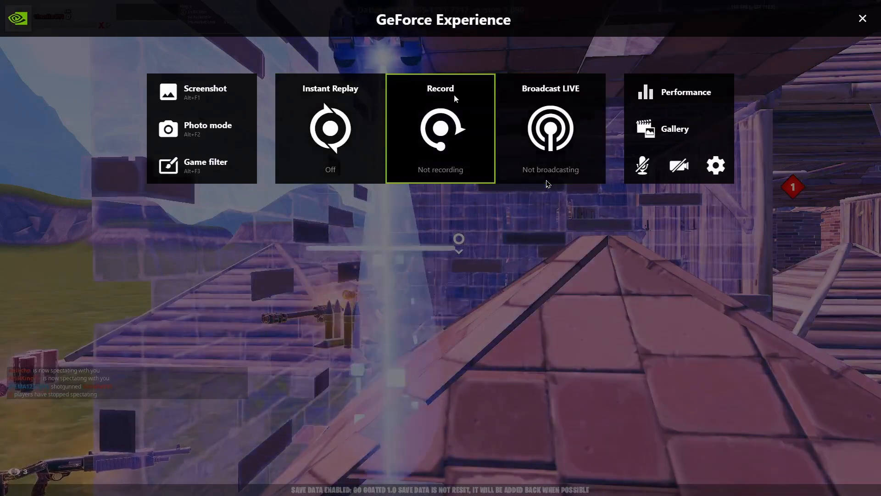
pyautogui.click(439, 129)
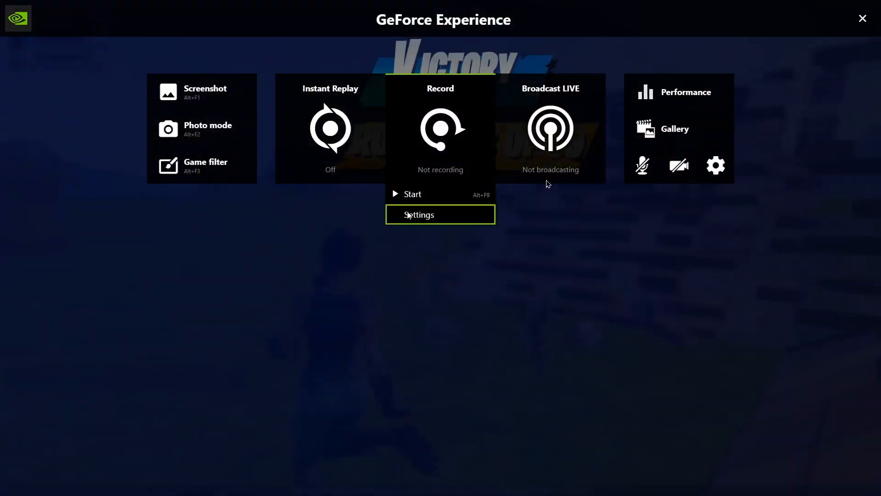
pyautogui.click(418, 213)
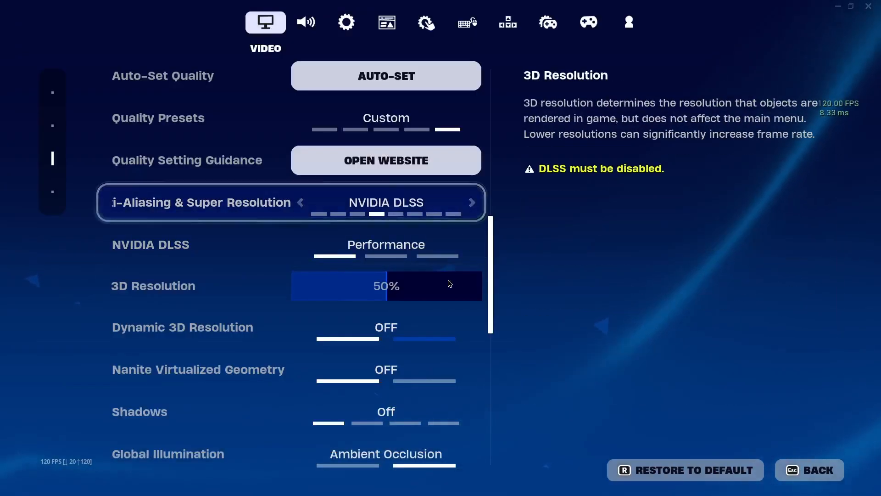
# Scroll through the video settings with the Epic preset and Nanite on, then head back toward the lobby.
pyautogui.scroll(3)
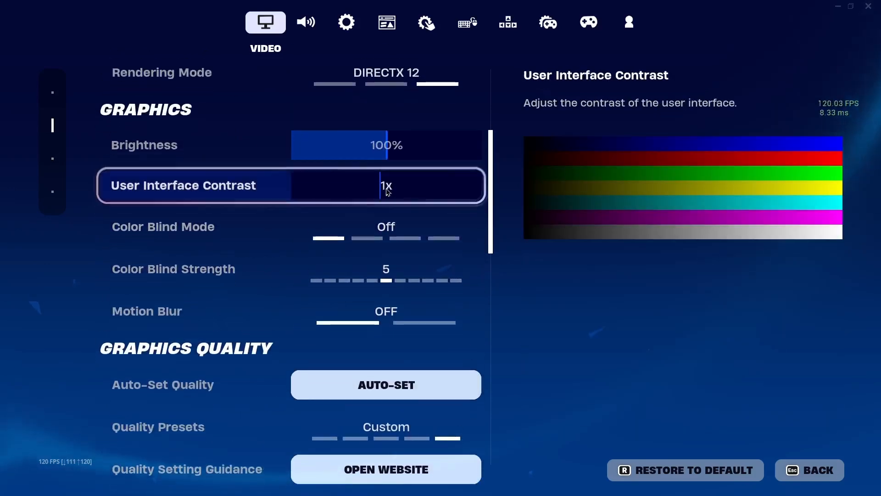
pyautogui.scroll(-3)
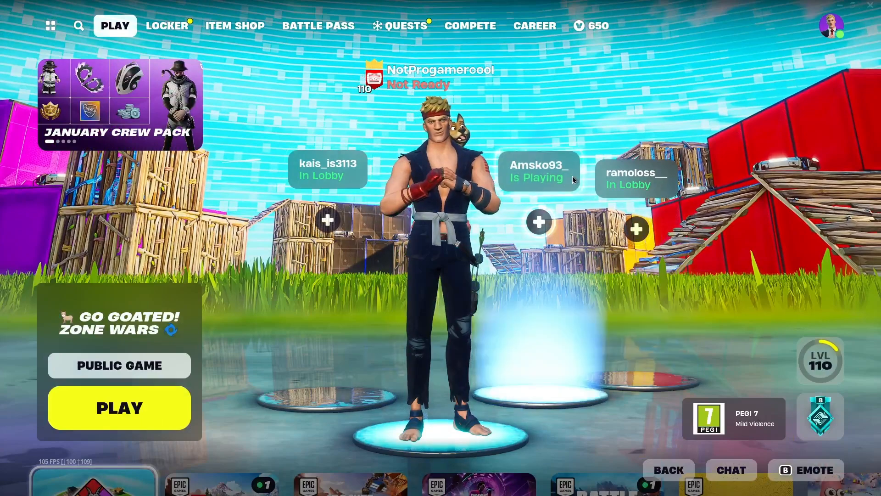
pyautogui.click(838, 26)
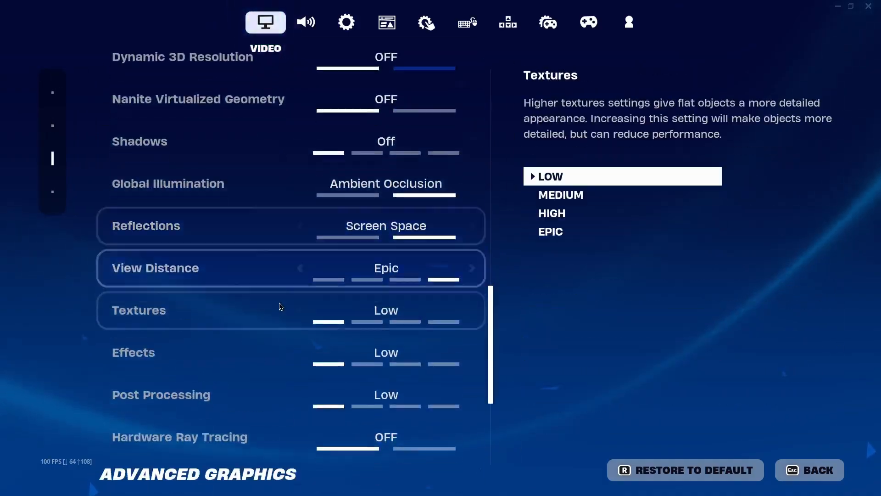
pyautogui.scroll(3)
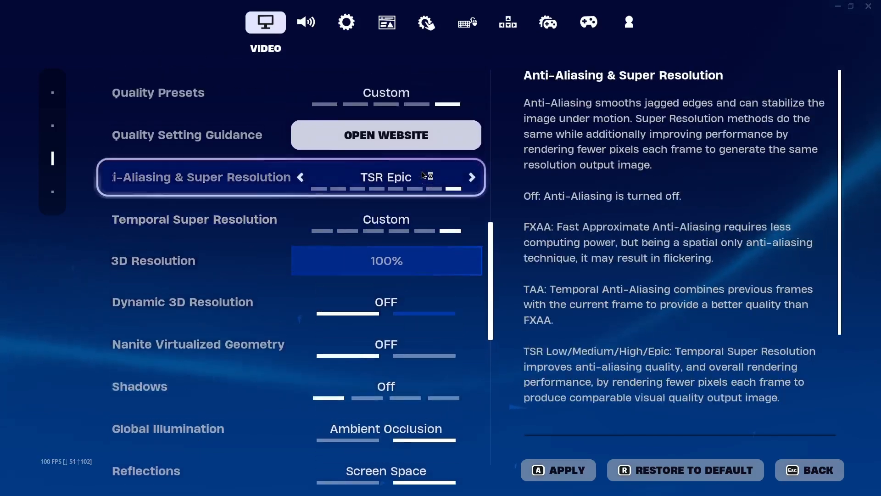
pyautogui.scroll(3)
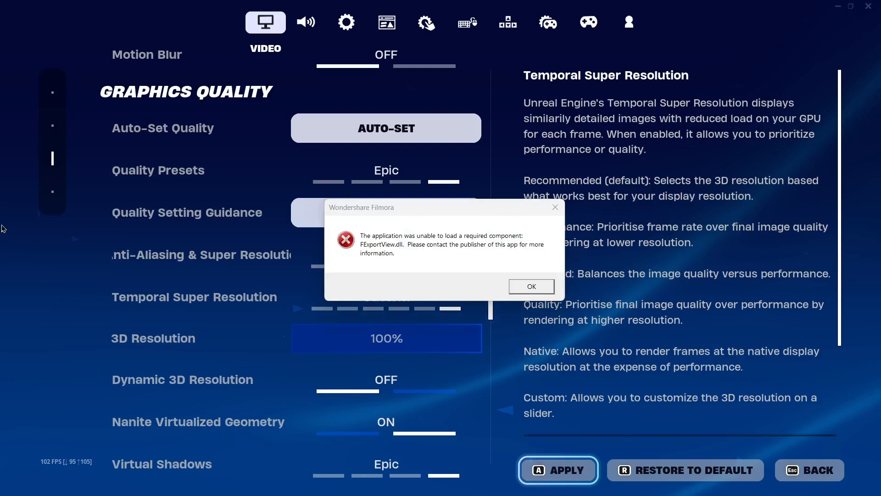
pyautogui.moveTo(500, 226)
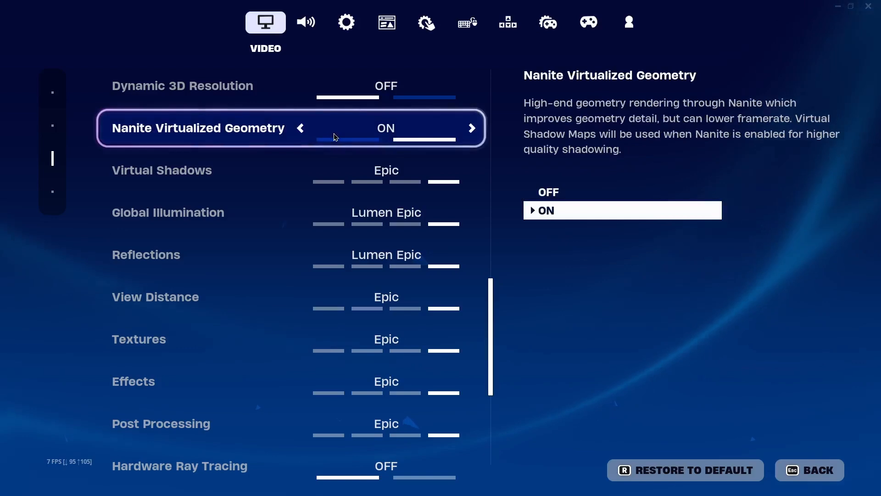
pyautogui.moveTo(805, 462)
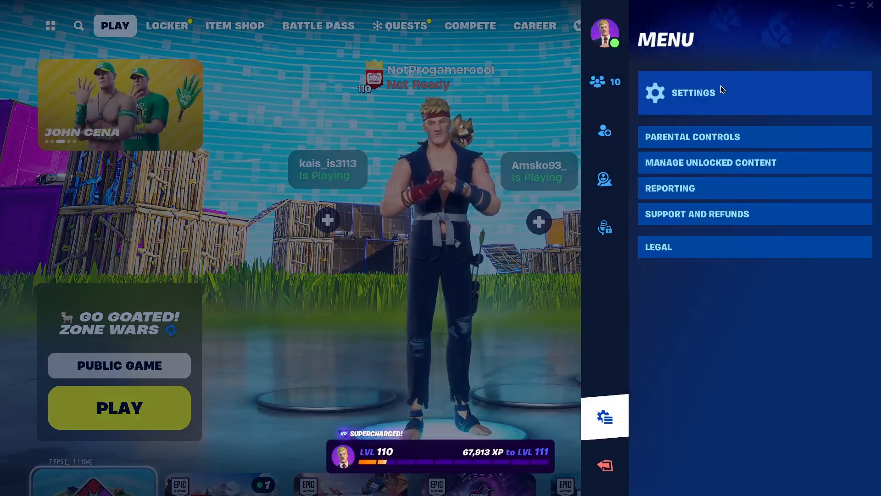
# Set Anti-Aliasing to NVIDIA DLSS Performance with Nanite off in Video settings and apply.
pyautogui.click(692, 91)
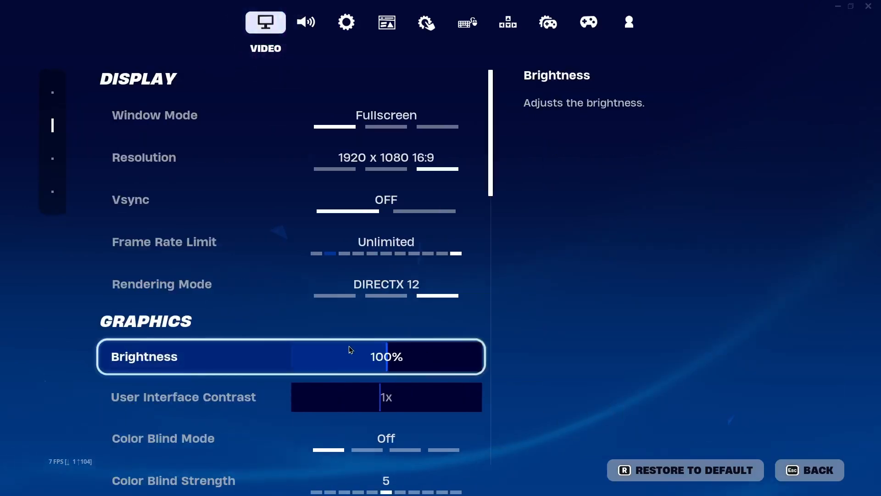
pyautogui.scroll(-3)
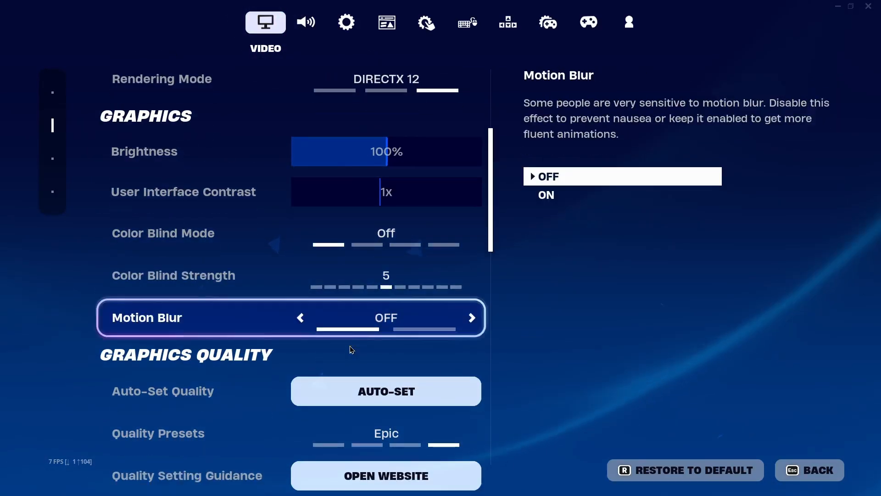
pyautogui.scroll(-3)
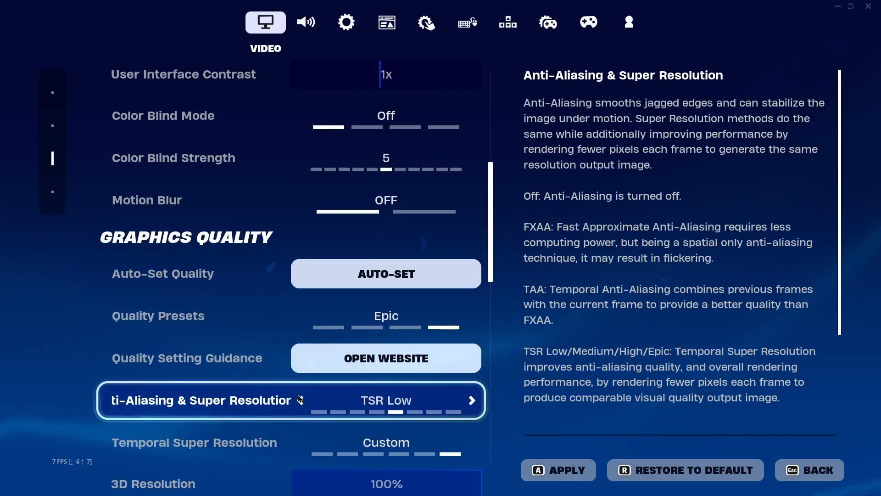
pyautogui.click(471, 400)
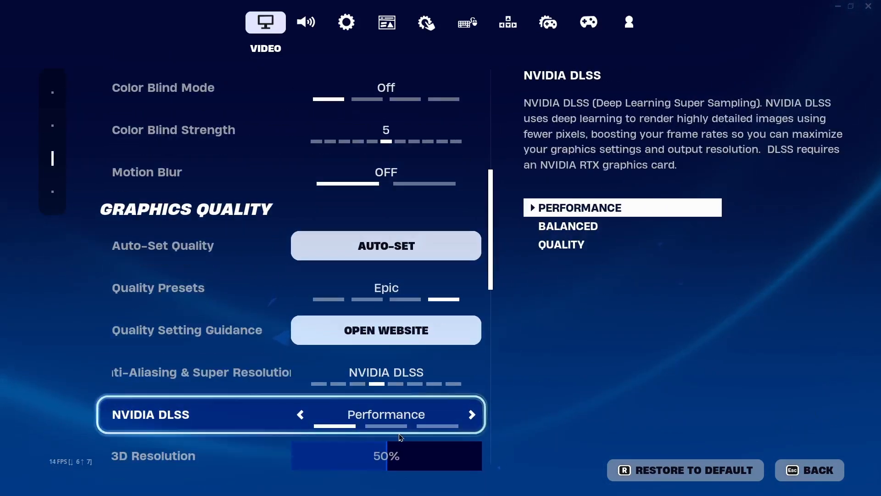
pyautogui.scroll(-3)
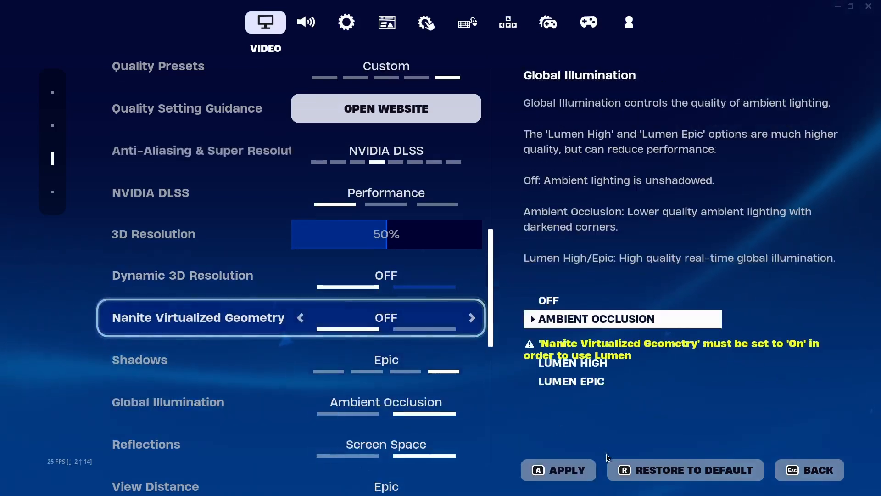
pyautogui.click(809, 470)
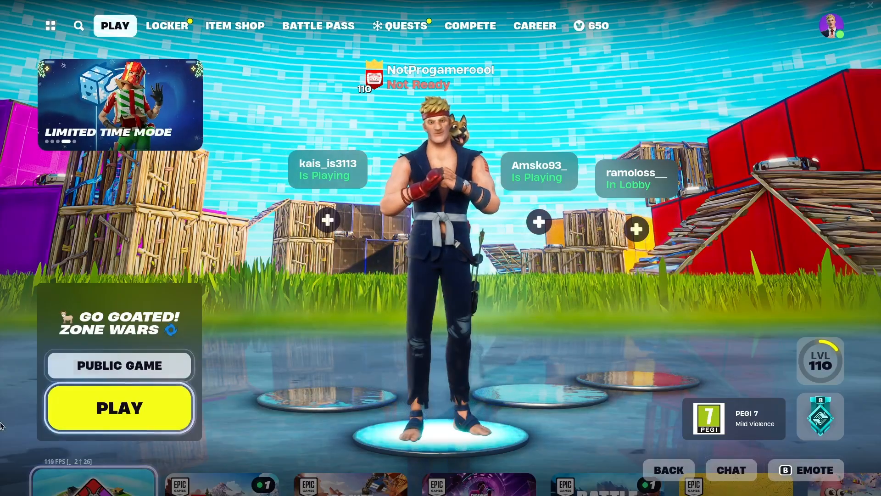
pyautogui.moveTo(2, 11)
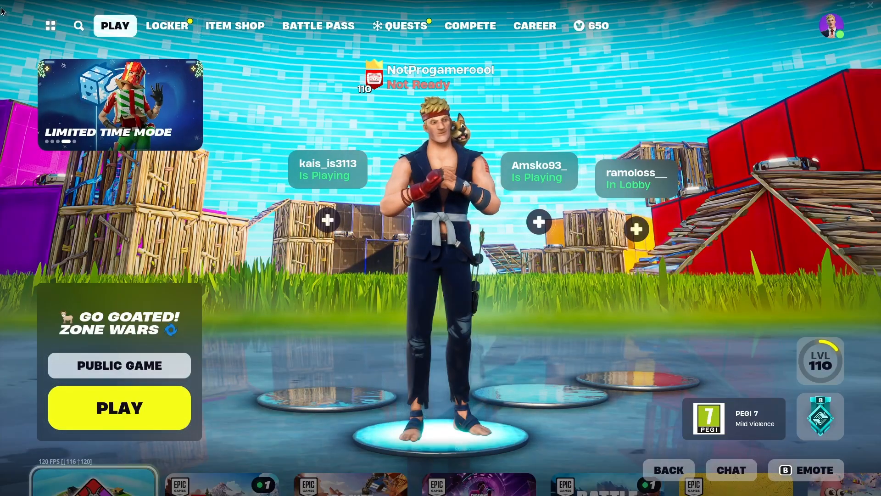
# Check the Locker, select Zero Build - Battle Royale with ranked off and start matchmaking.
pyautogui.click(167, 26)
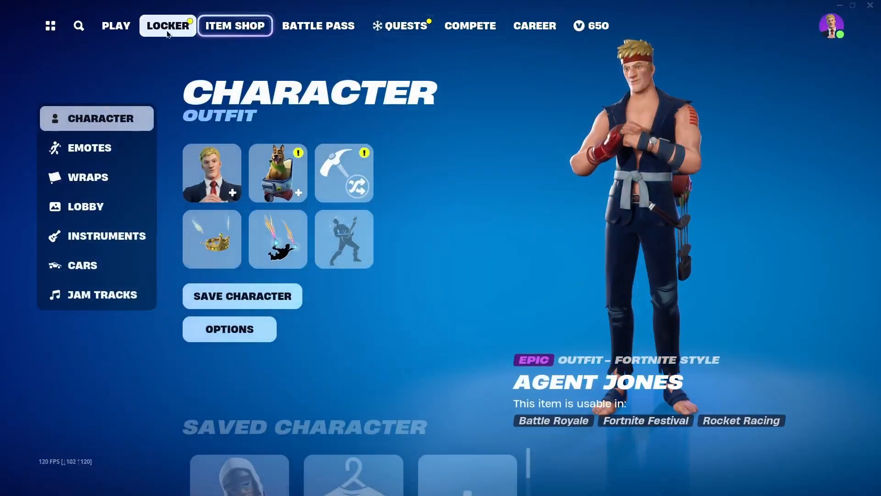
pyautogui.click(115, 26)
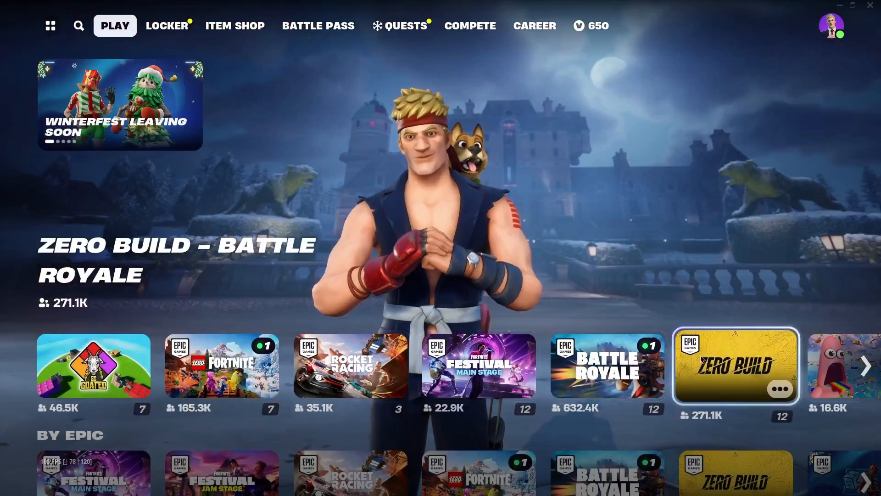
pyautogui.click(735, 366)
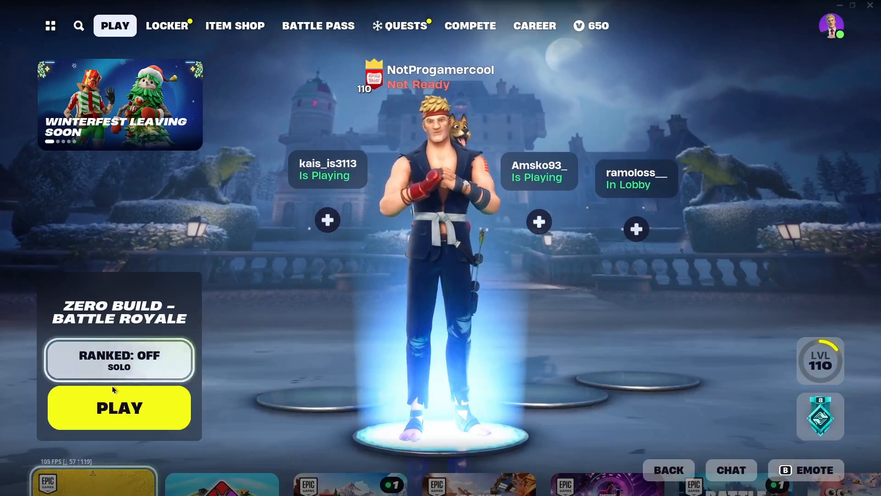
pyautogui.click(119, 407)
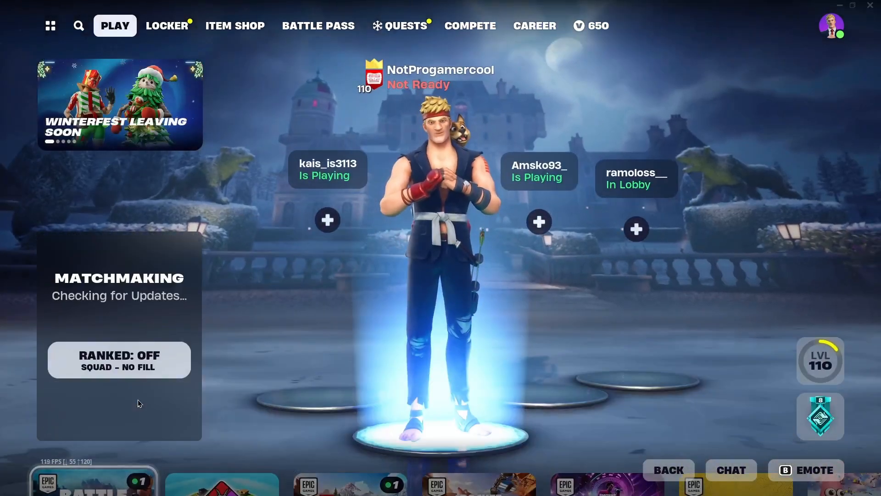
pyautogui.click(118, 360)
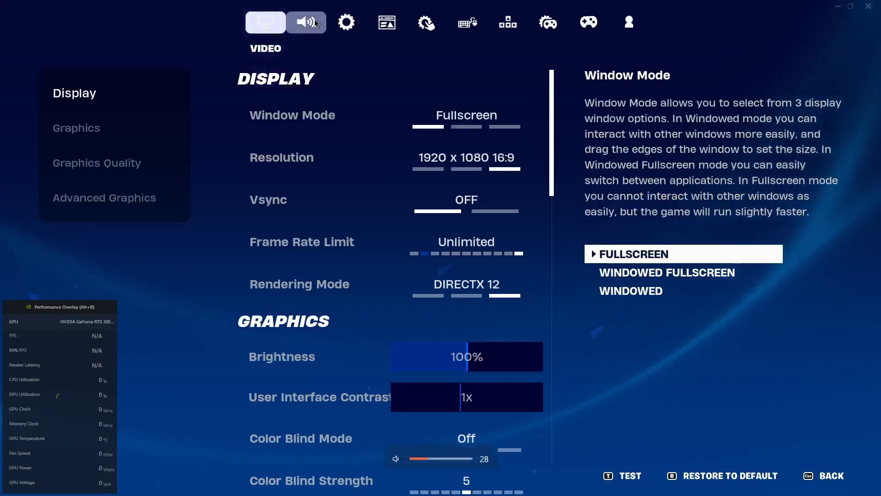
# Land at Ritzy Riviera, search the chest for loot and fight the opponent to eliminate them.
pyautogui.click(305, 22)
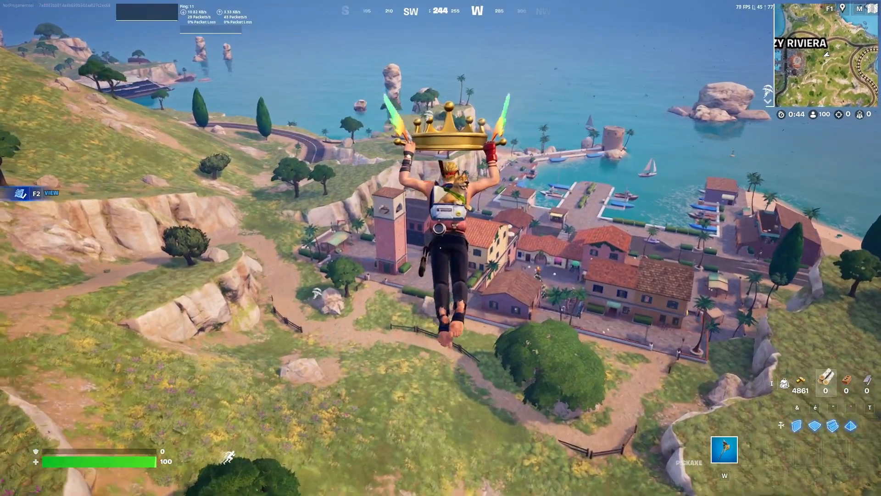
pyautogui.moveTo(441, 254)
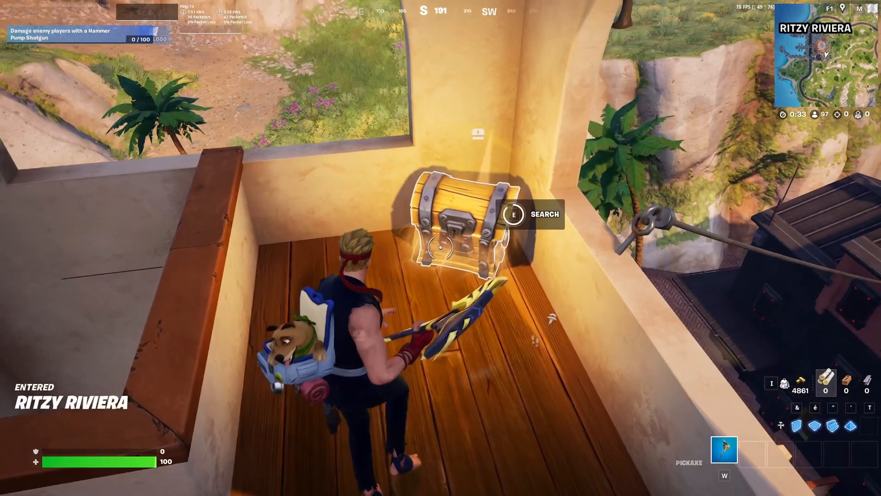
pyautogui.press('e')
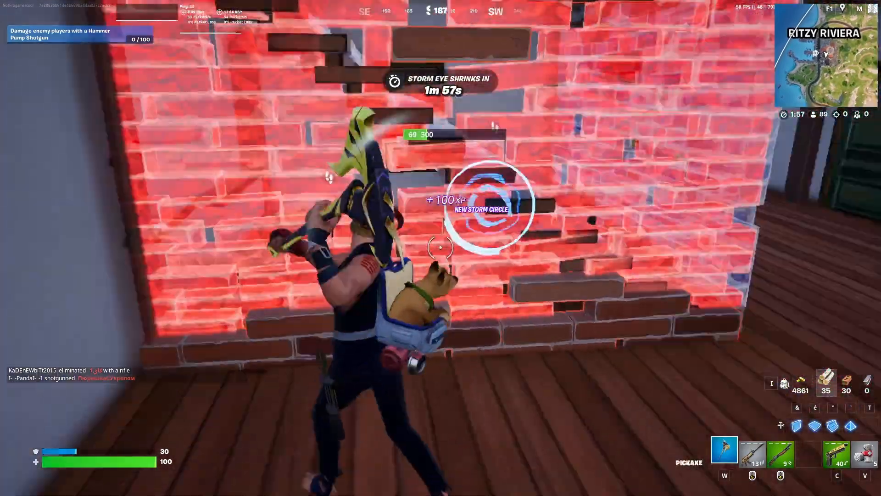
pyautogui.click(440, 248)
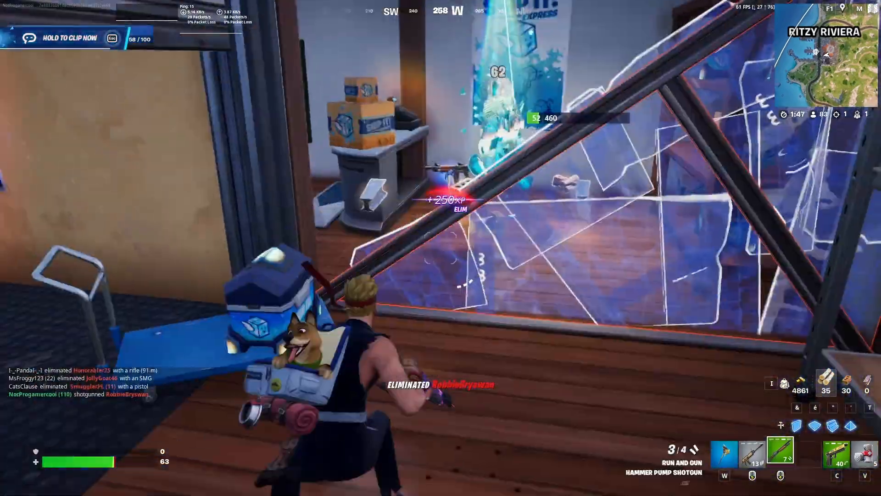
pyautogui.moveTo(441, 247)
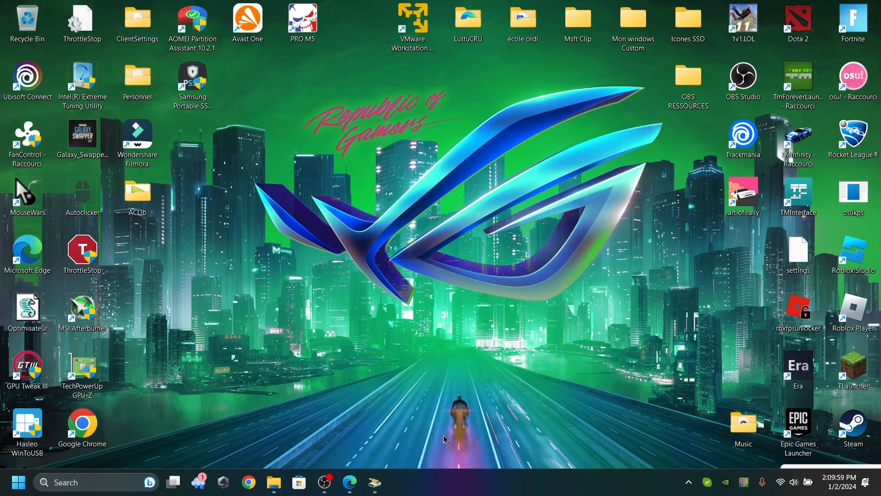
pyautogui.moveTo(284, 240)
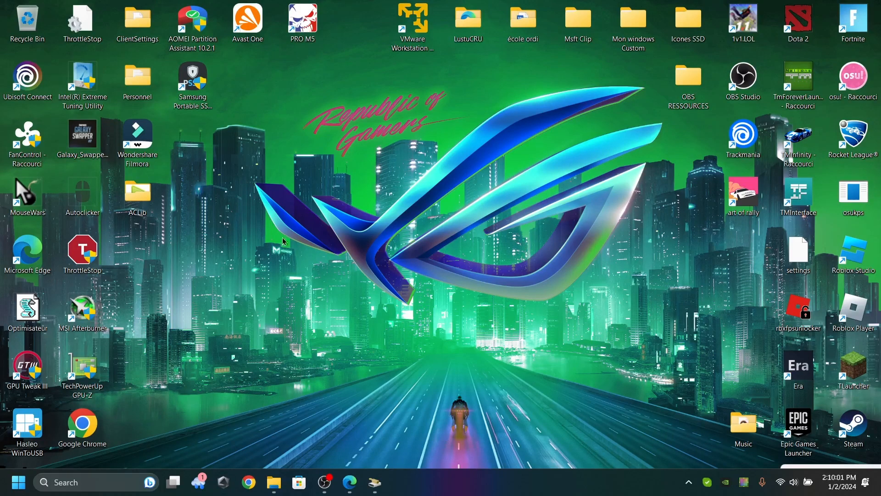
pyautogui.moveTo(409, 233)
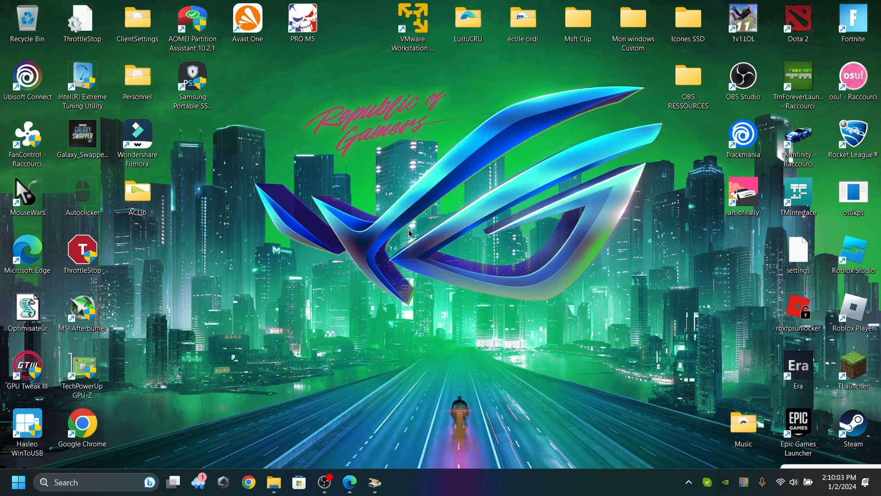